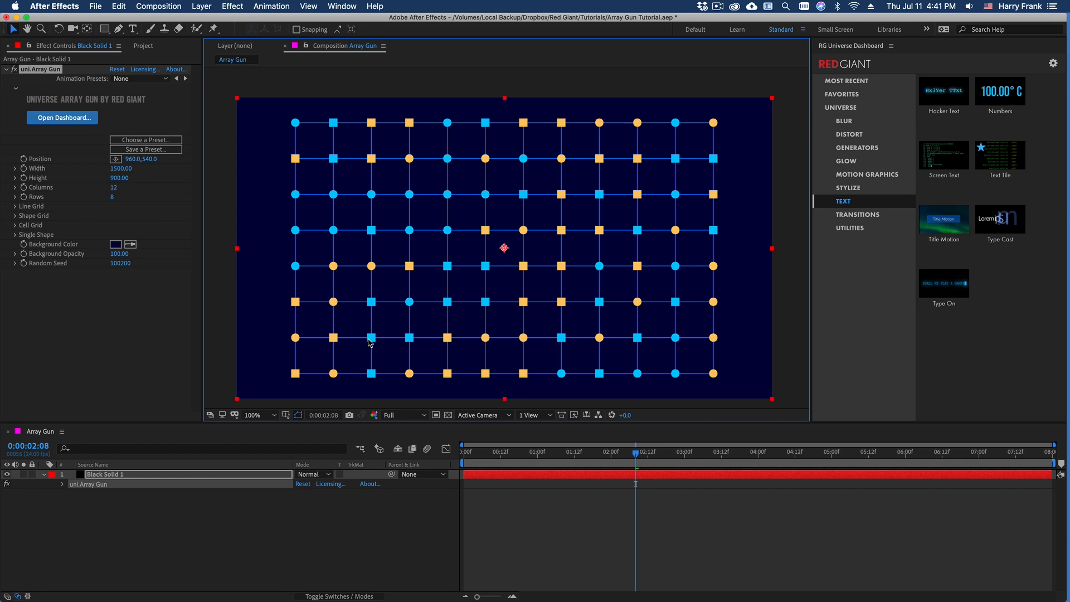
{"action": "mouse_move", "coordinate": [149, 137]}
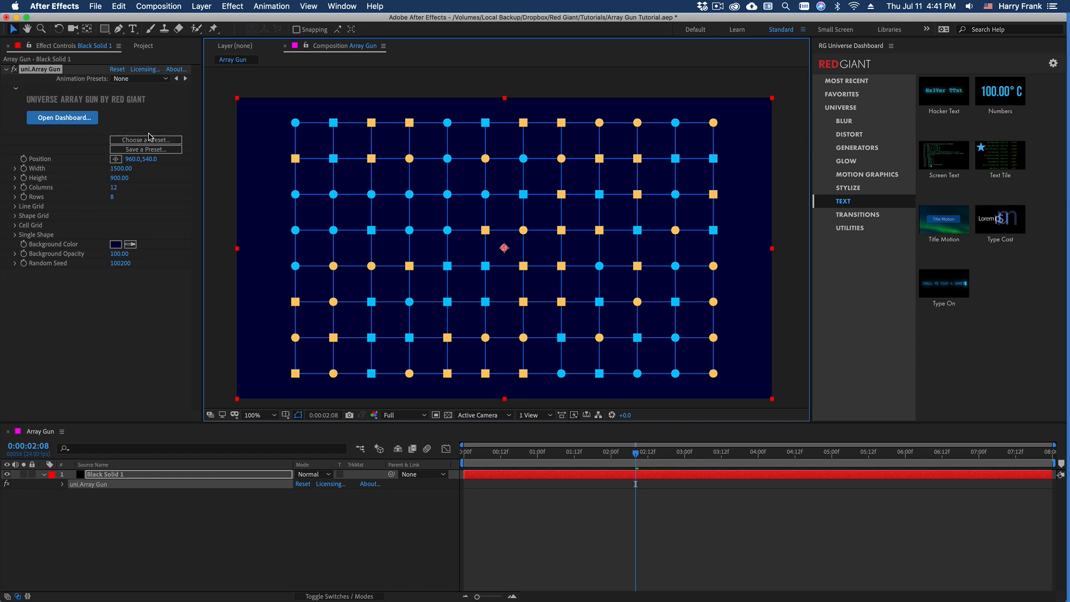
{"action": "mouse_move", "coordinate": [433, 223]}
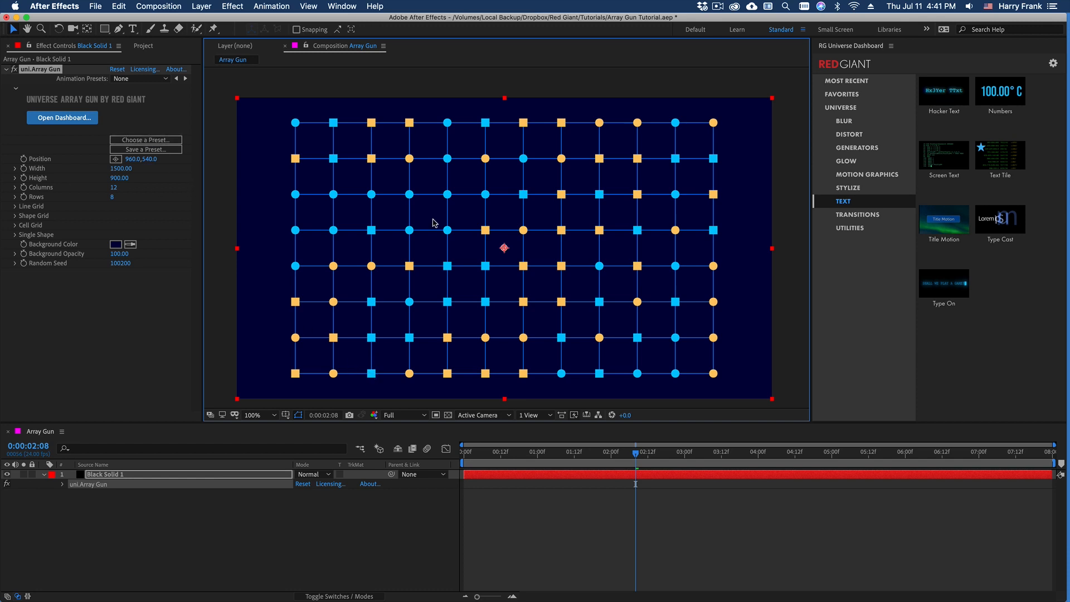
{"action": "mouse_move", "coordinate": [277, 100]}
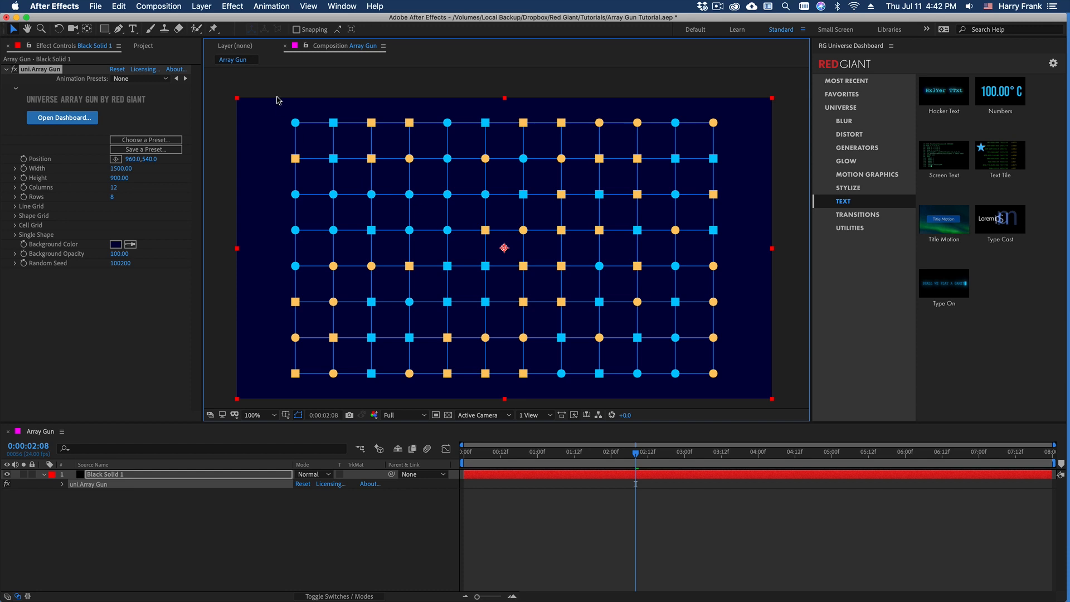
{"action": "mouse_move", "coordinate": [362, 170]}
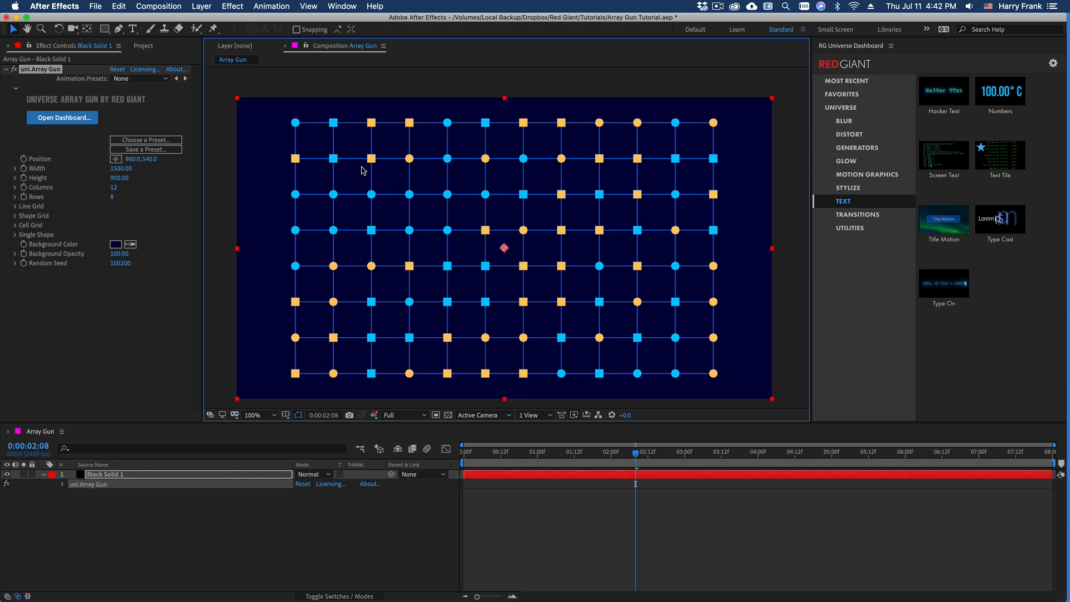
{"action": "mouse_move", "coordinate": [450, 223]}
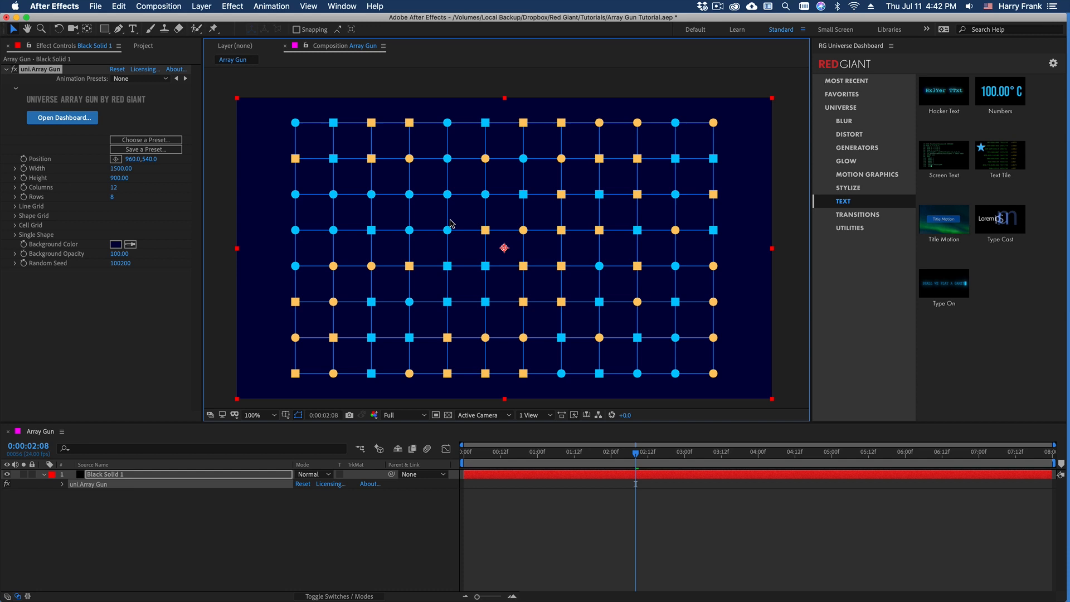
{"action": "mouse_move", "coordinate": [454, 207]}
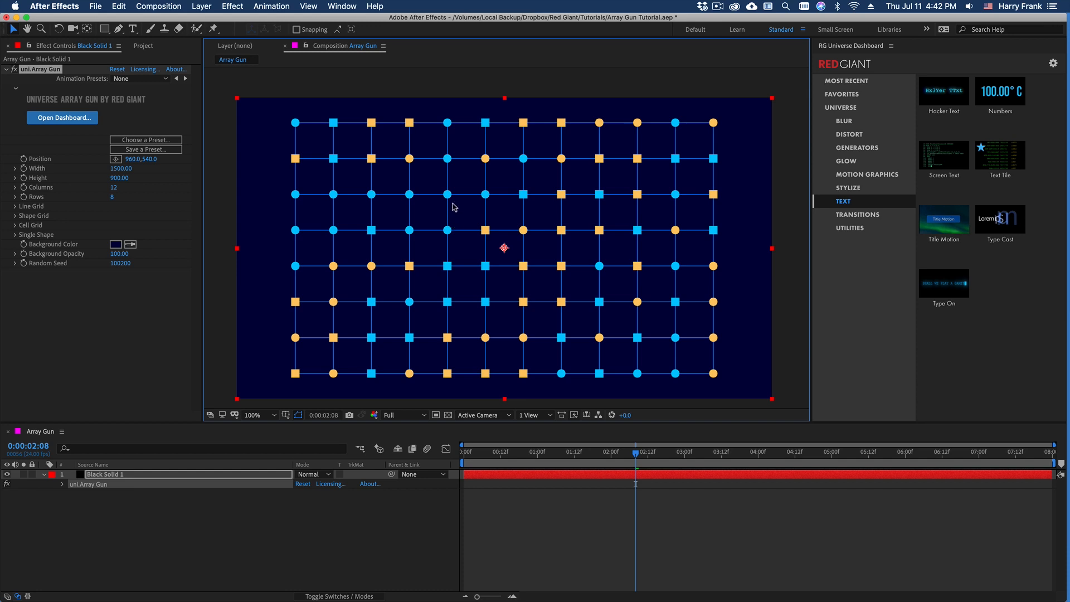
{"action": "mouse_move", "coordinate": [464, 330]}
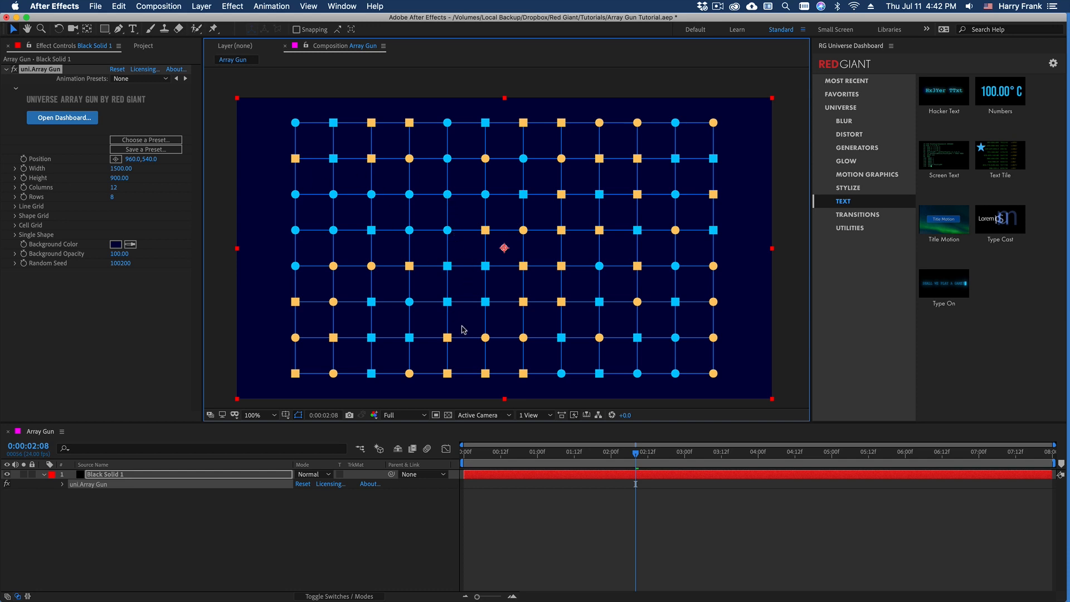
{"action": "mouse_move", "coordinate": [469, 249]}
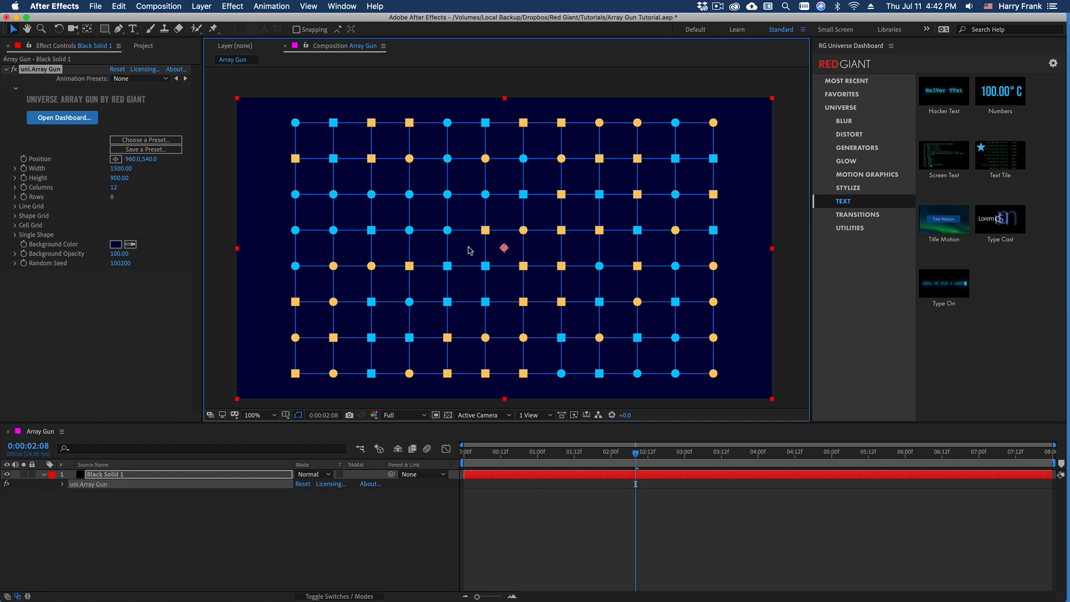
{"action": "mouse_move", "coordinate": [285, 311]}
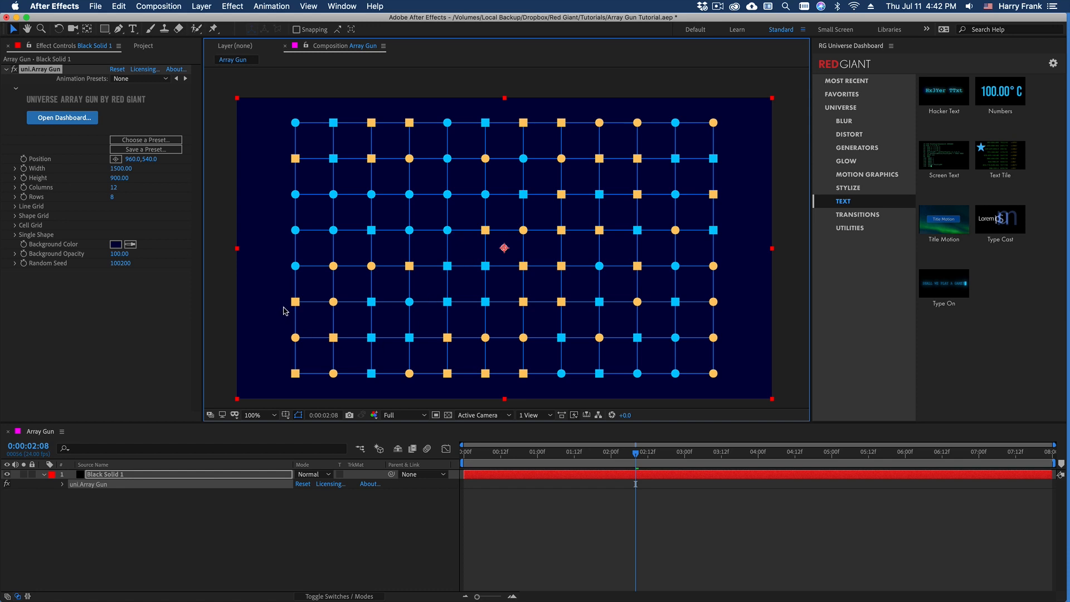
{"action": "mouse_move", "coordinate": [37, 212]}
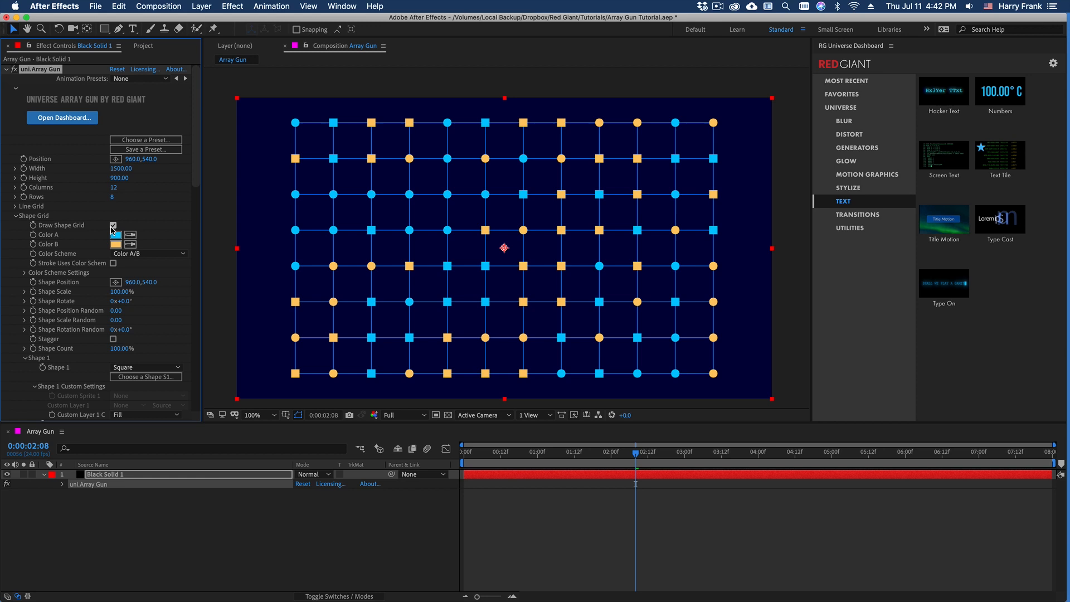
Step: Turn off Draw Shape Grid and scrub the line grid to 12 columns and 9 rows
{"action": "left_click", "coordinate": [114, 225]}
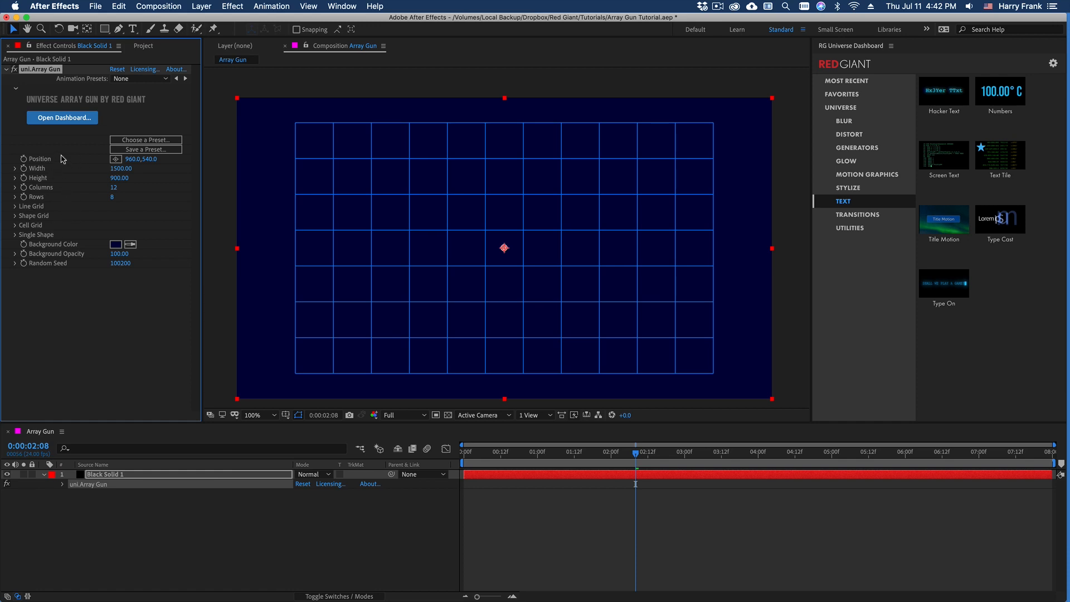
{"action": "mouse_move", "coordinate": [46, 198]}
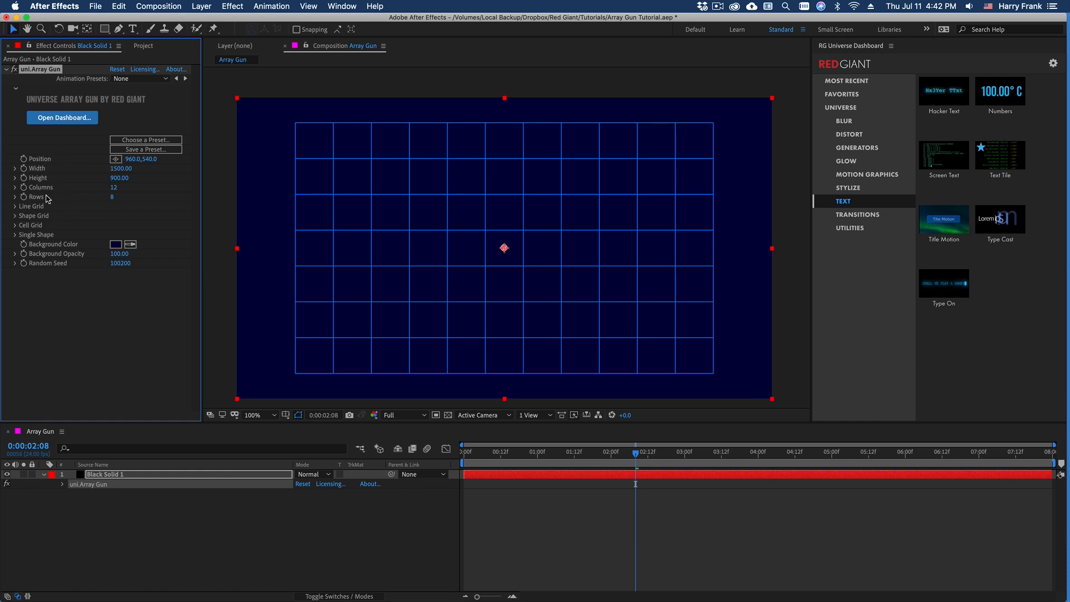
{"action": "left_click_drag", "start_coordinate": [141, 159], "coordinate": [138, 159]}
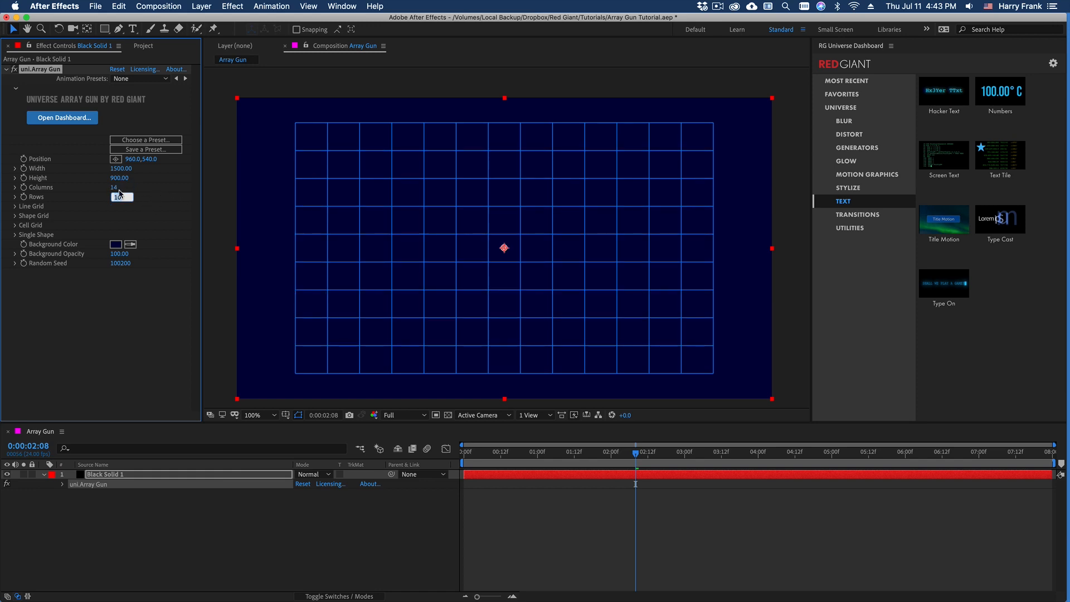
{"action": "left_click", "coordinate": [15, 206]}
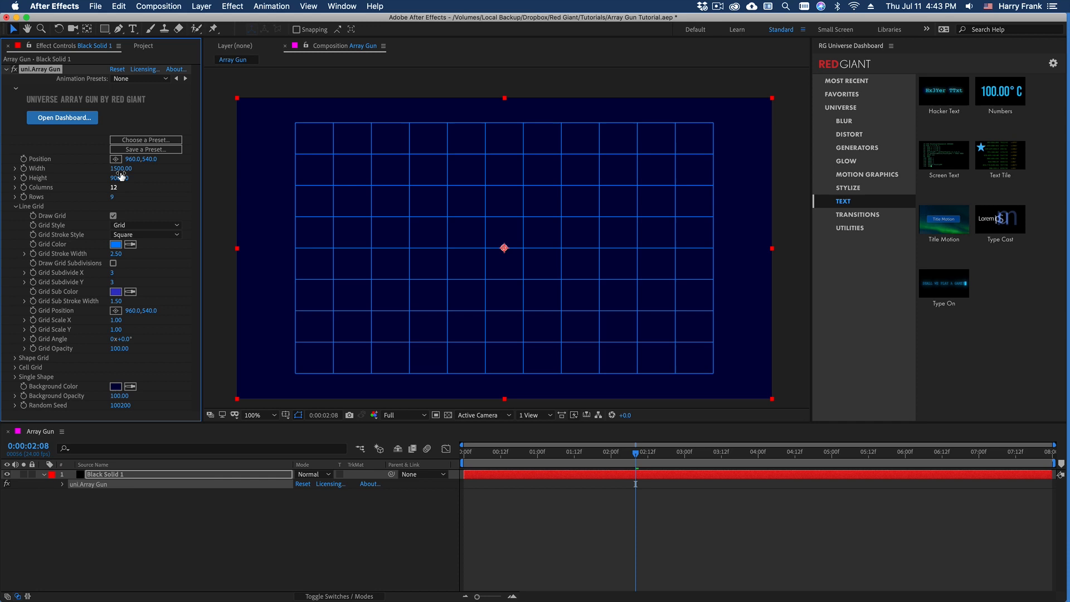
Step: Set the Grid Color of the line grid to yellow
{"action": "left_click", "coordinate": [116, 244]}
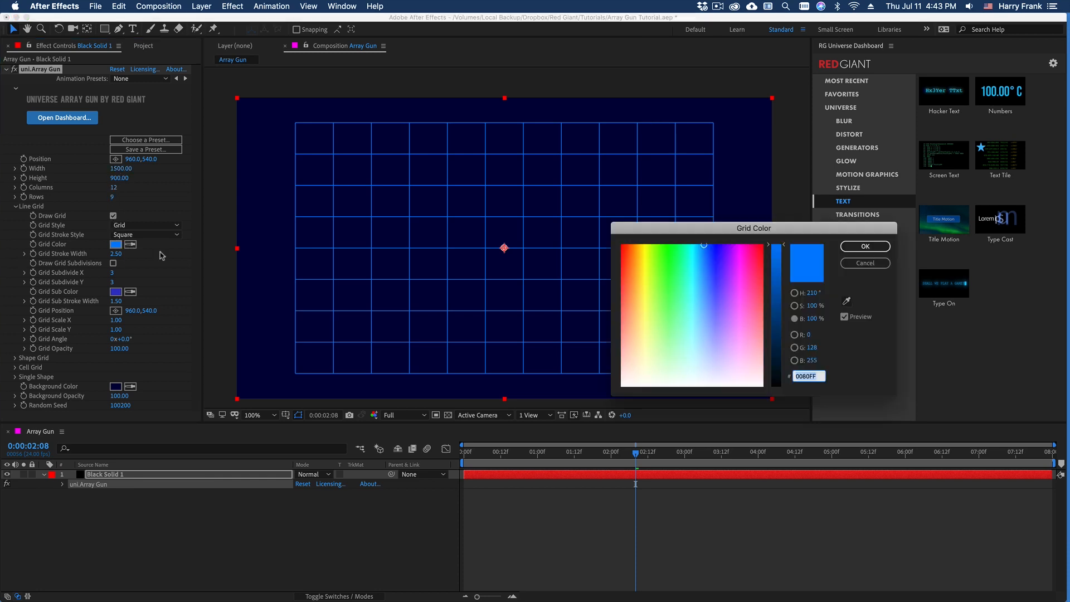
{"action": "left_click", "coordinate": [642, 246]}
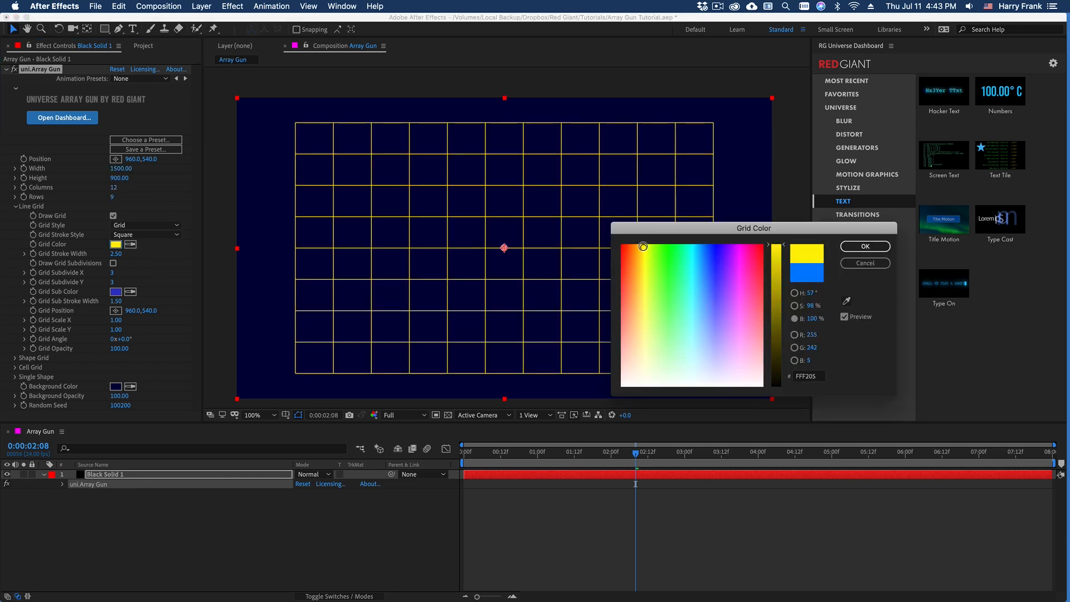
{"action": "left_click", "coordinate": [864, 246]}
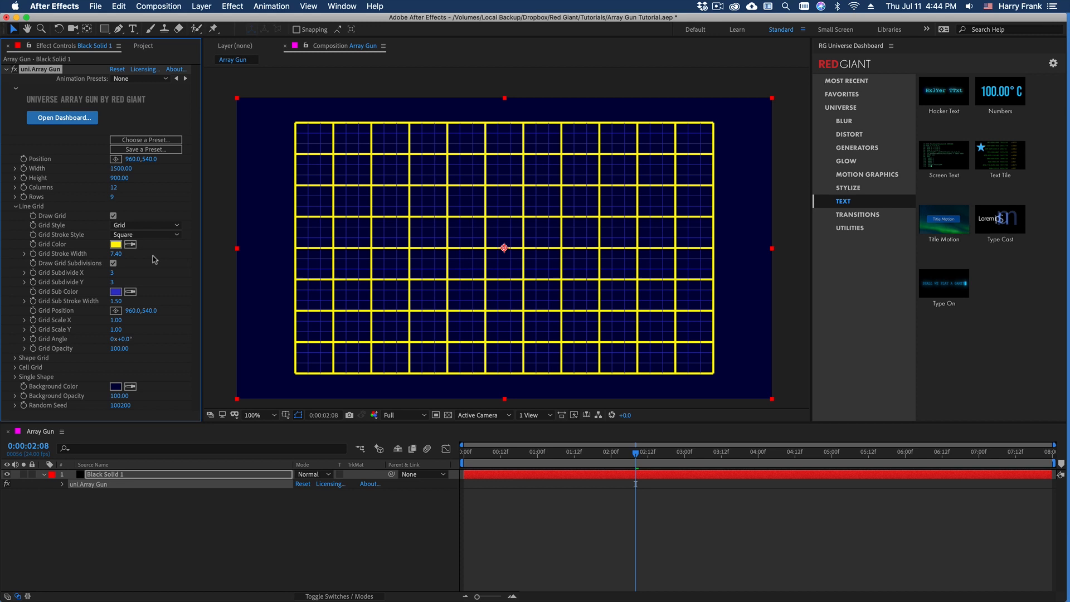
Step: Thicken the lines and add orange subdivision lines inside each cell
{"action": "left_click_drag", "start_coordinate": [116, 301], "coordinate": [131, 301]}
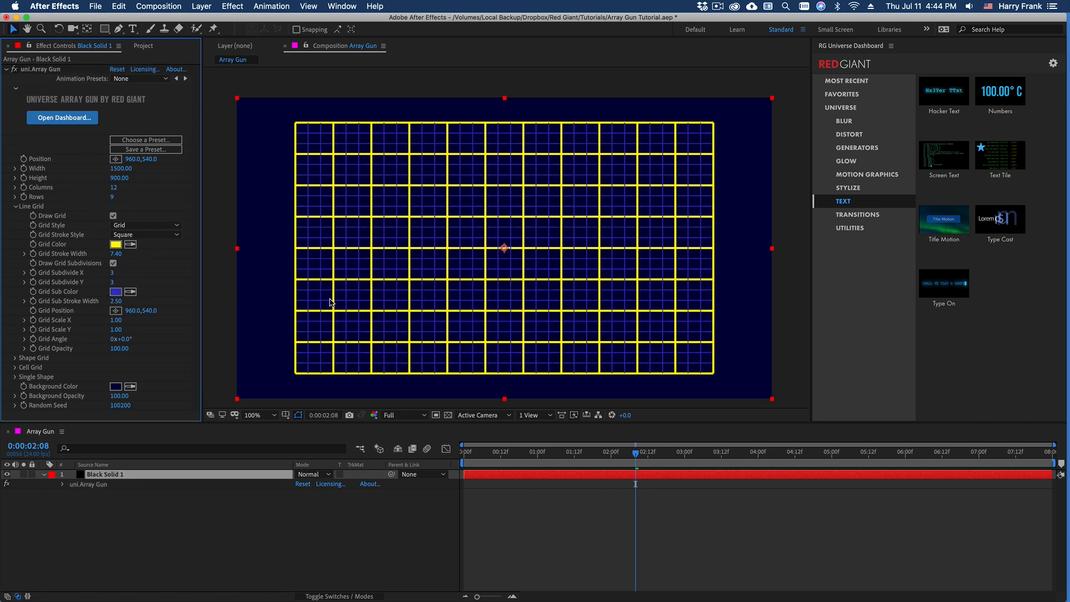
{"action": "left_click", "coordinate": [115, 292]}
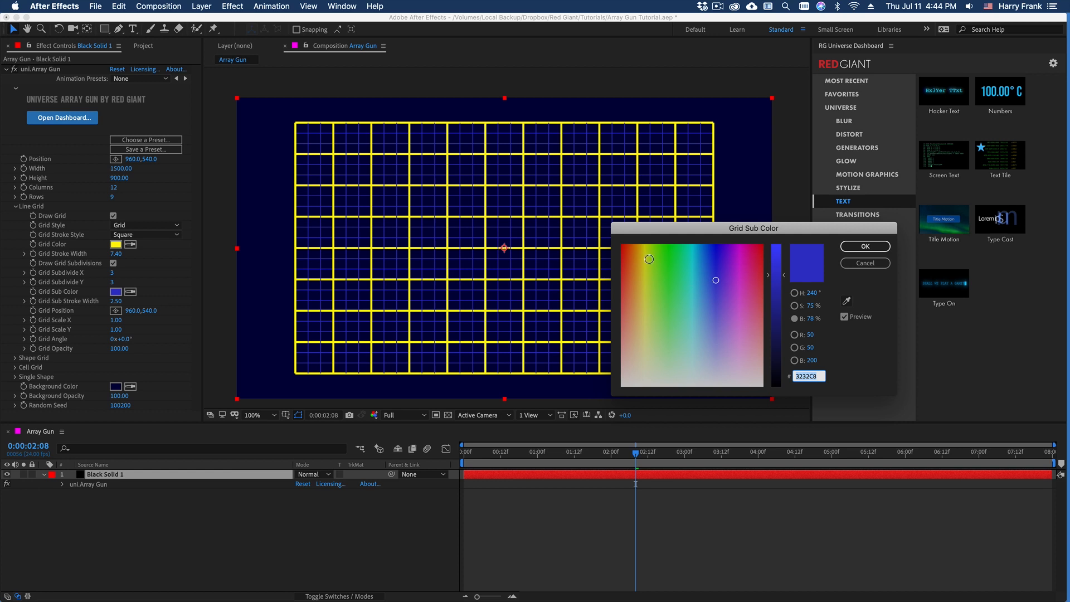
{"action": "left_click", "coordinate": [864, 246]}
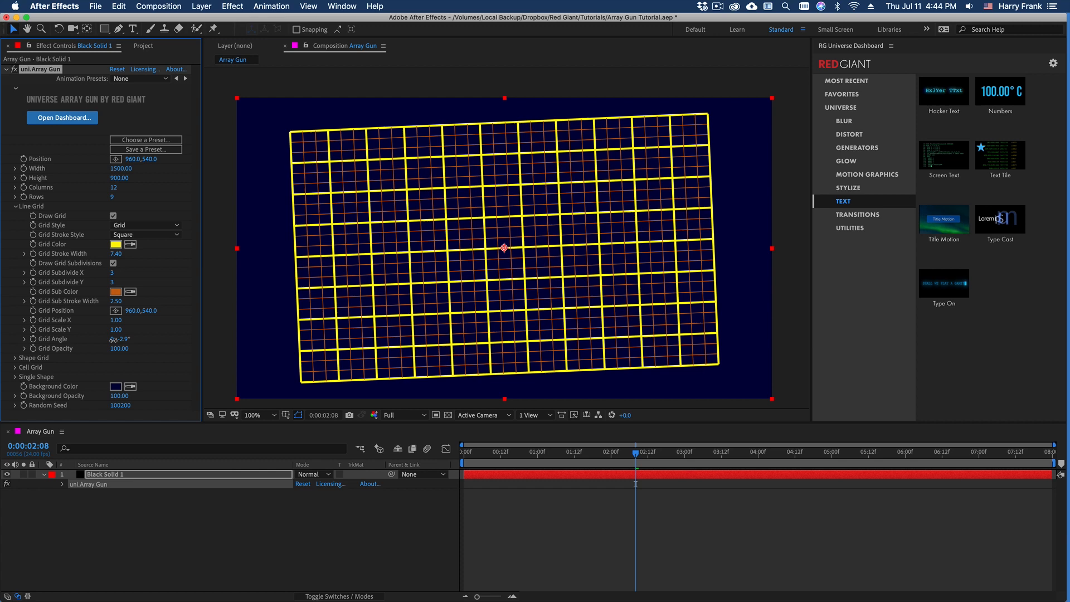
{"action": "left_click", "coordinate": [145, 225]}
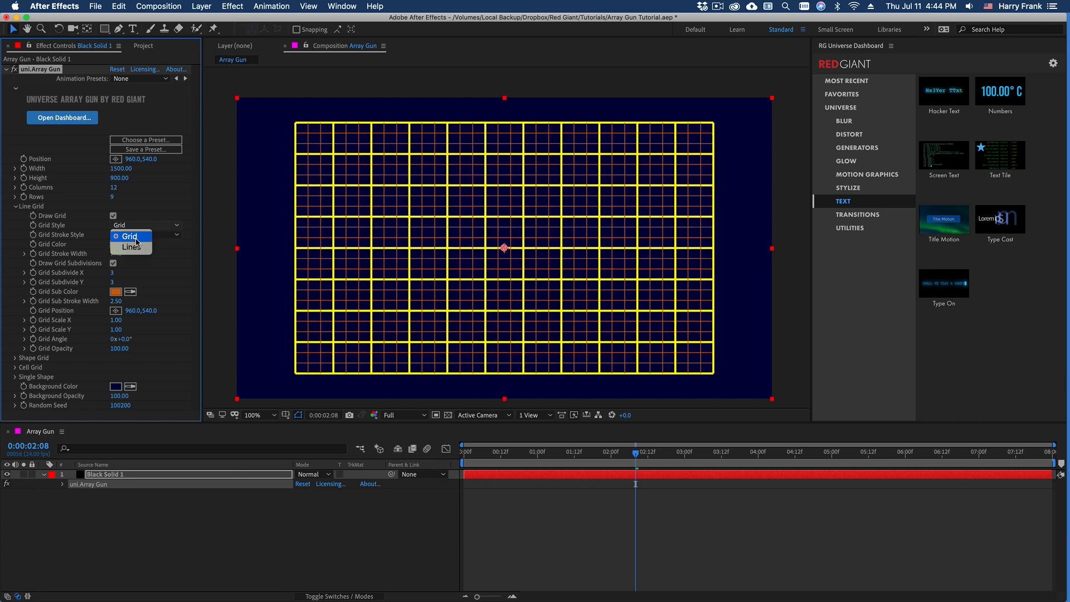
Step: Keep the full grid style, uncheck Draw Grid, and scroll through the Shape 1–3 settings
{"action": "left_click", "coordinate": [131, 246]}
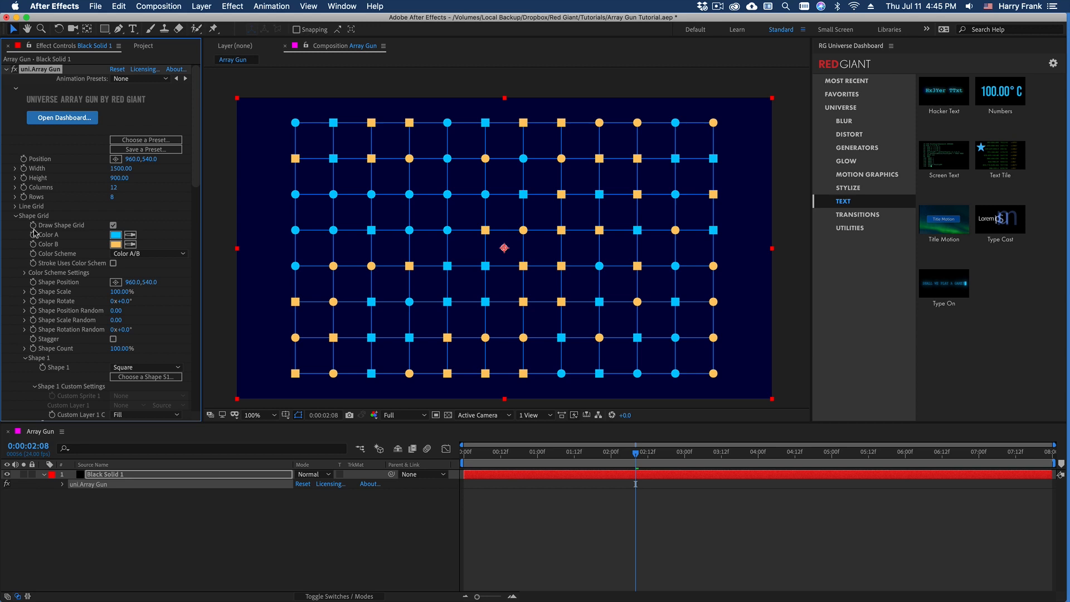
{"action": "left_click", "coordinate": [15, 206]}
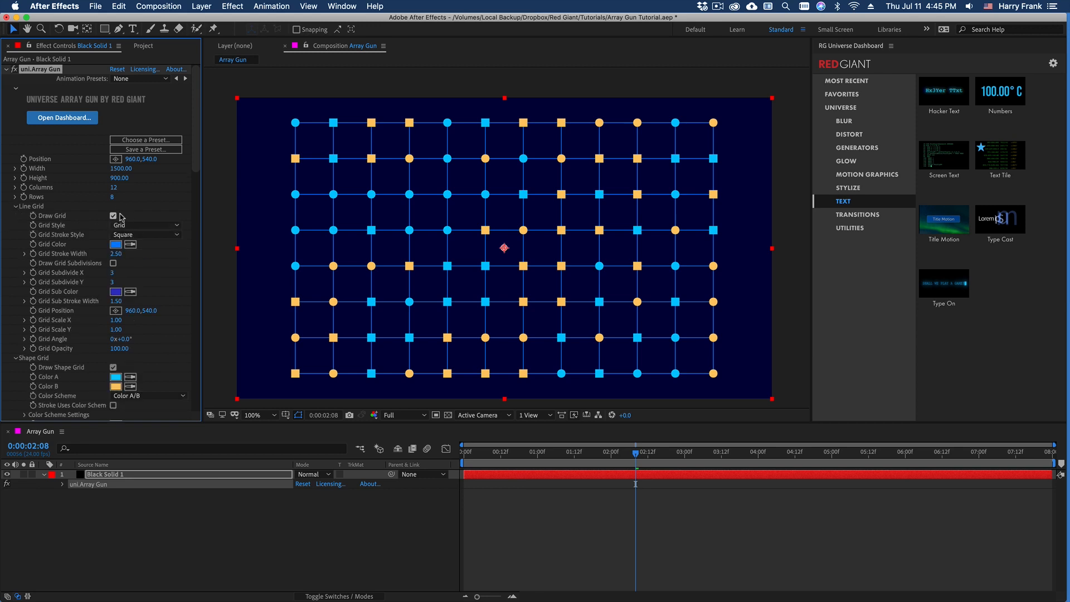
{"action": "left_click", "coordinate": [113, 215]}
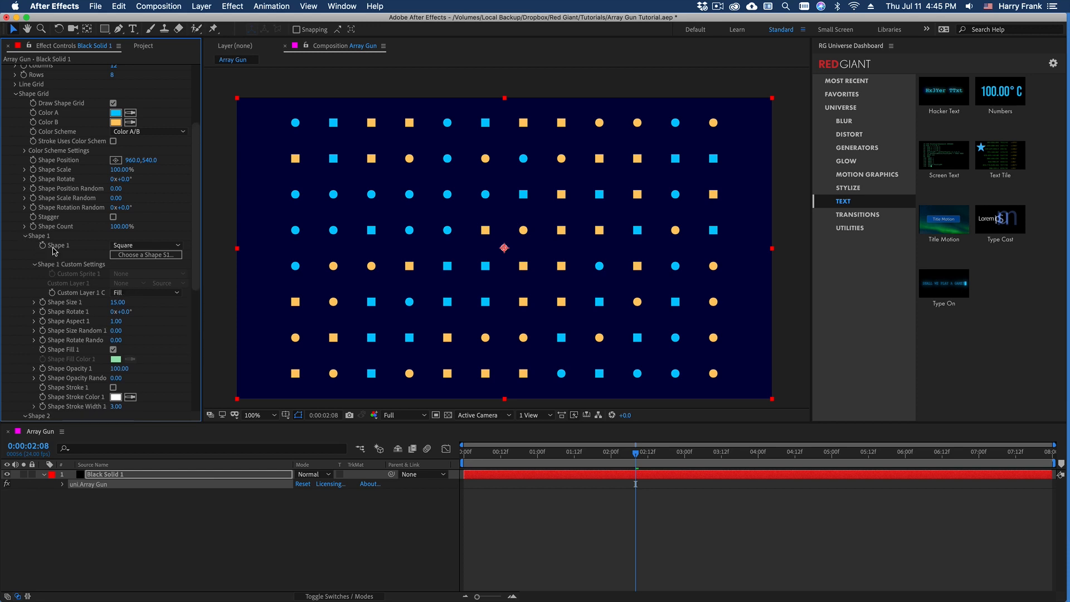
{"action": "scroll", "scroll_direction": "down", "scroll_amount": 3}
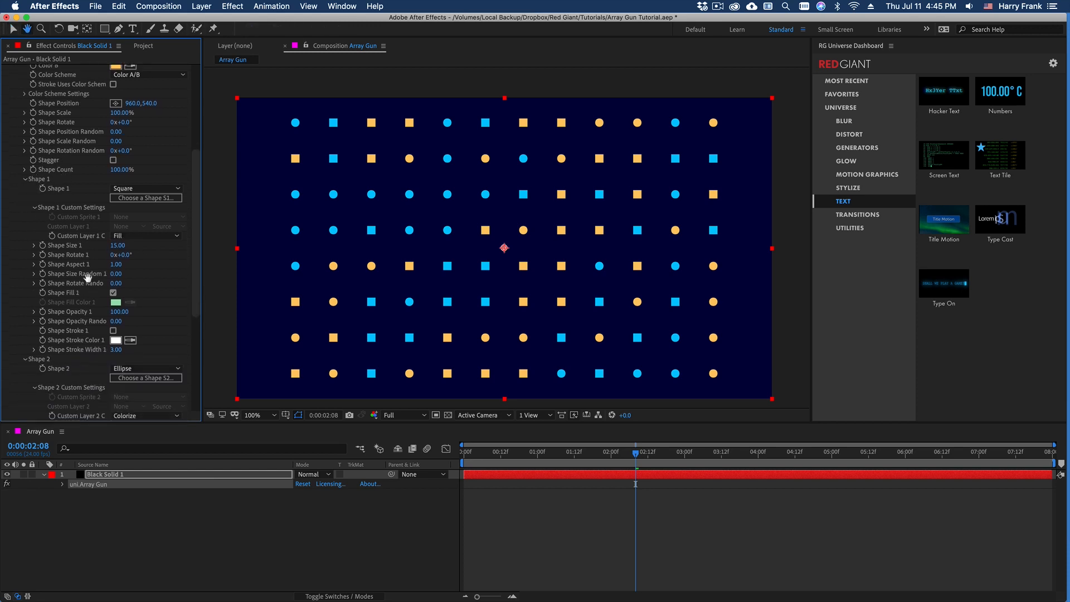
{"action": "scroll", "scroll_direction": "down", "scroll_amount": 3}
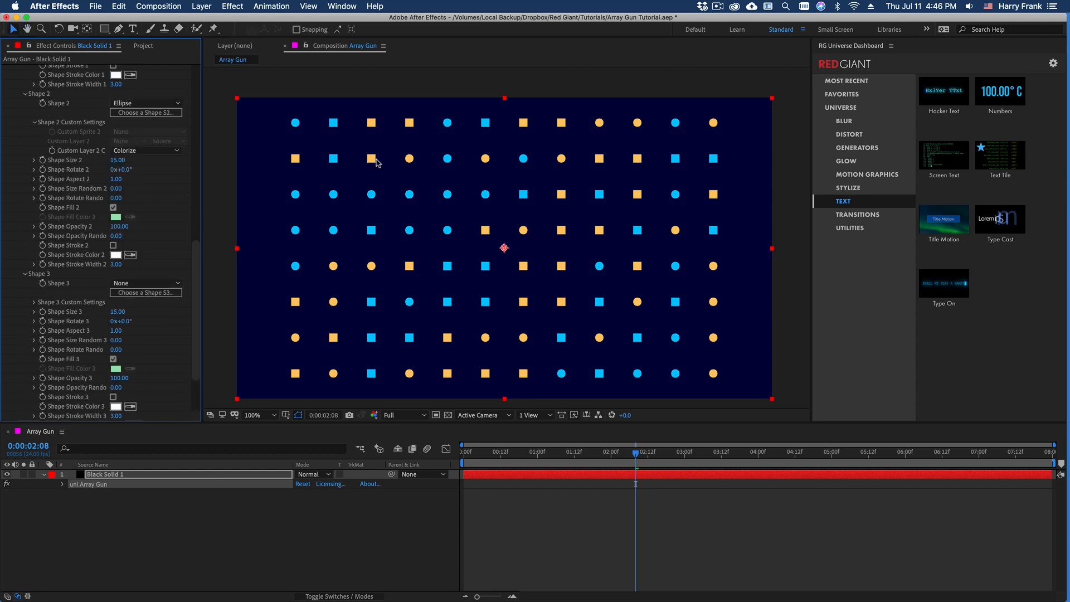
{"action": "mouse_move", "coordinate": [456, 146]}
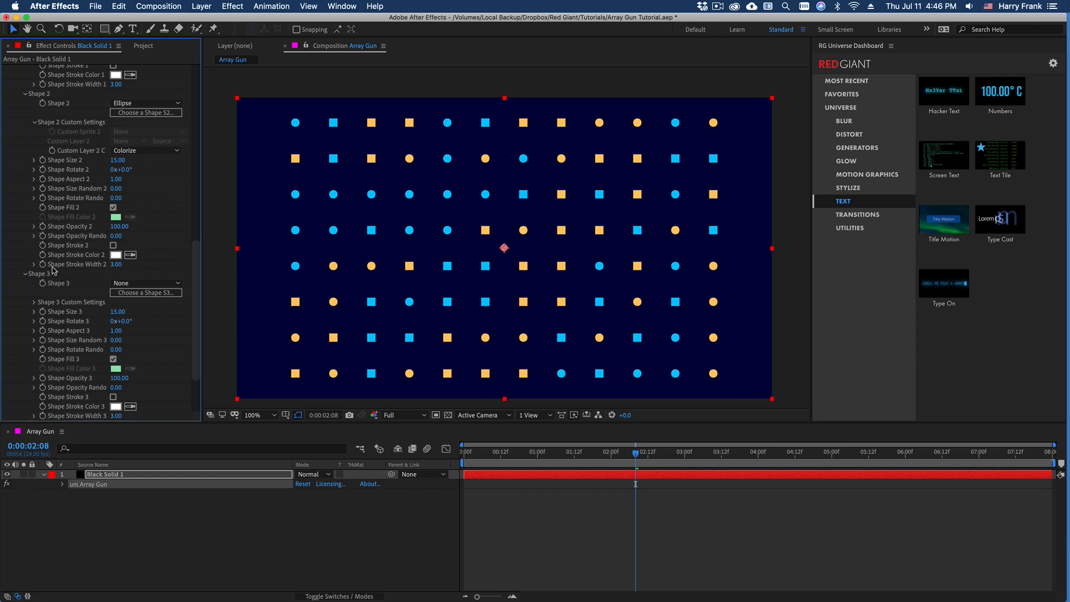
{"action": "left_click", "coordinate": [145, 283]}
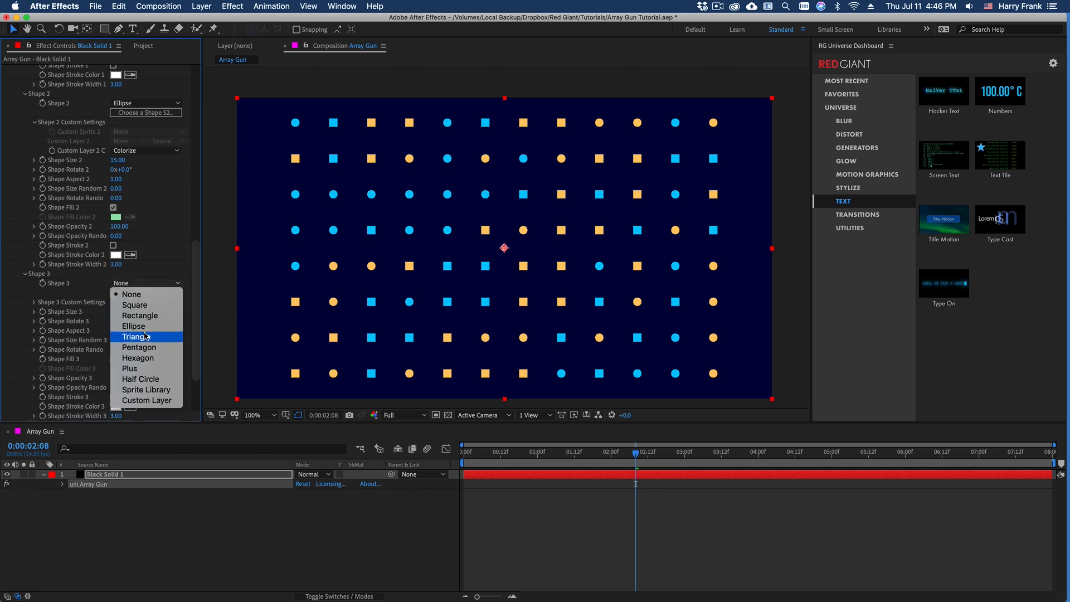
{"action": "left_click", "coordinate": [135, 336]}
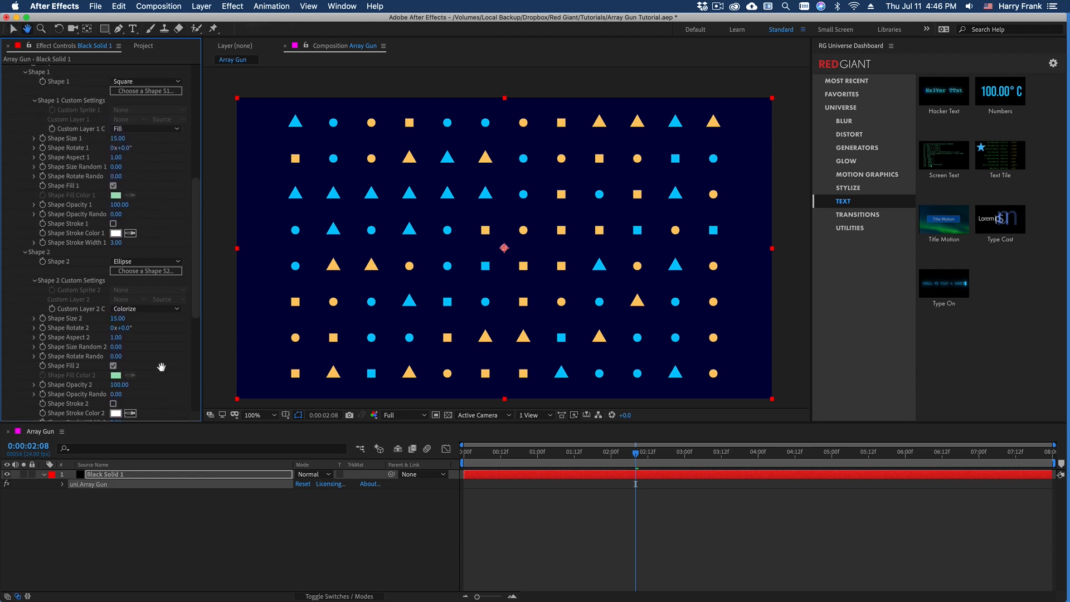
{"action": "mouse_move", "coordinate": [137, 224]}
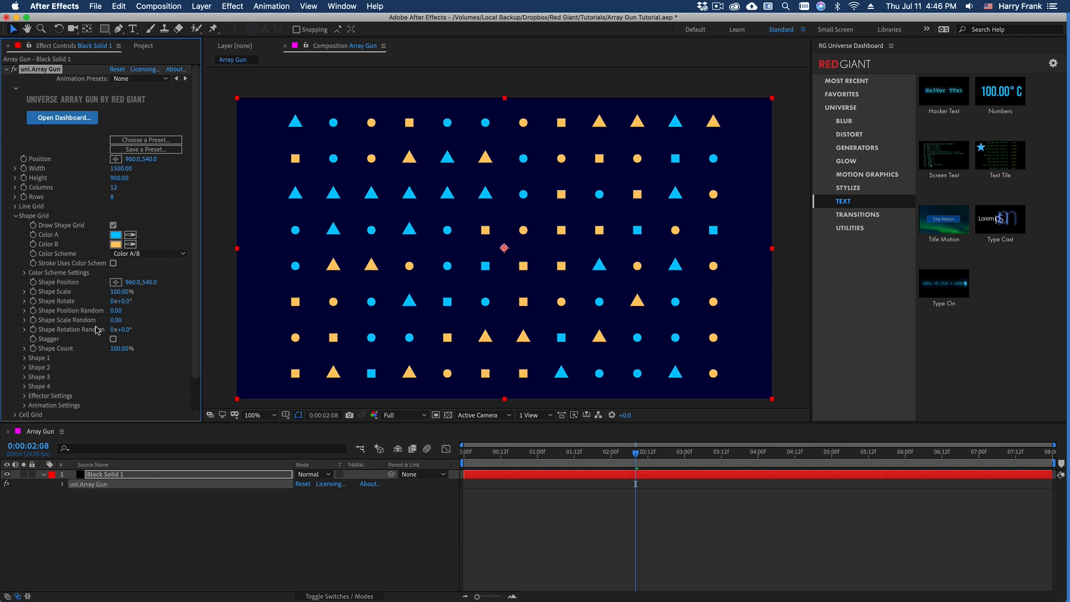
{"action": "mouse_move", "coordinate": [279, 262]}
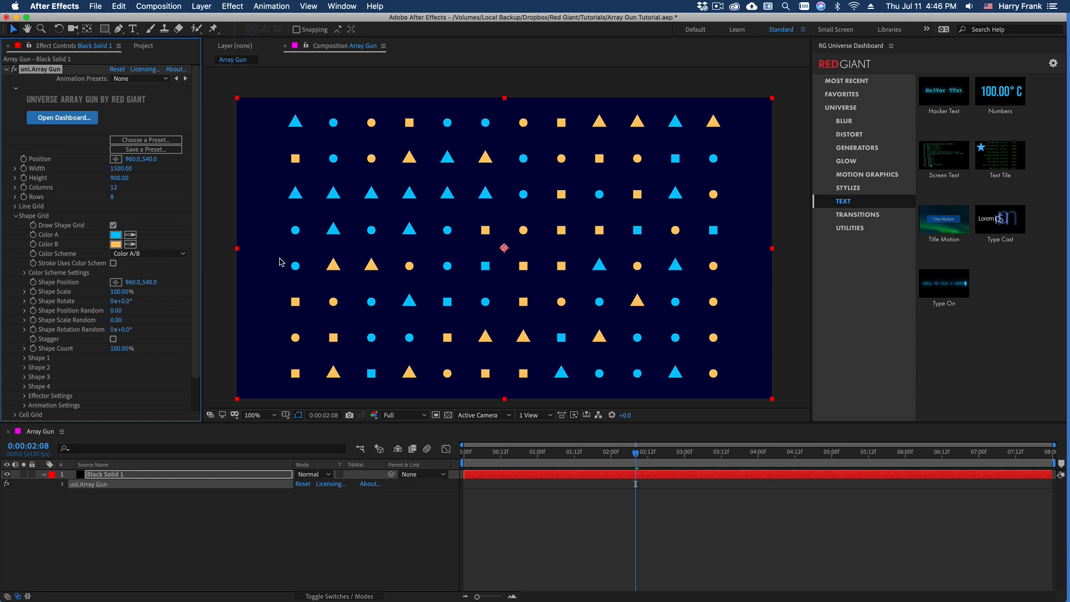
{"action": "mouse_move", "coordinate": [426, 252]}
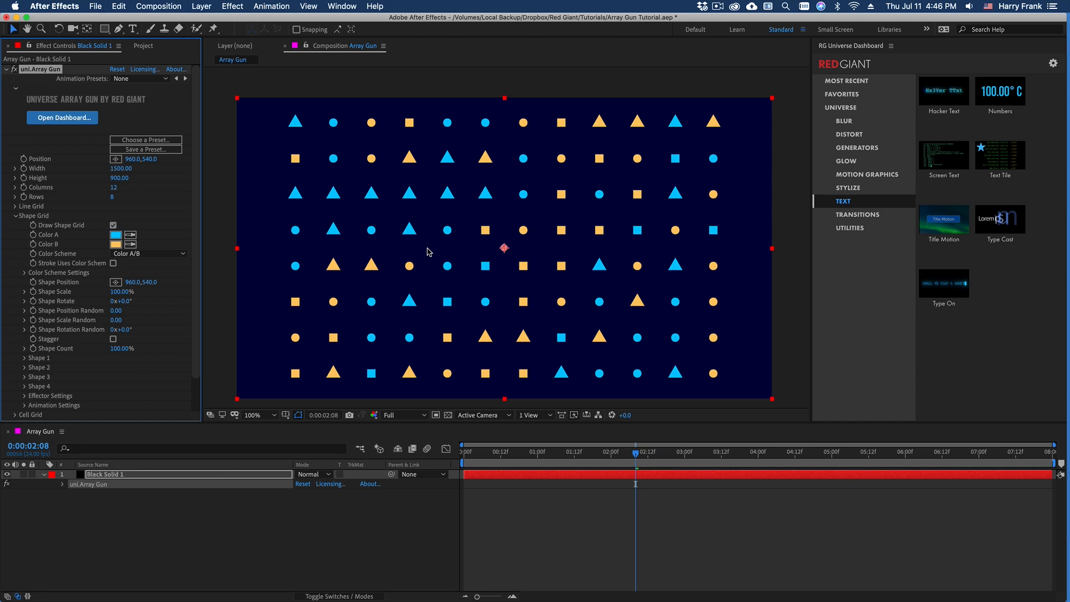
{"action": "mouse_move", "coordinate": [425, 217]}
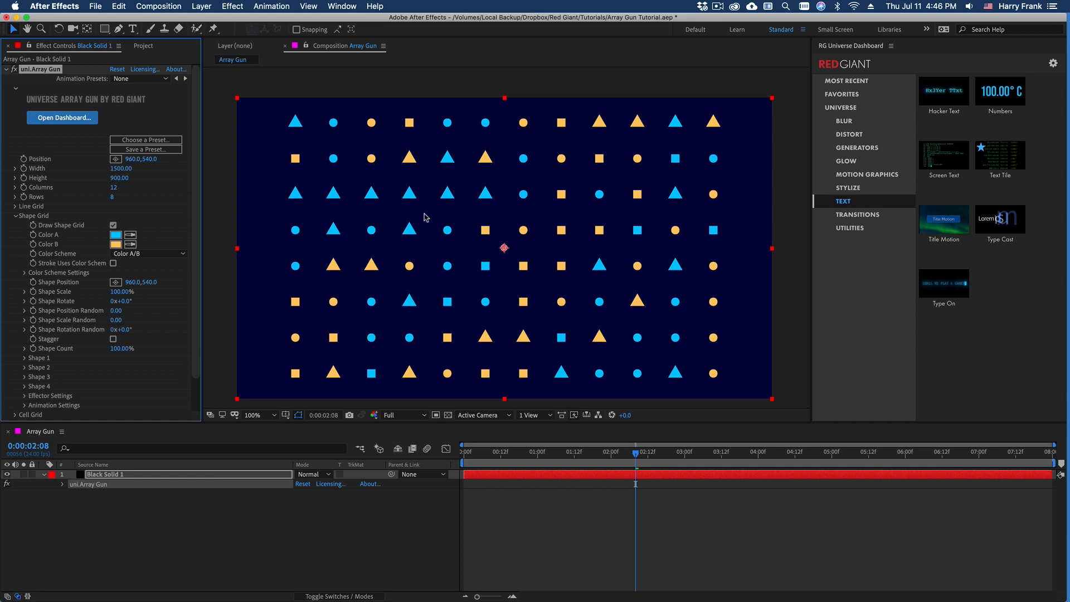
{"action": "mouse_move", "coordinate": [332, 225]}
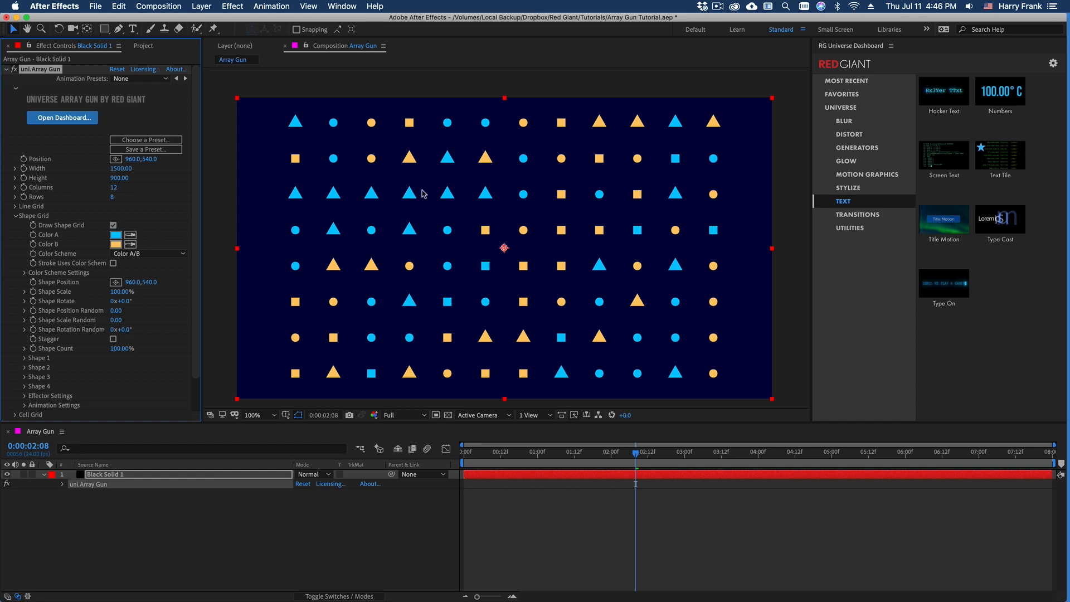
{"action": "mouse_move", "coordinate": [73, 377]}
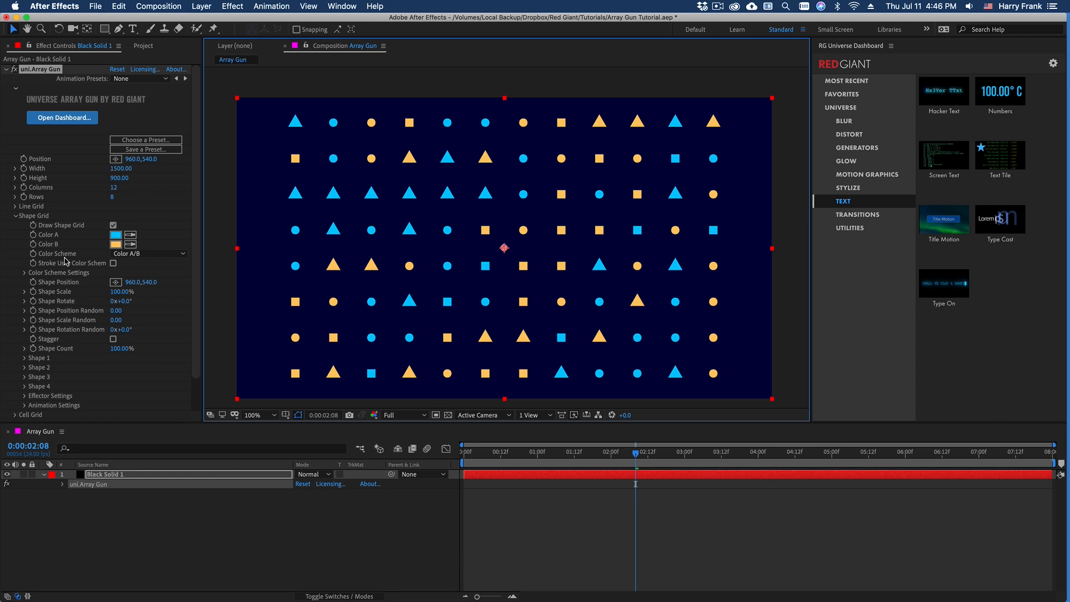
Step: Try the Color A scheme in the Color Scheme list, then apply Triadic
{"action": "left_click", "coordinate": [148, 253]}
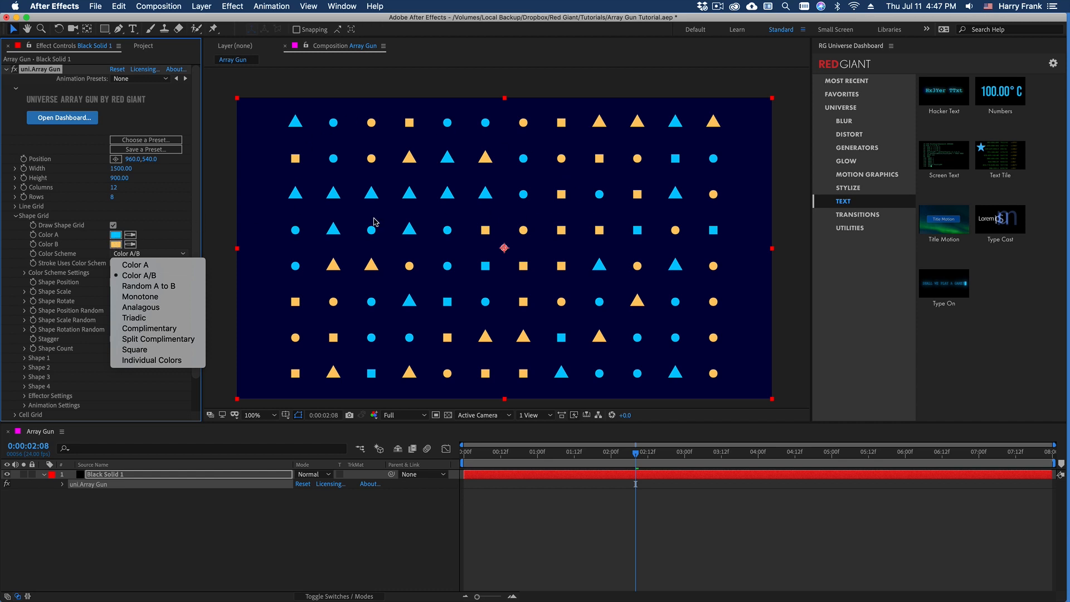
{"action": "left_click", "coordinate": [139, 275]}
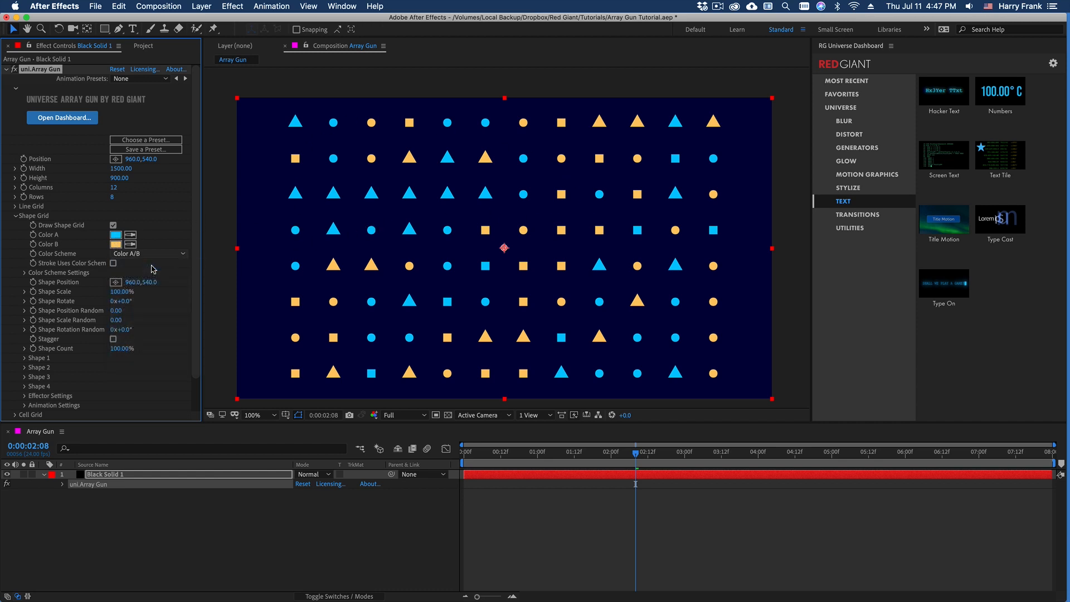
{"action": "left_click", "coordinate": [148, 253]}
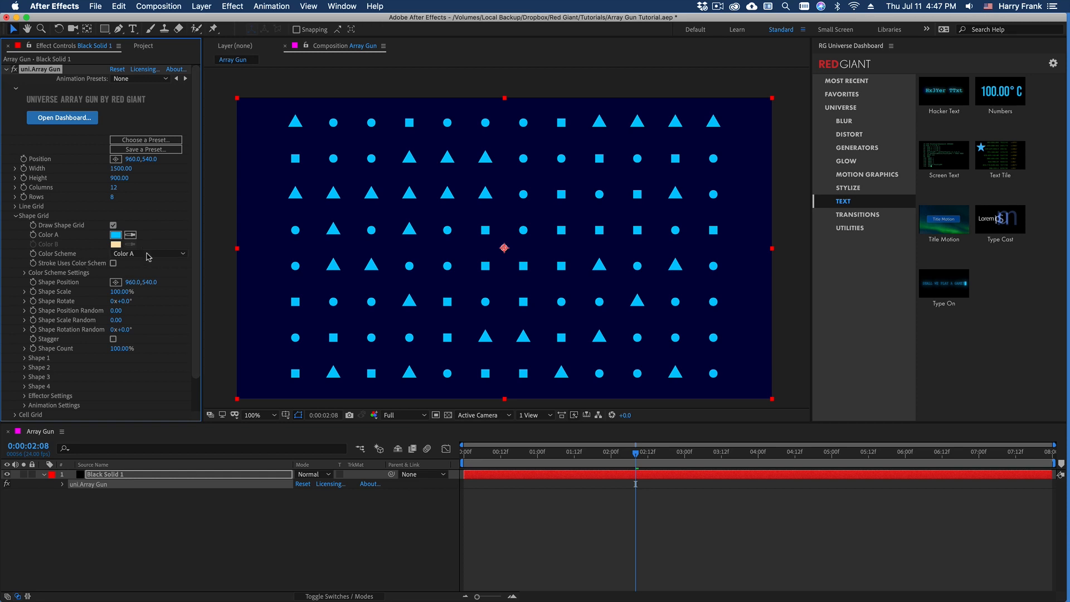
{"action": "left_click", "coordinate": [149, 253]}
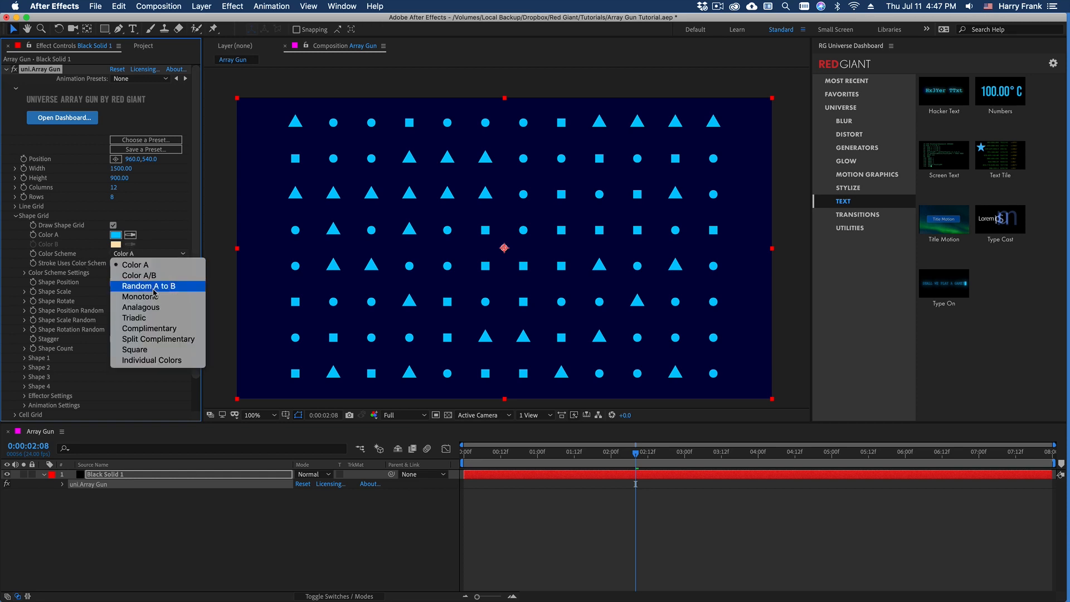
{"action": "mouse_move", "coordinate": [133, 317]}
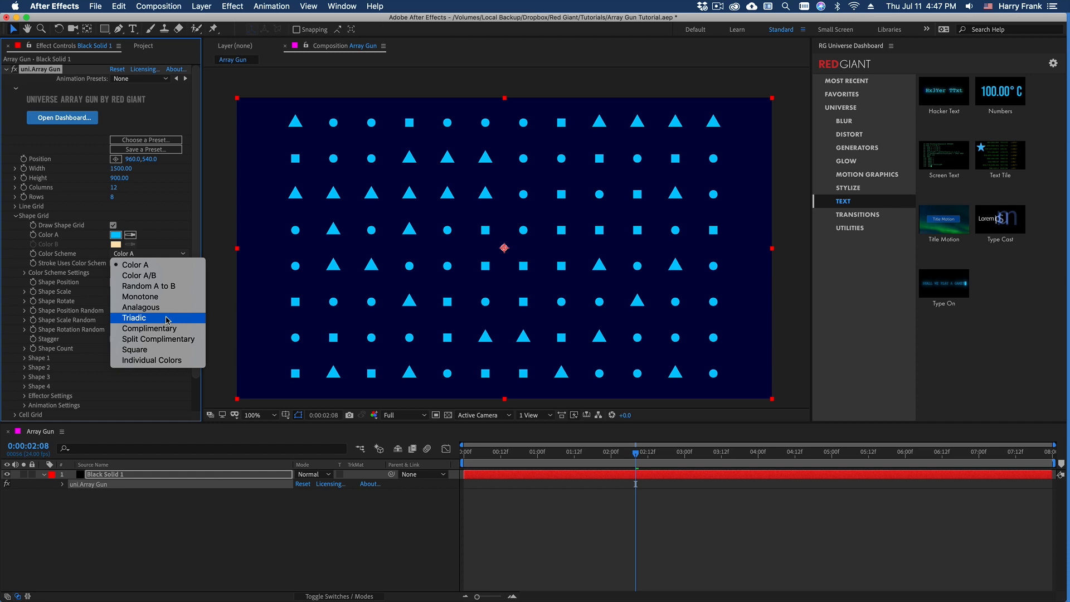
{"action": "mouse_move", "coordinate": [164, 322]}
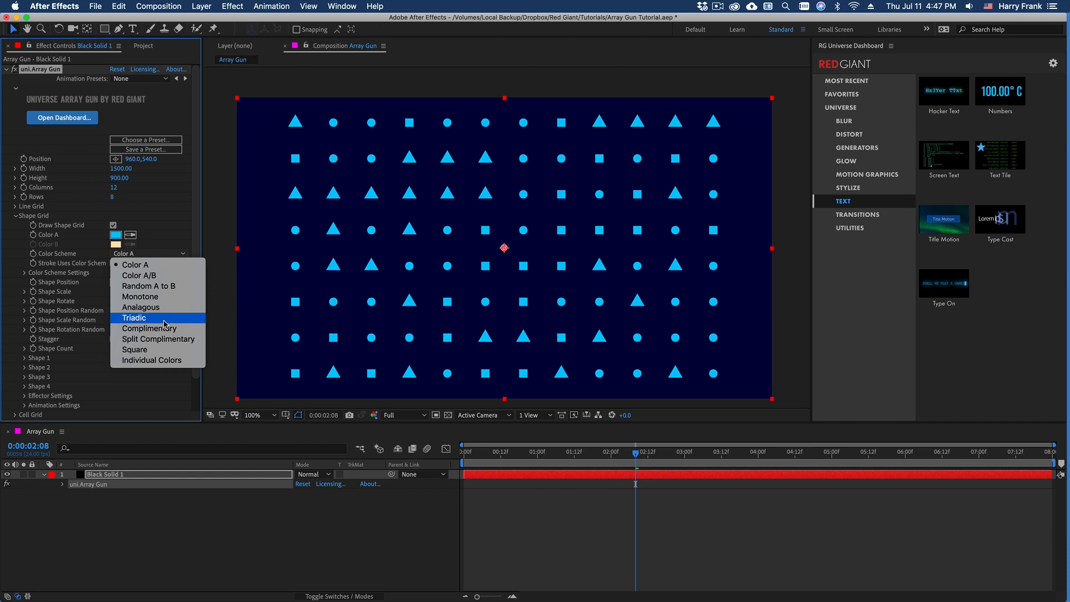
{"action": "left_click", "coordinate": [134, 318]}
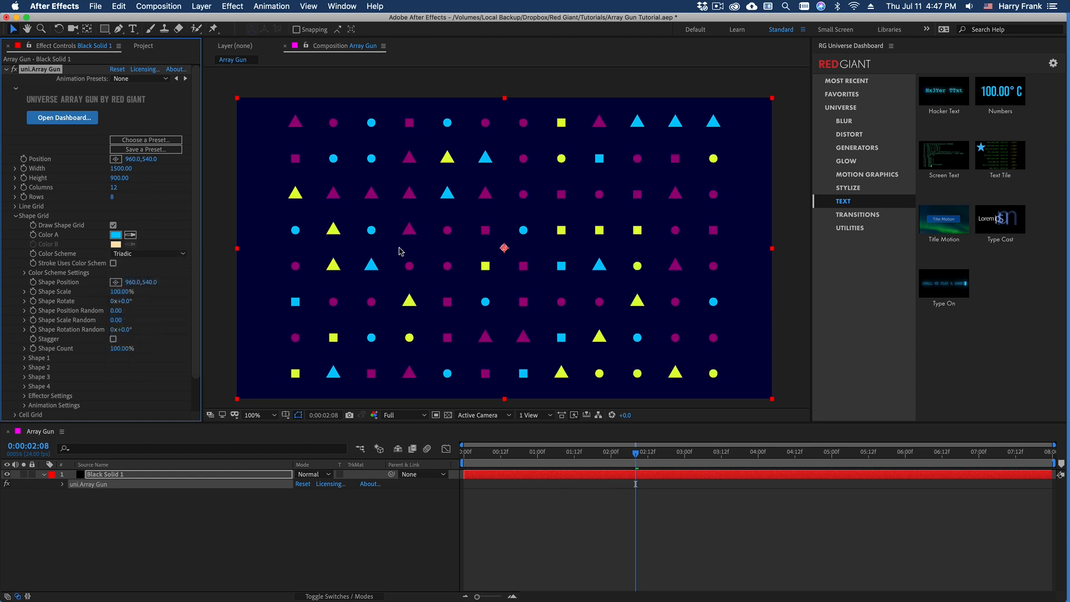
{"action": "mouse_move", "coordinate": [411, 228]}
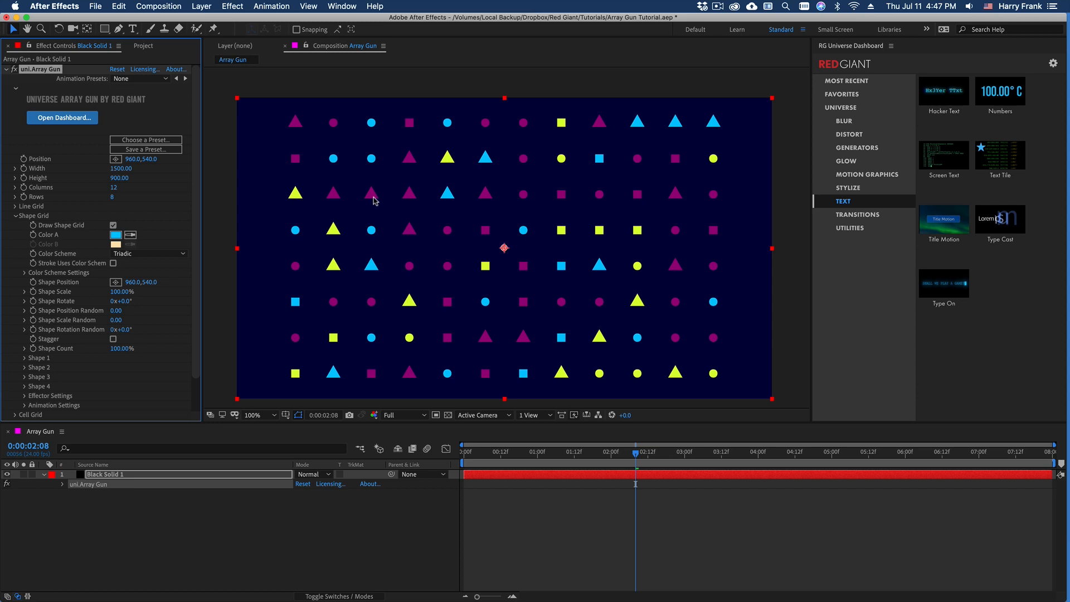
{"action": "mouse_move", "coordinate": [376, 240]}
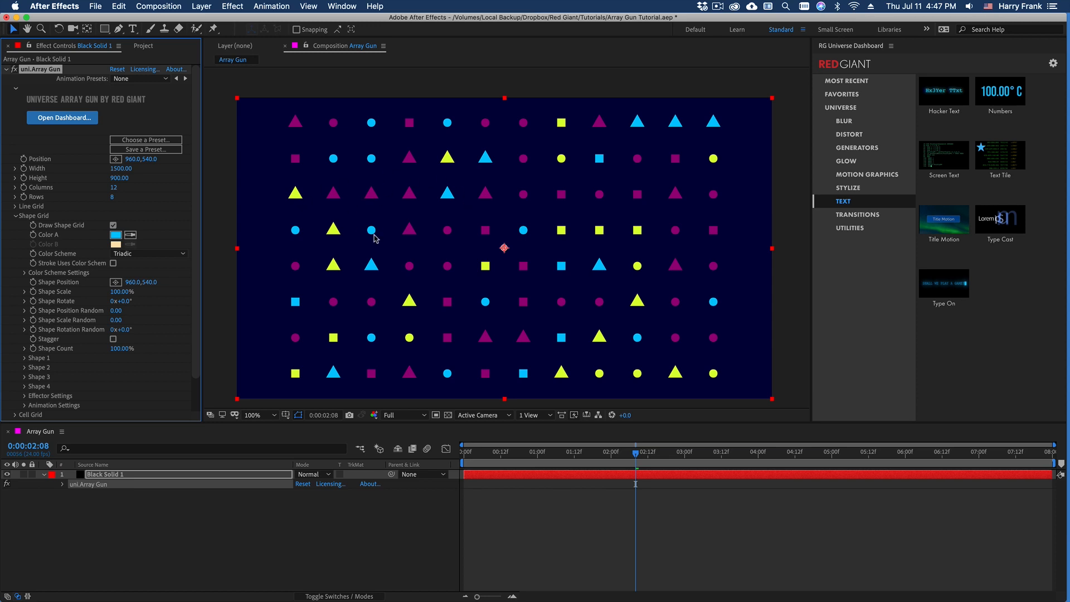
{"action": "mouse_move", "coordinate": [375, 236]}
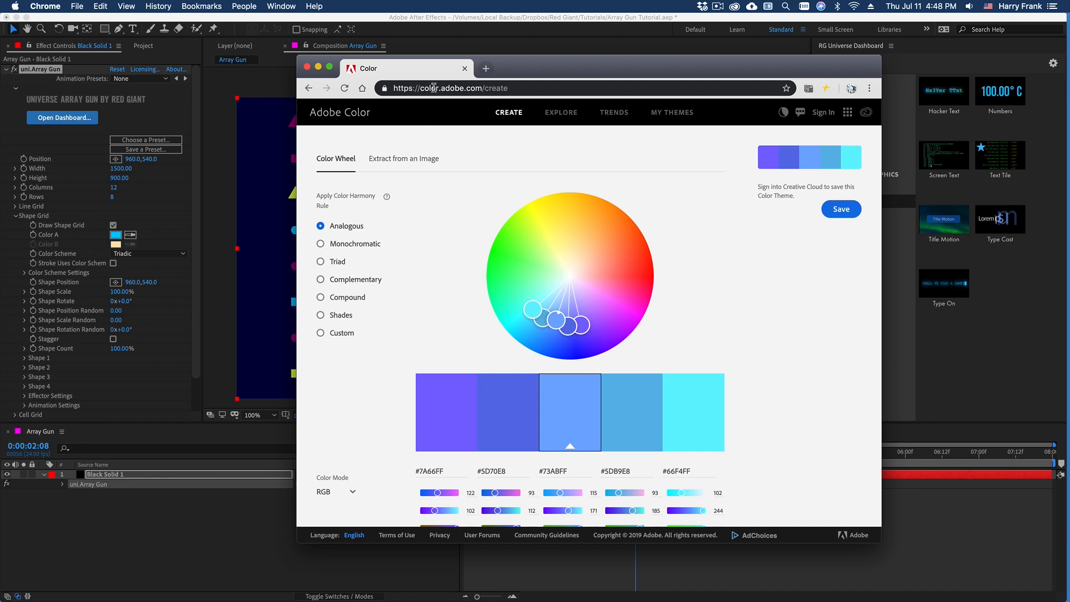
{"action": "mouse_move", "coordinate": [320, 264]}
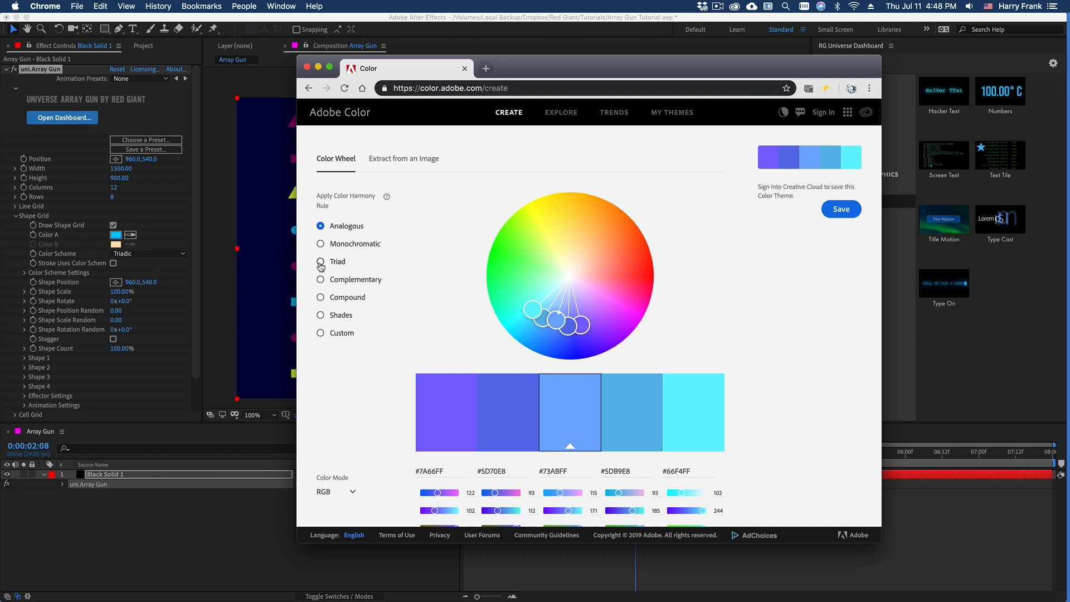
Step: In Adobe Color, try the Triad rule, then drag Analogous markers from cyan toward greens
{"action": "left_click", "coordinate": [320, 262]}
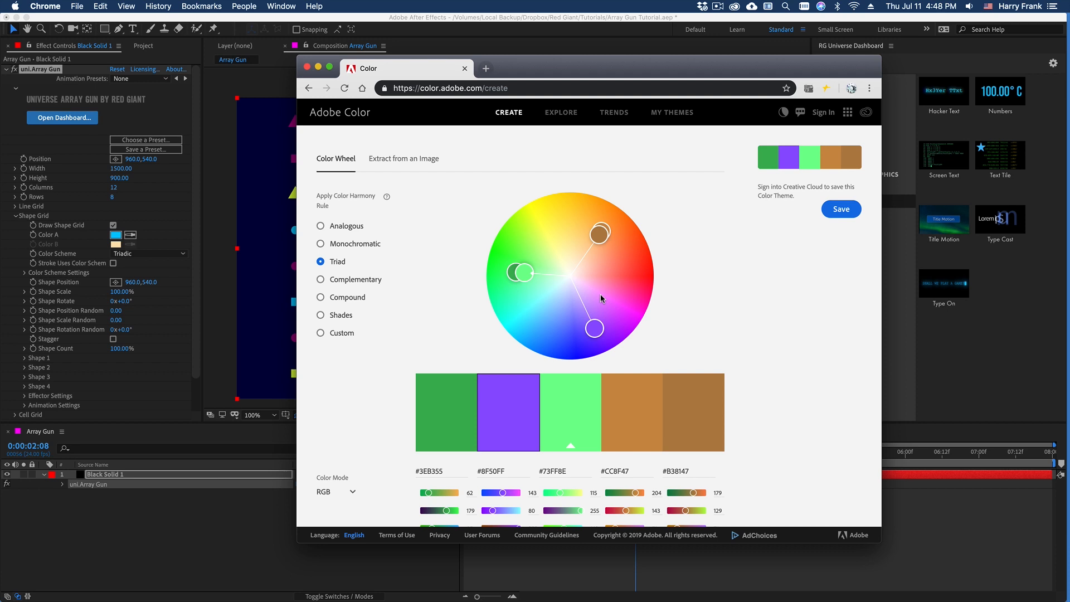
{"action": "left_click_drag", "start_coordinate": [599, 234], "coordinate": [606, 233]}
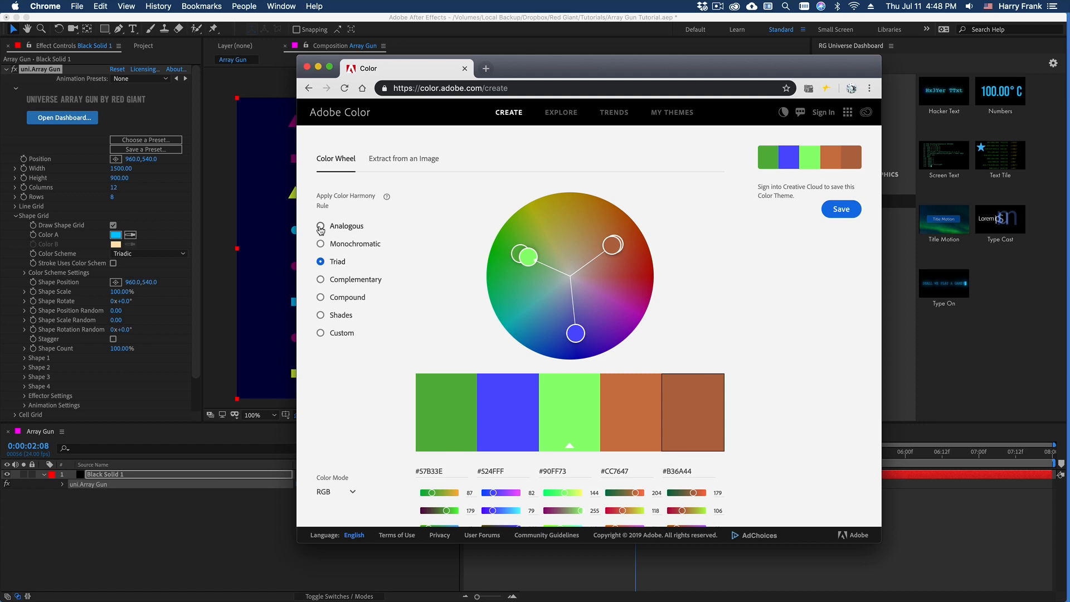
{"action": "left_click", "coordinate": [321, 226]}
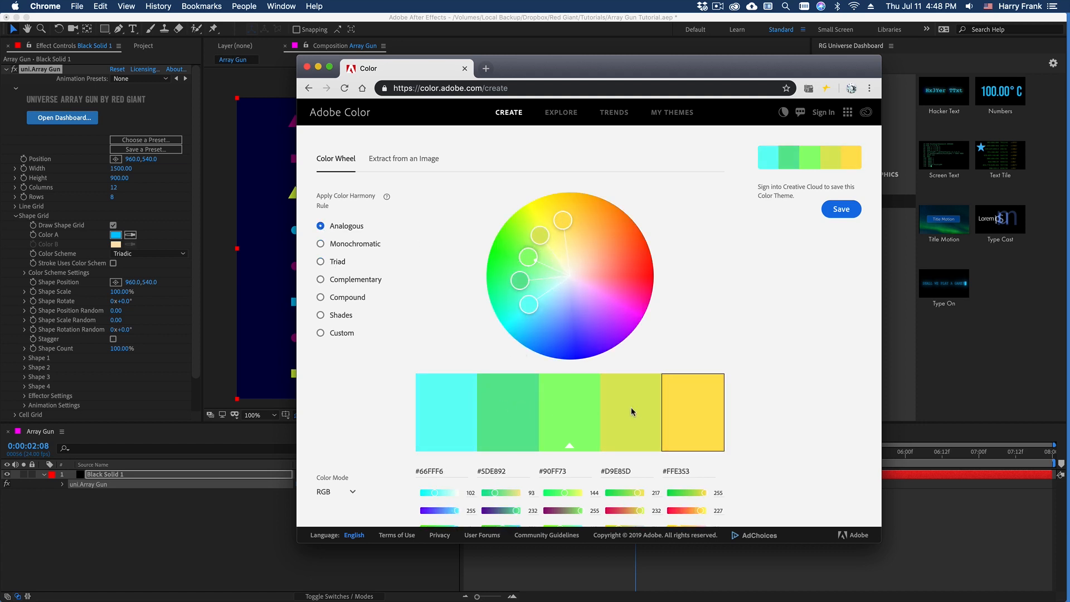
{"action": "left_click_drag", "start_coordinate": [528, 305], "coordinate": [538, 326]}
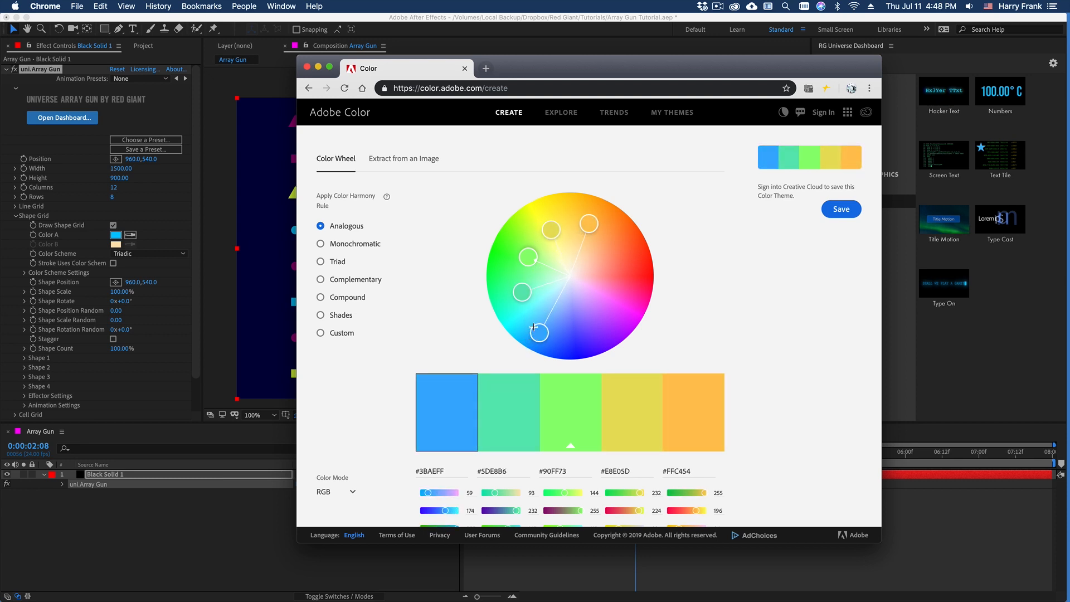
{"action": "left_click_drag", "start_coordinate": [538, 330], "coordinate": [524, 259]}
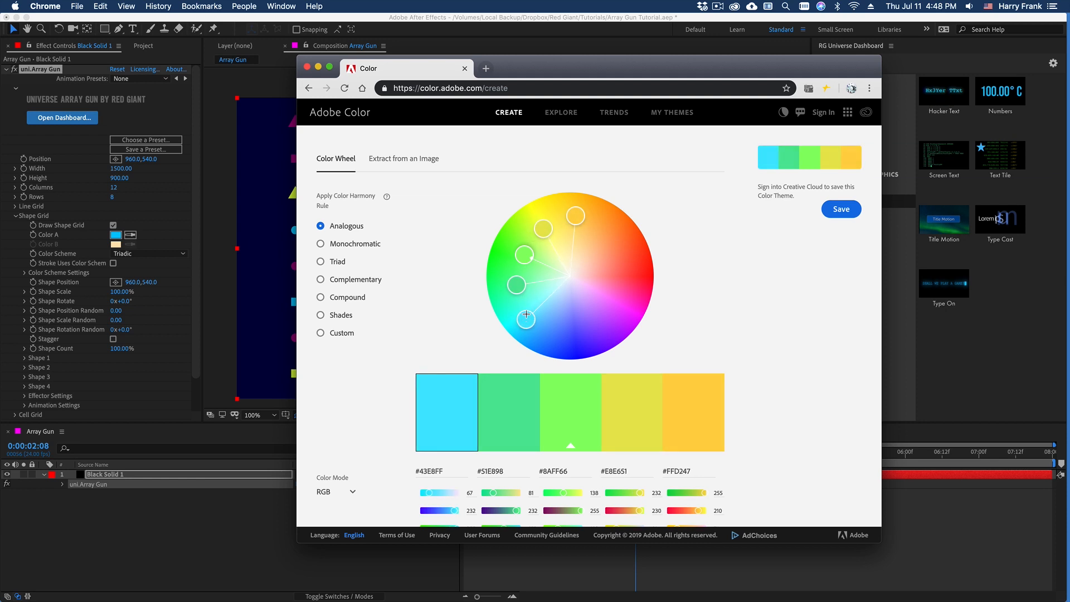
{"action": "left_click_drag", "start_coordinate": [525, 315], "coordinate": [523, 256]}
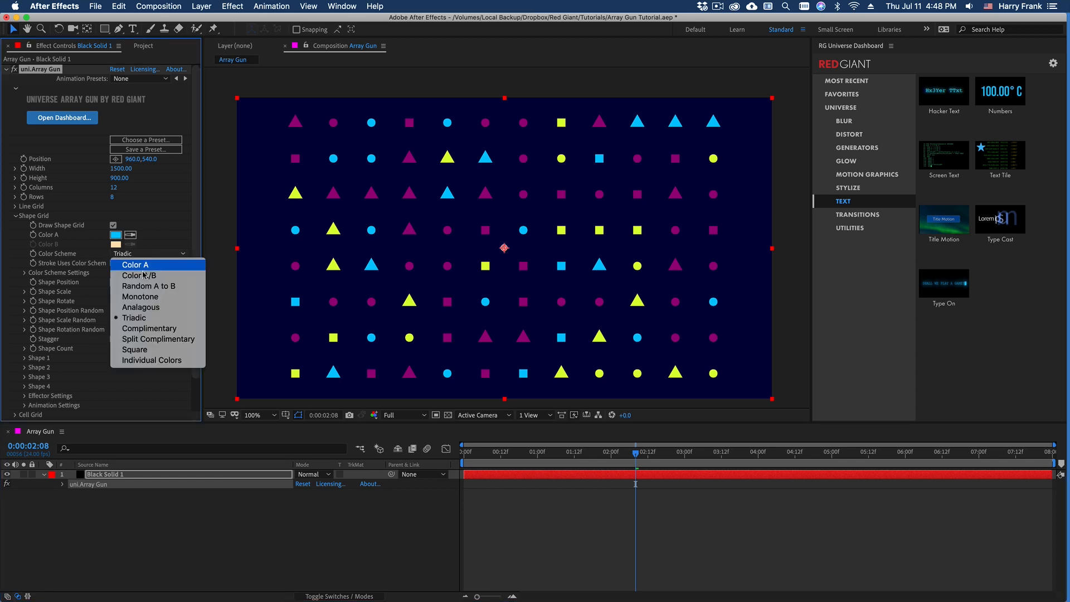
Step: Apply the Analogous color scheme and raise Lightness 1 and 2 to about 66 and 67
{"action": "left_click", "coordinate": [141, 306]}
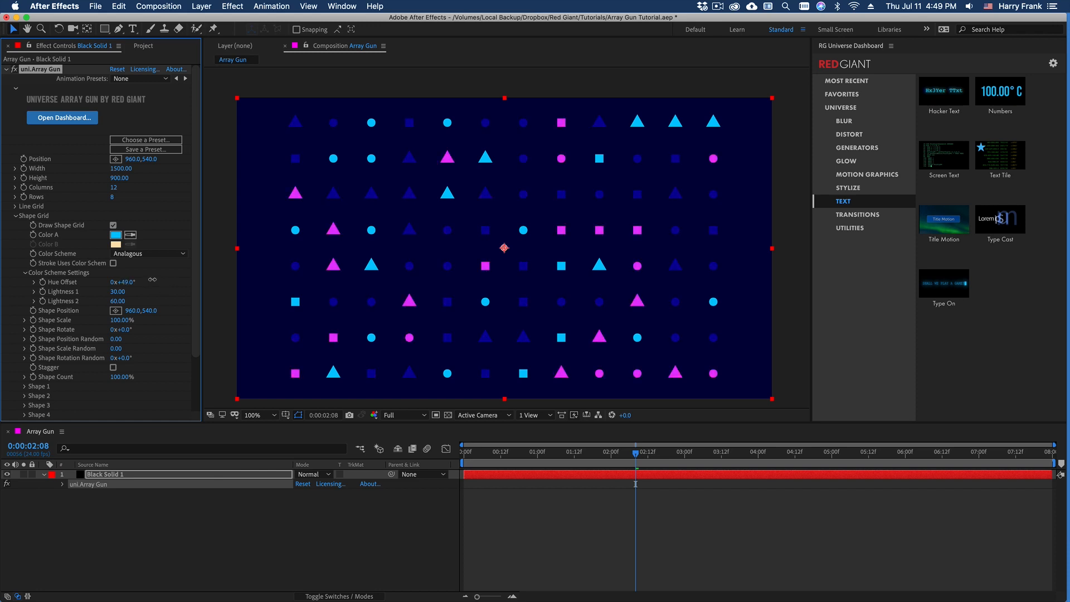
{"action": "left_click", "coordinate": [117, 292]}
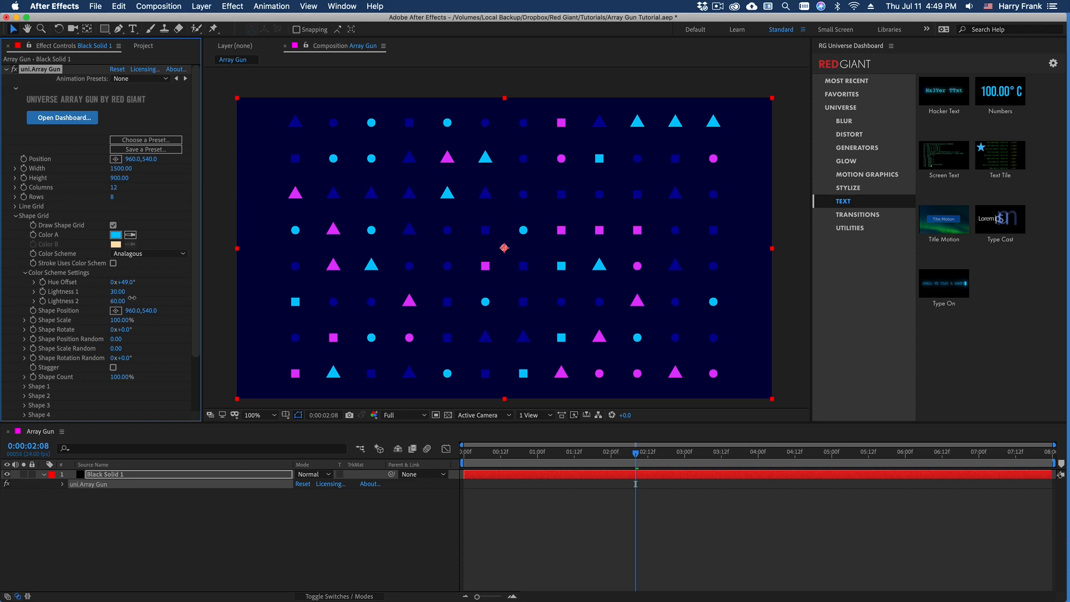
{"action": "left_click_drag", "start_coordinate": [130, 300], "coordinate": [146, 301]}
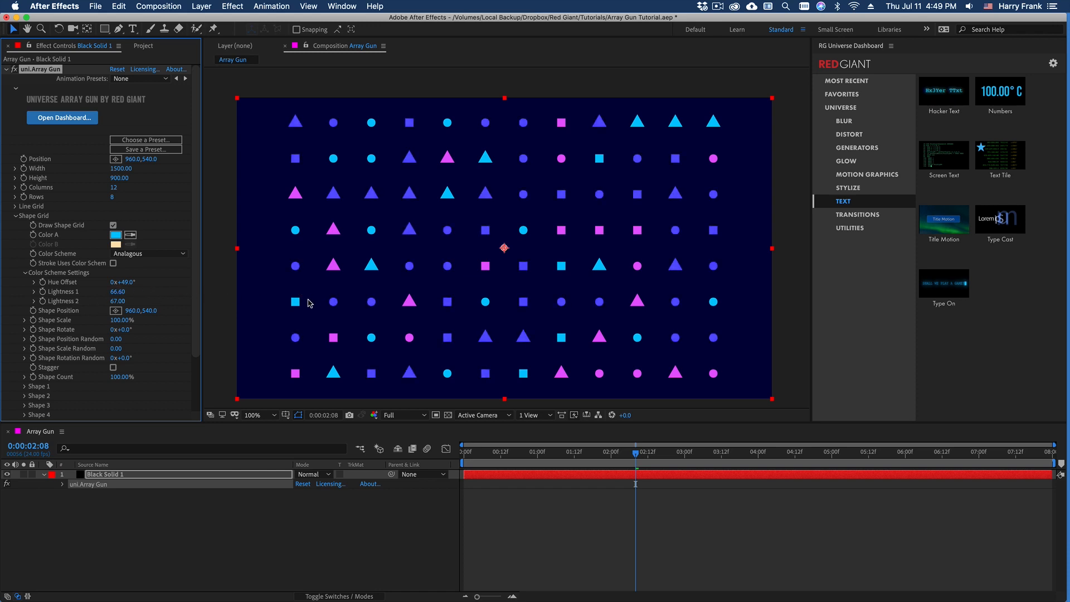
{"action": "left_click", "coordinate": [148, 253]}
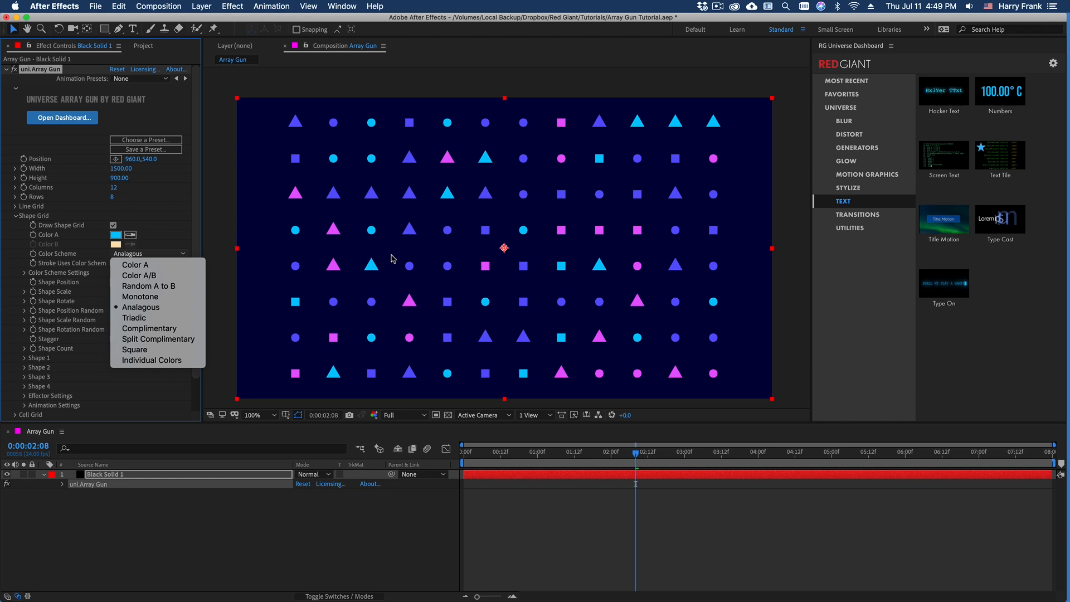
{"action": "mouse_move", "coordinate": [403, 283]}
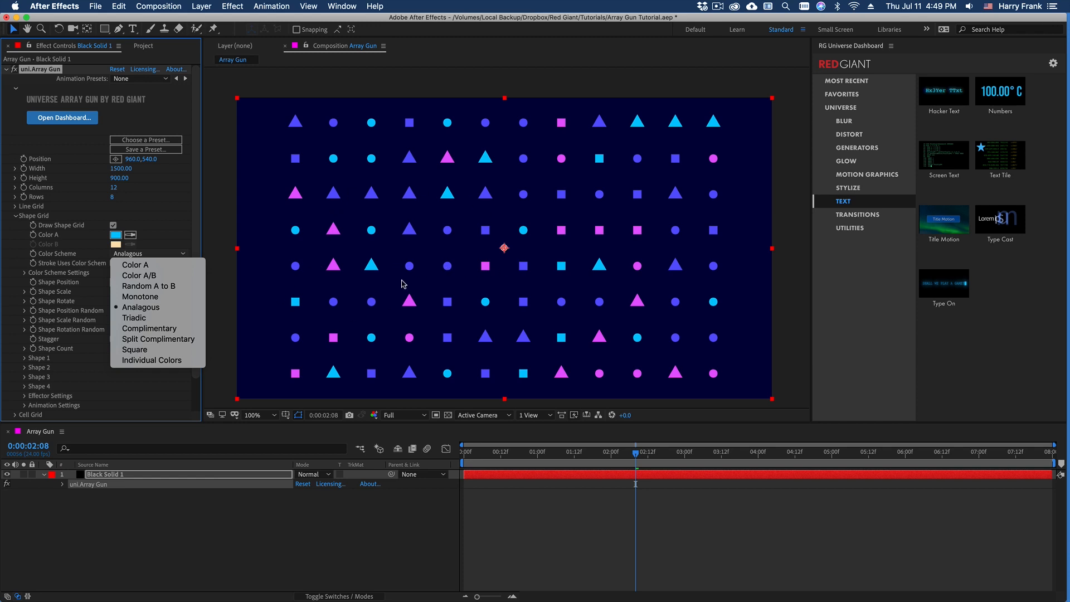
{"action": "mouse_move", "coordinate": [141, 307]}
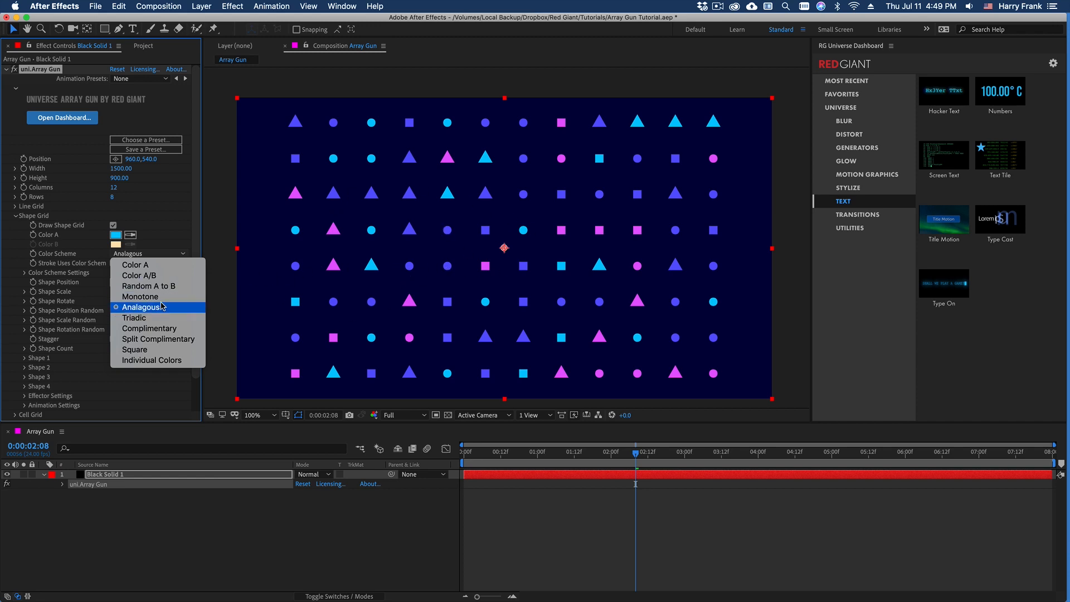
Step: Expand Shape 2 and set Shape Fill Color 2 to magenta
{"action": "left_click", "coordinate": [151, 360]}
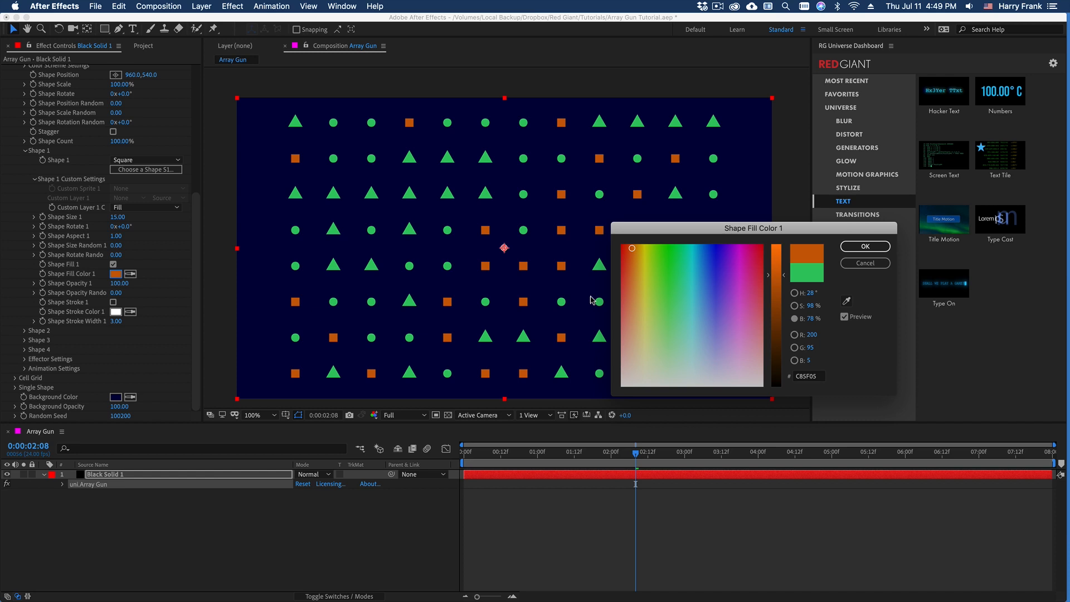
{"action": "left_click", "coordinate": [864, 246]}
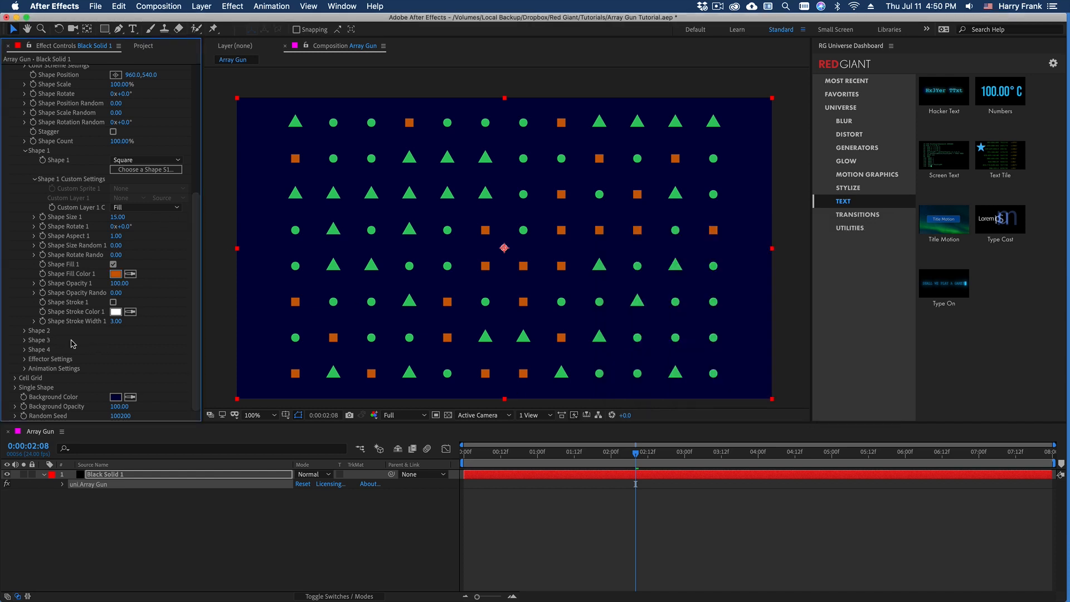
{"action": "scroll", "scroll_direction": "down", "scroll_amount": 3}
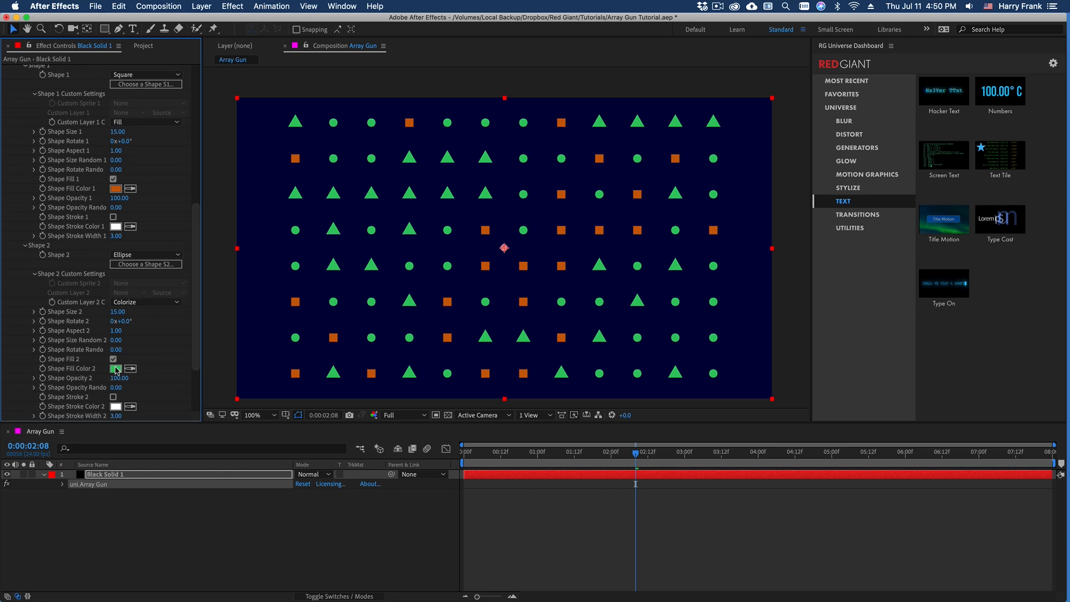
{"action": "left_click", "coordinate": [113, 369]}
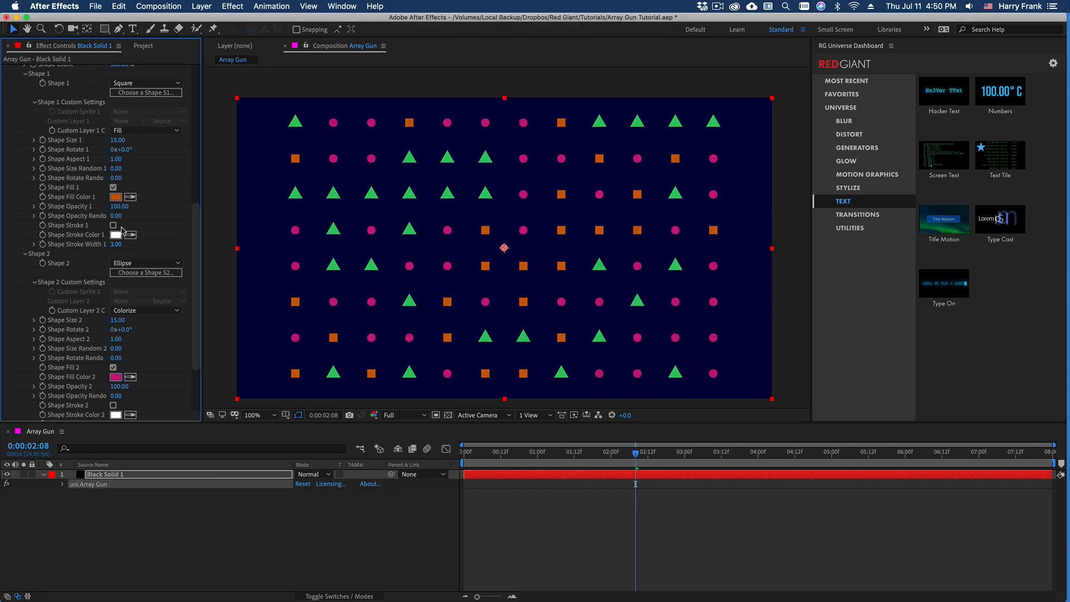
{"action": "left_click", "coordinate": [146, 253]}
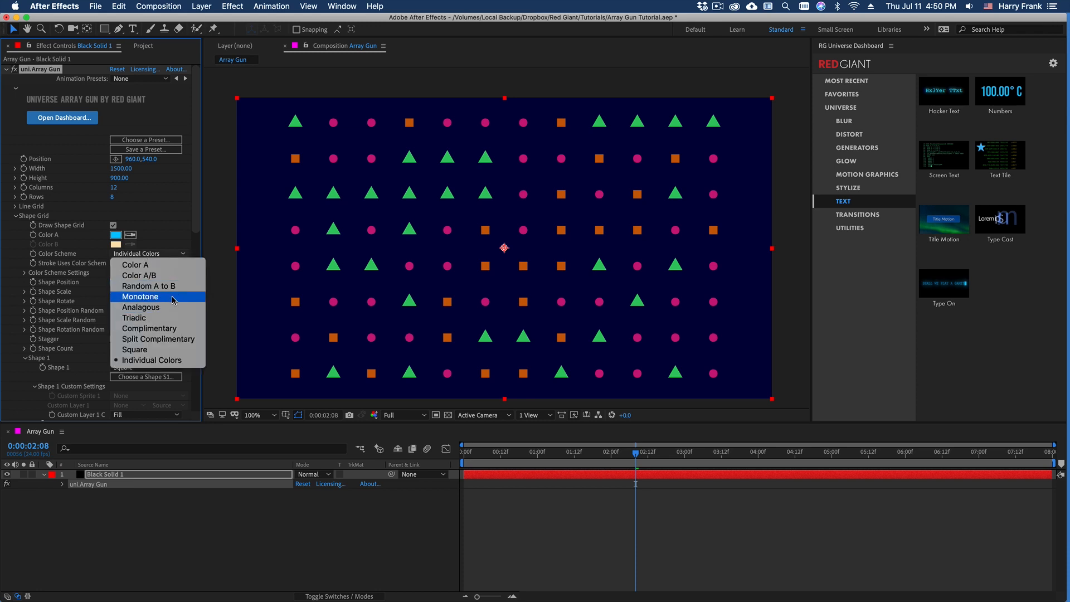
{"action": "mouse_move", "coordinate": [135, 317]}
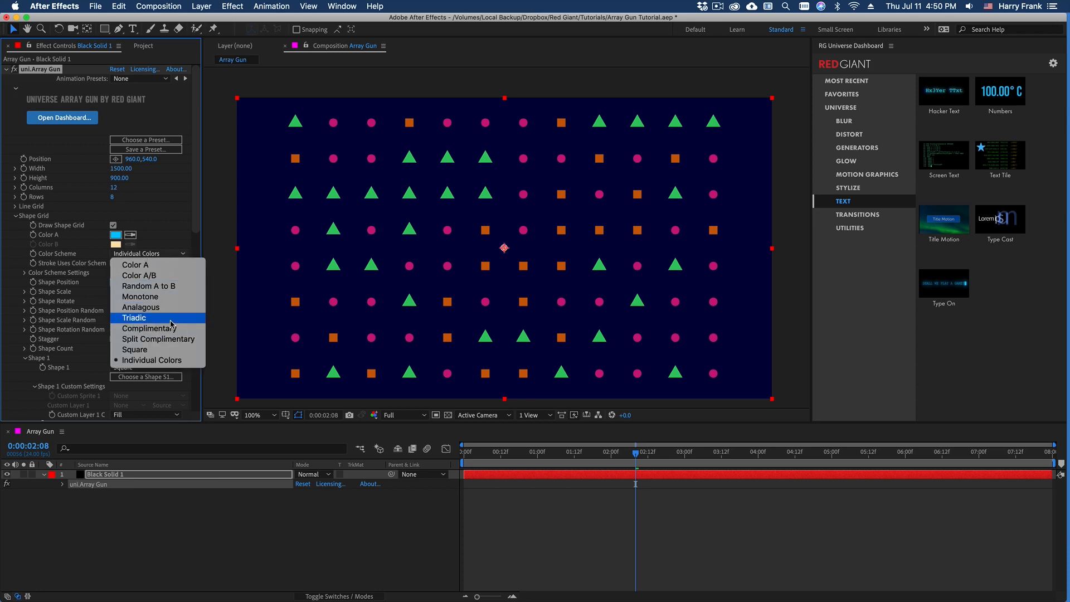
Step: Switch to the Triadic scheme, set Shape Count to 50% and Columns to 15
{"action": "left_click", "coordinate": [134, 317]}
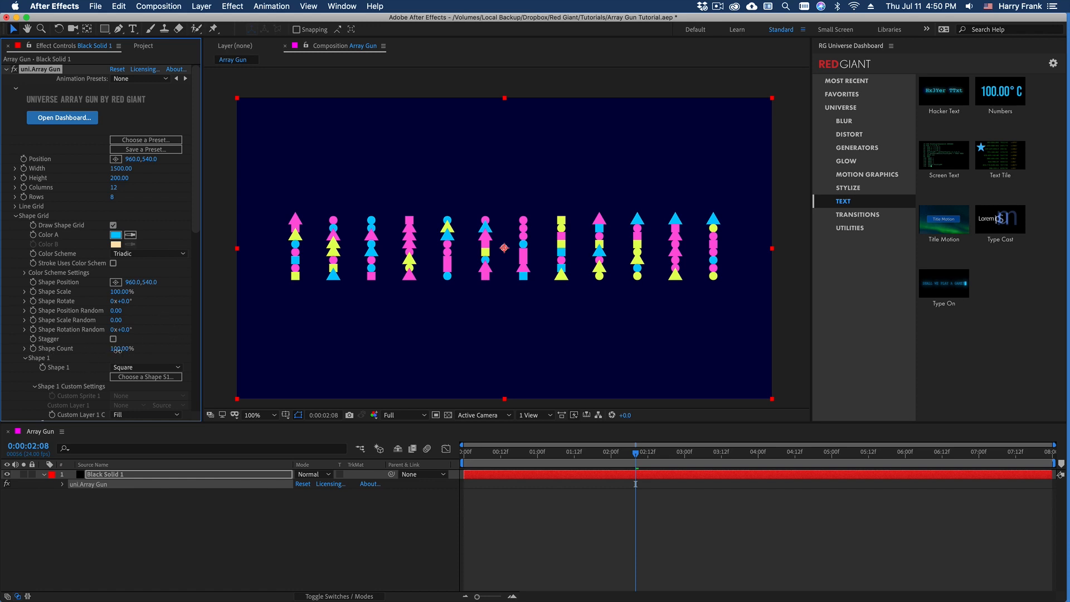
{"action": "left_click", "coordinate": [122, 348]}
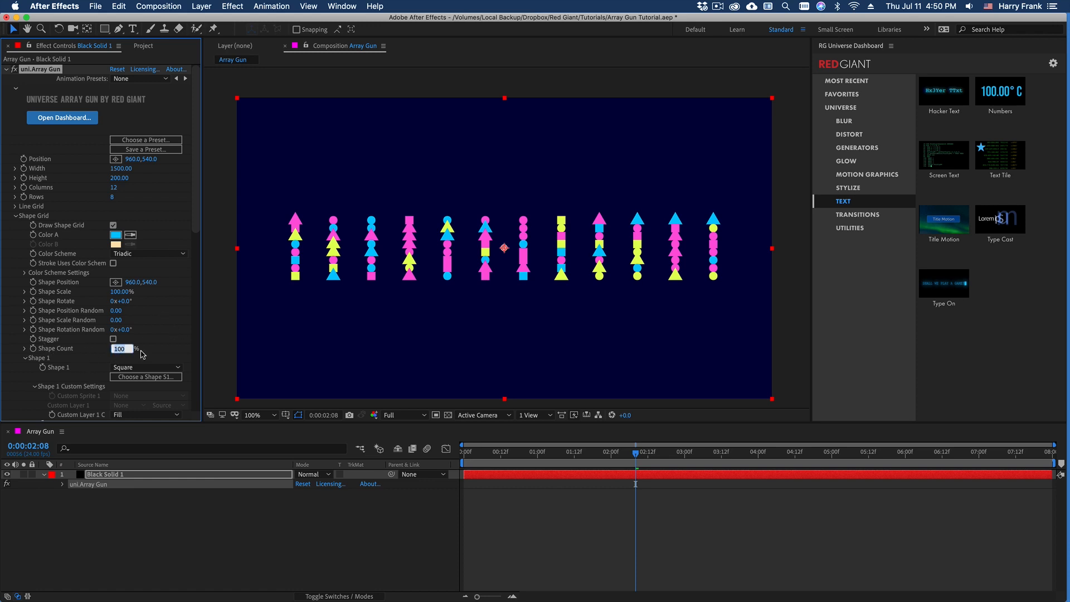
{"action": "type", "text": "50"}
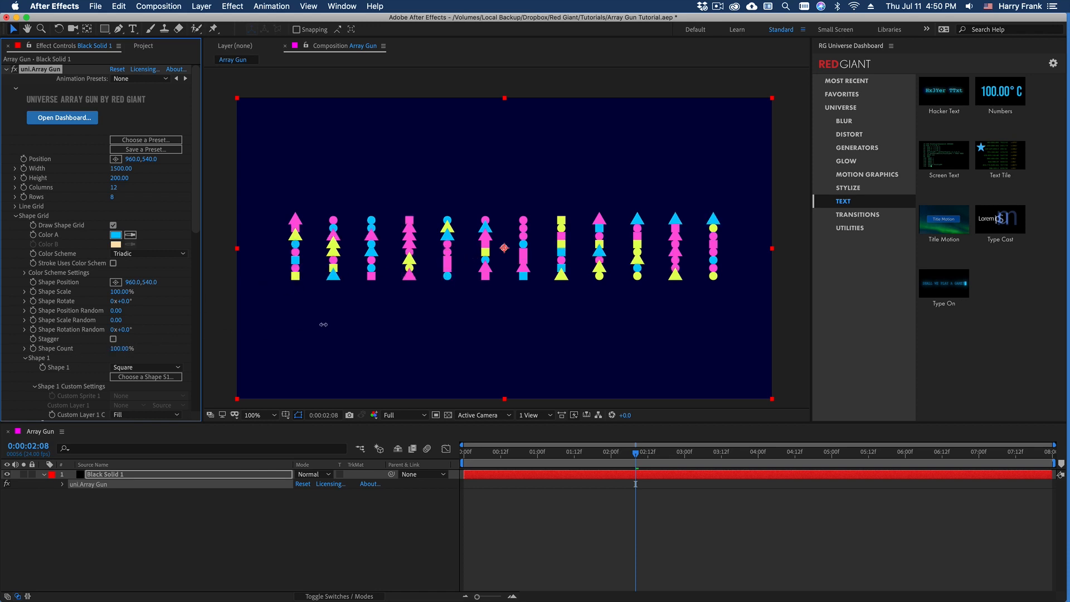
{"action": "mouse_move", "coordinate": [703, 246]}
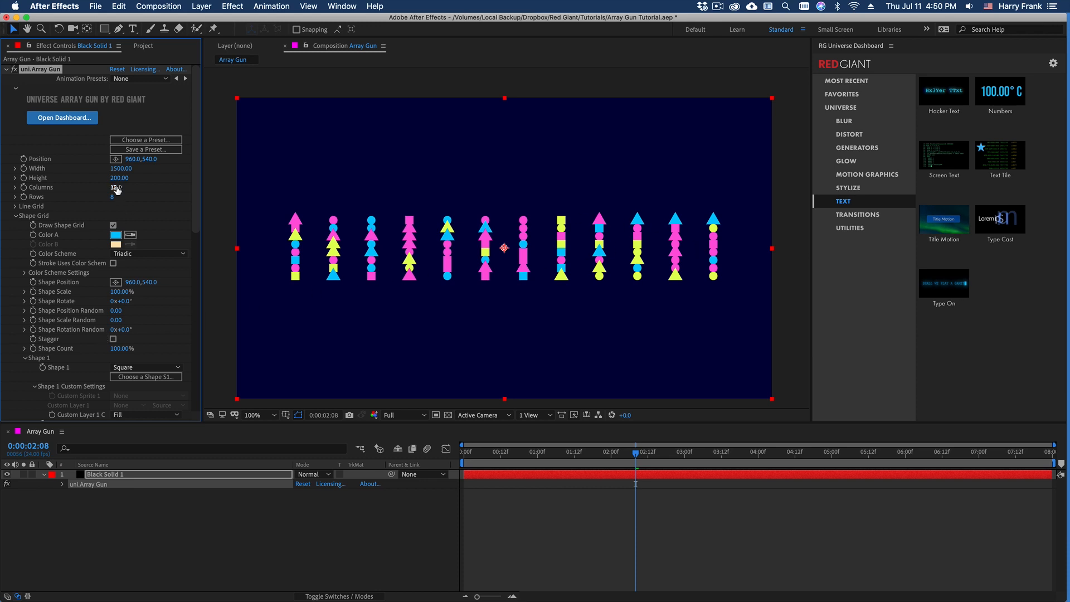
{"action": "left_click", "coordinate": [121, 188]}
{"action": "type", "text": "15"}
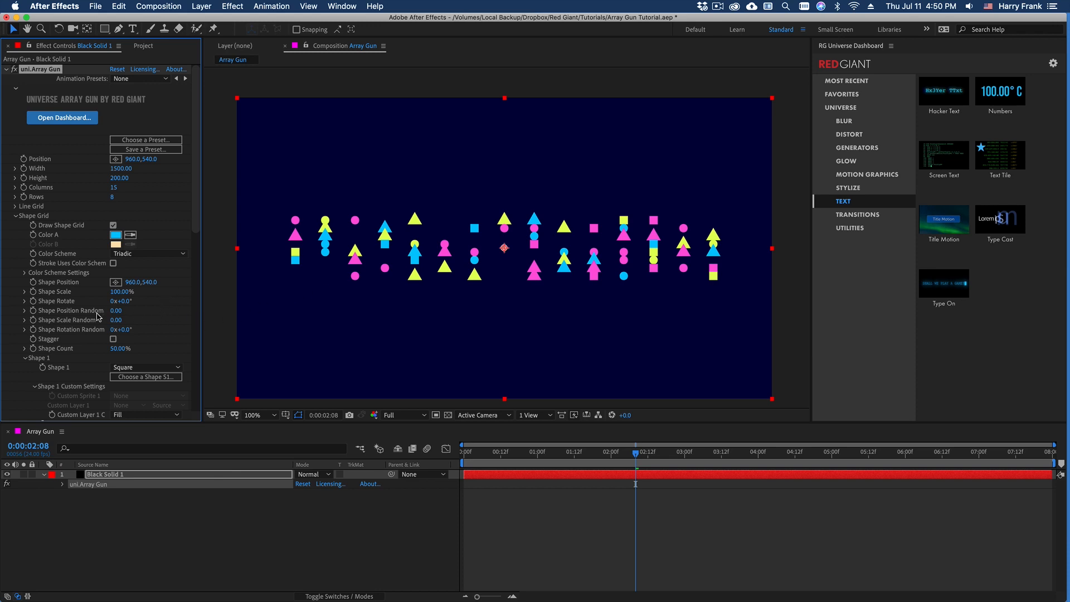
{"action": "mouse_move", "coordinate": [22, 358]}
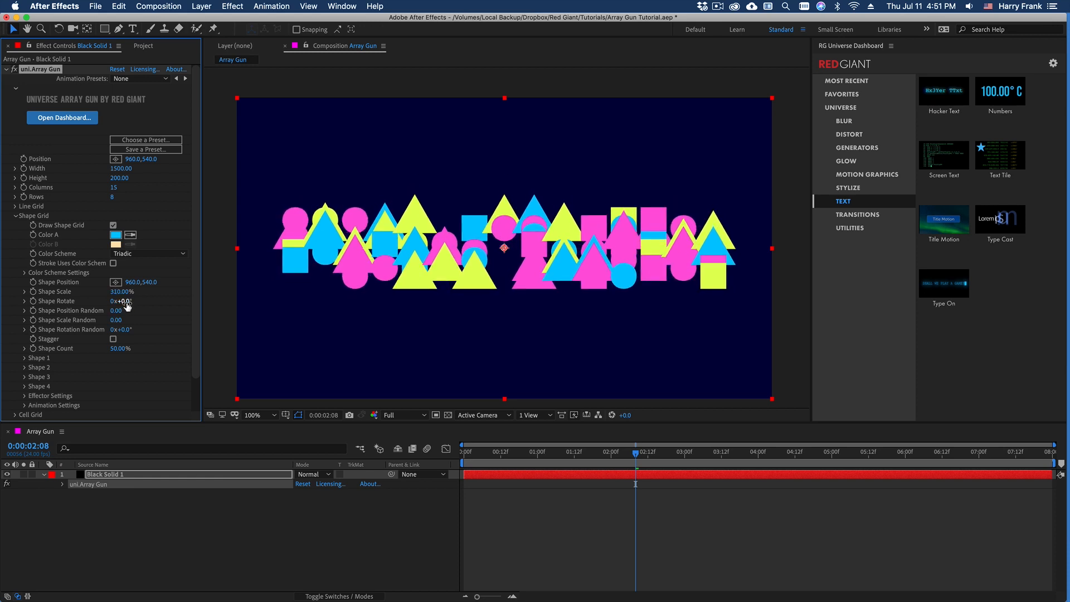
Step: Scale the shapes up about threefold and set the position randomness to 0
{"action": "left_click_drag", "start_coordinate": [121, 301], "coordinate": [122, 308]}
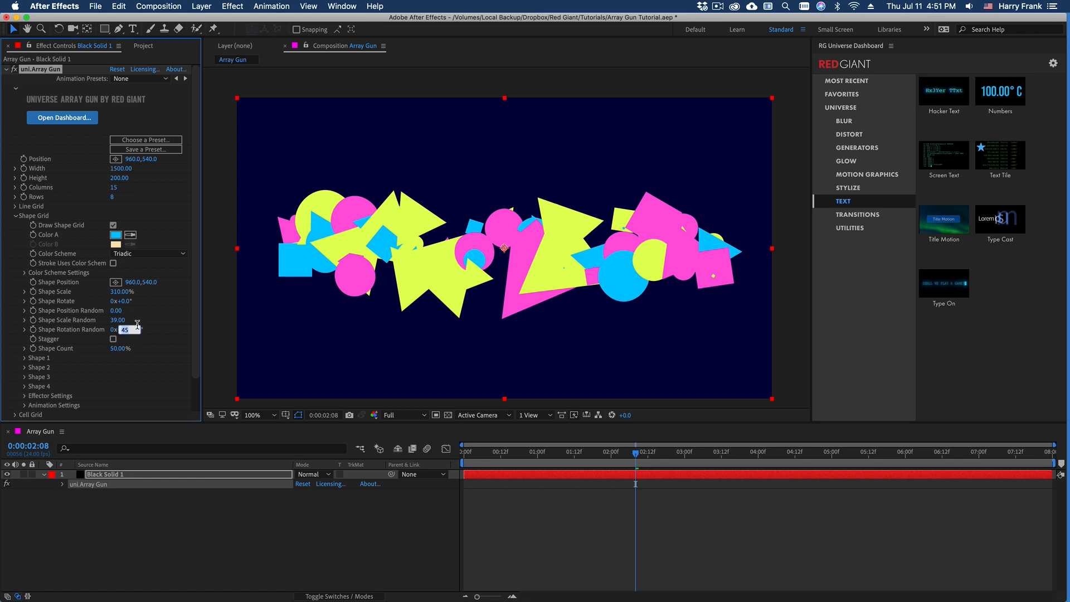
{"action": "type", "text": "0"}
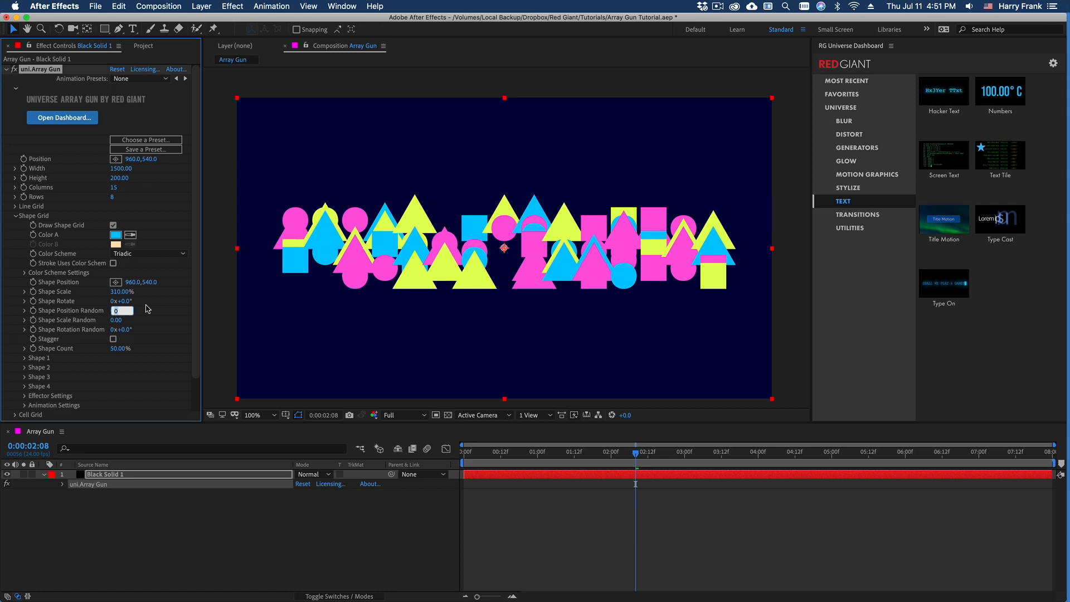
{"action": "left_click", "coordinate": [121, 292]}
{"action": "type", "text": "100"}
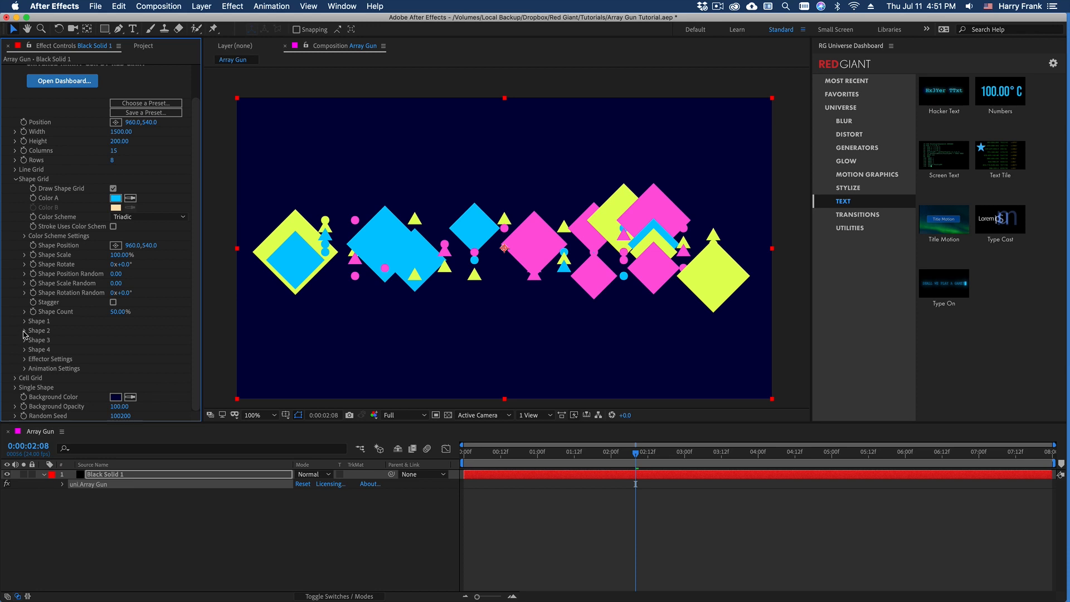
Step: Turn Shape 2's circles into Plus shapes and adjust their aspect ratio
{"action": "left_click", "coordinate": [147, 255]}
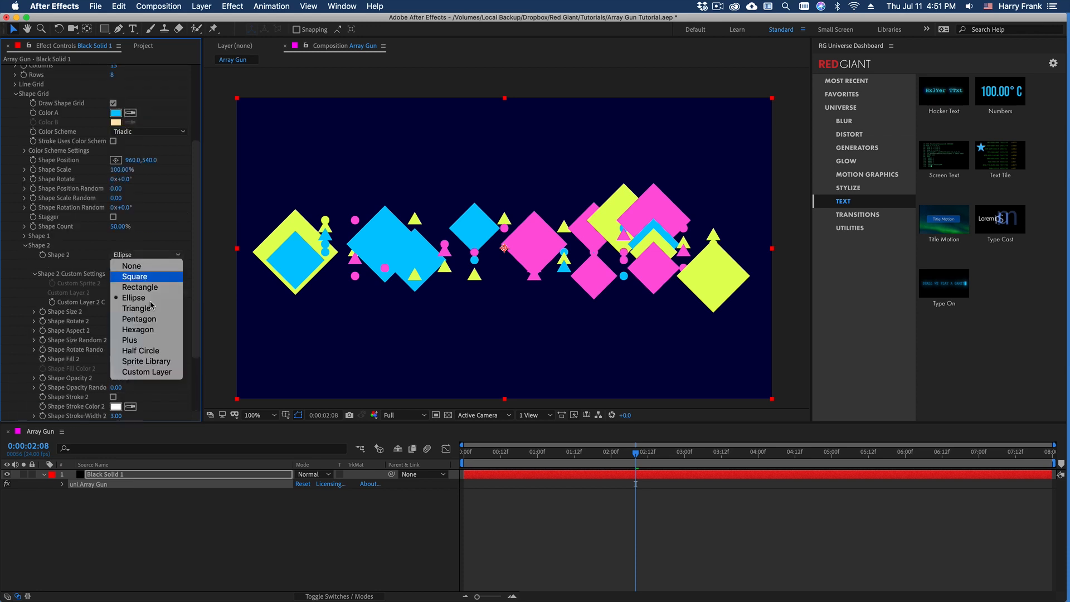
{"action": "left_click", "coordinate": [129, 340]}
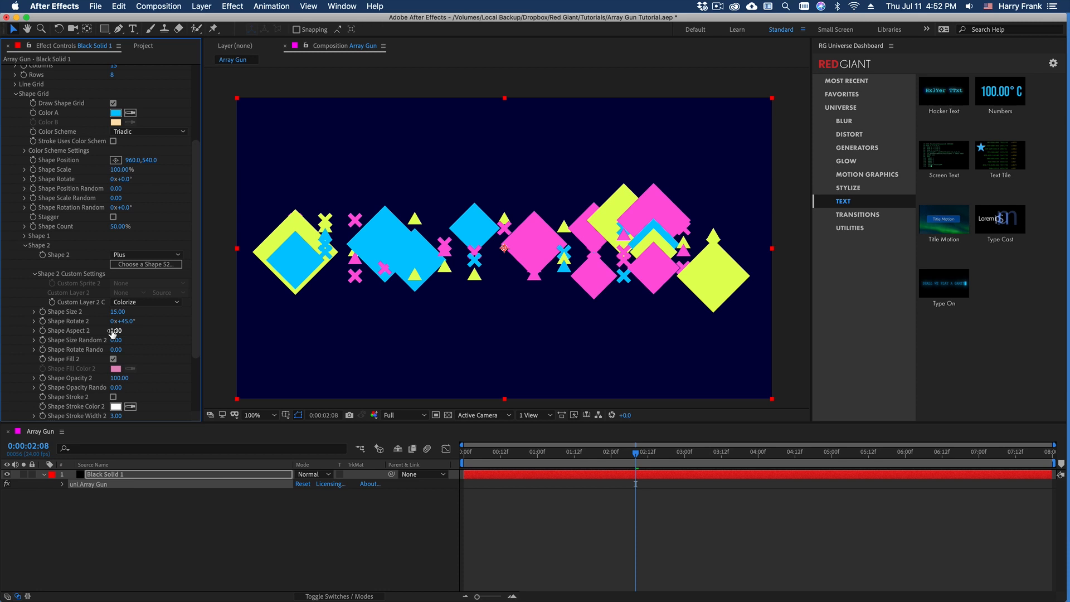
{"action": "left_click", "coordinate": [144, 254]}
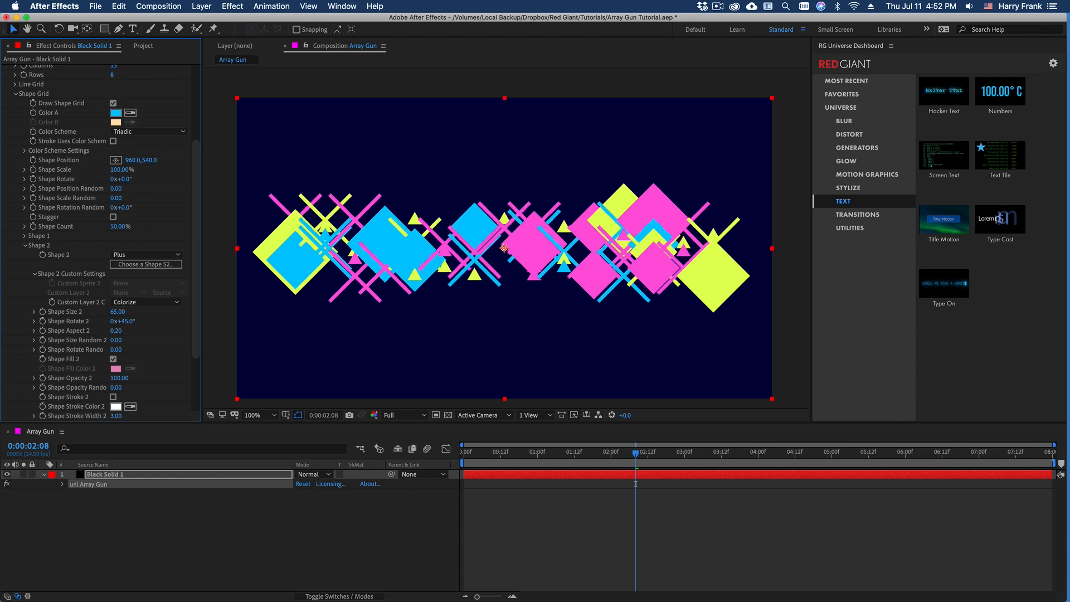
{"action": "mouse_move", "coordinate": [114, 328]}
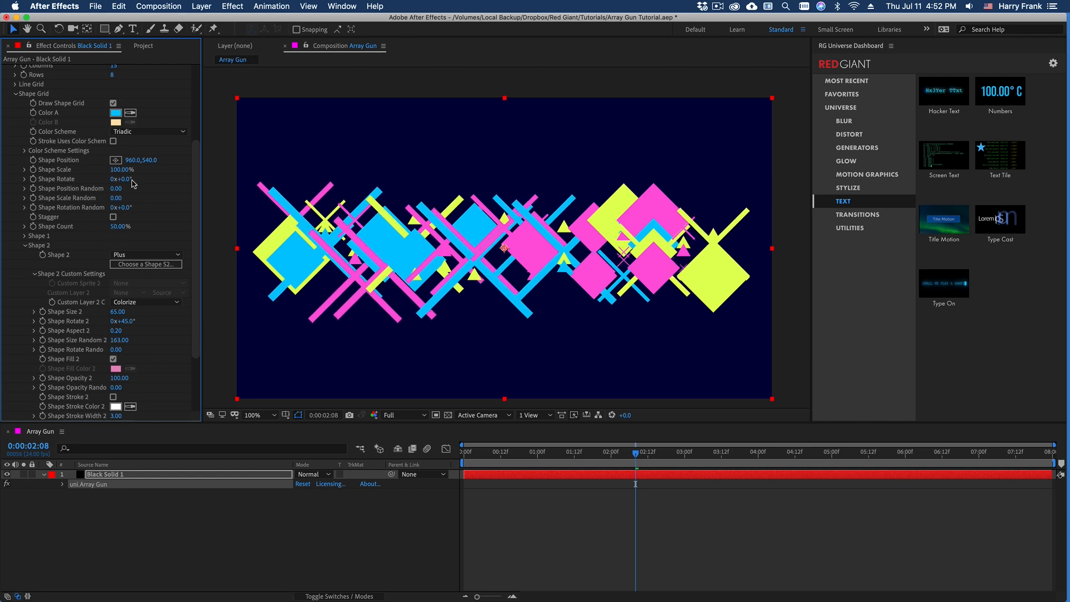
{"action": "mouse_move", "coordinate": [131, 206]}
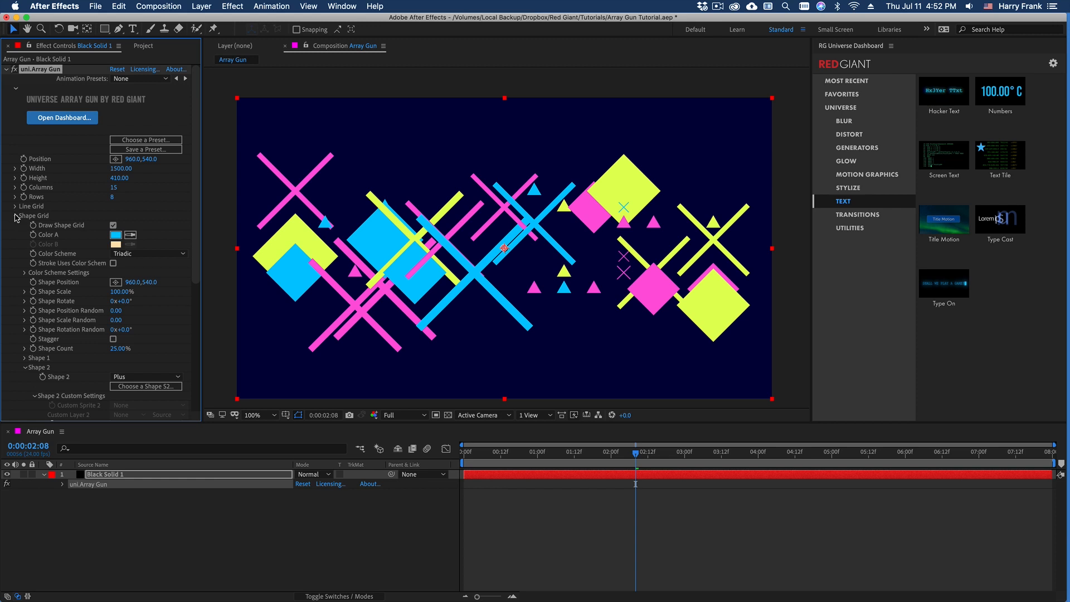
Step: Enable Draw Grid under Line Grid and change Grid Style from Grid to Lines
{"action": "left_click", "coordinate": [15, 207]}
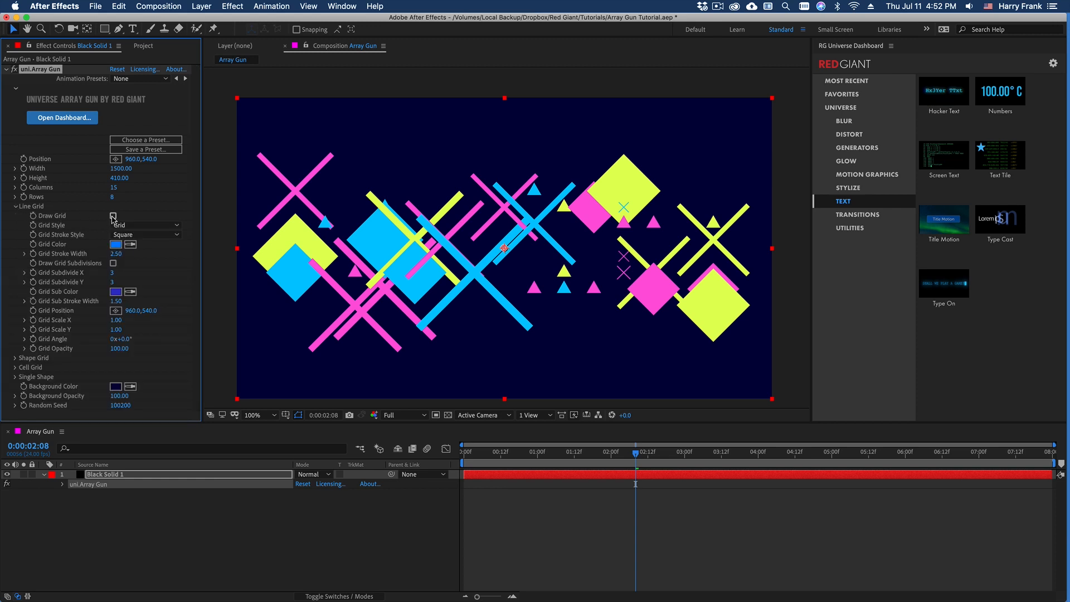
{"action": "left_click", "coordinate": [113, 216]}
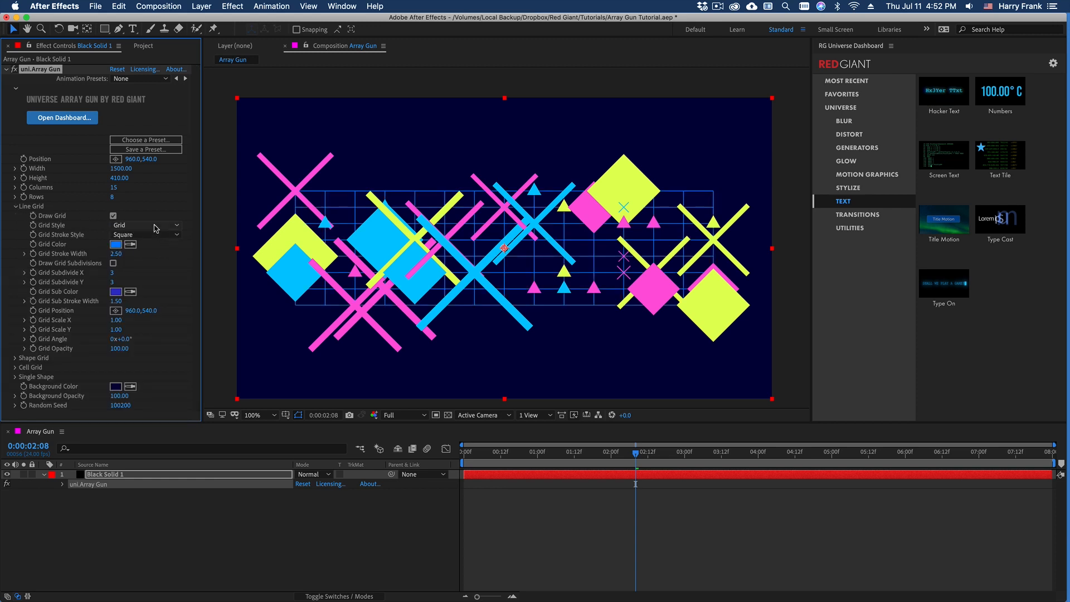
{"action": "left_click", "coordinate": [145, 226]}
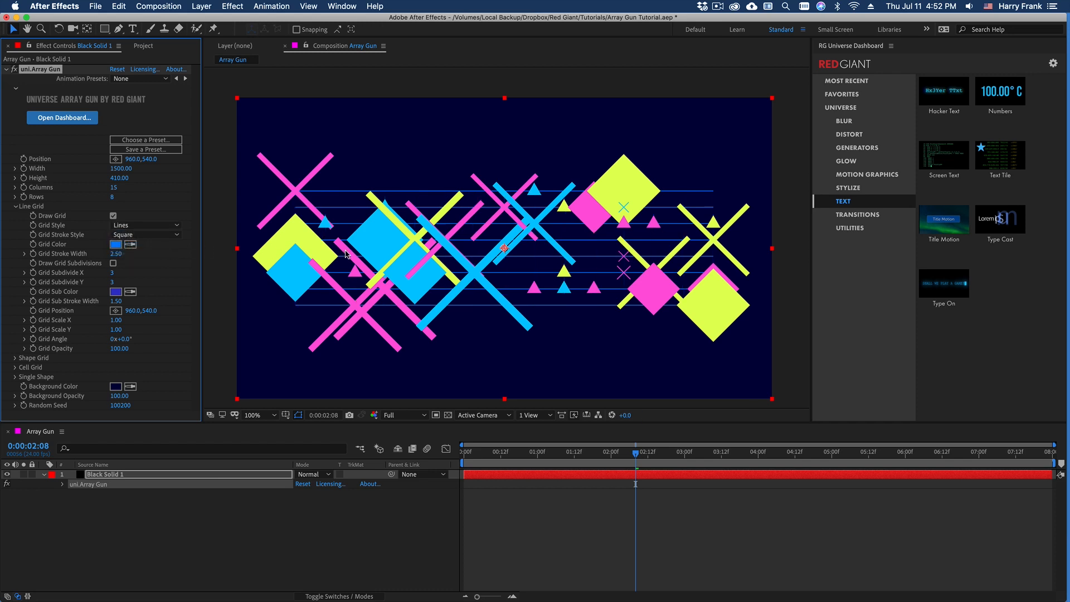
{"action": "mouse_move", "coordinate": [163, 257]}
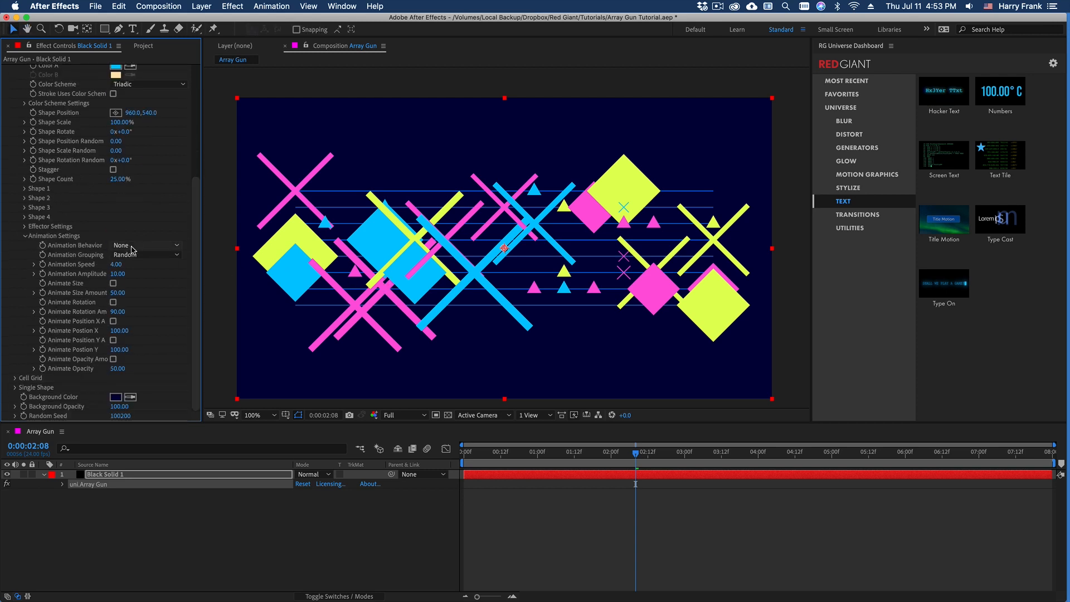
Step: Set Animation Behavior to Oscillate with Animate Size on, and scrub to preview
{"action": "left_click", "coordinate": [146, 245]}
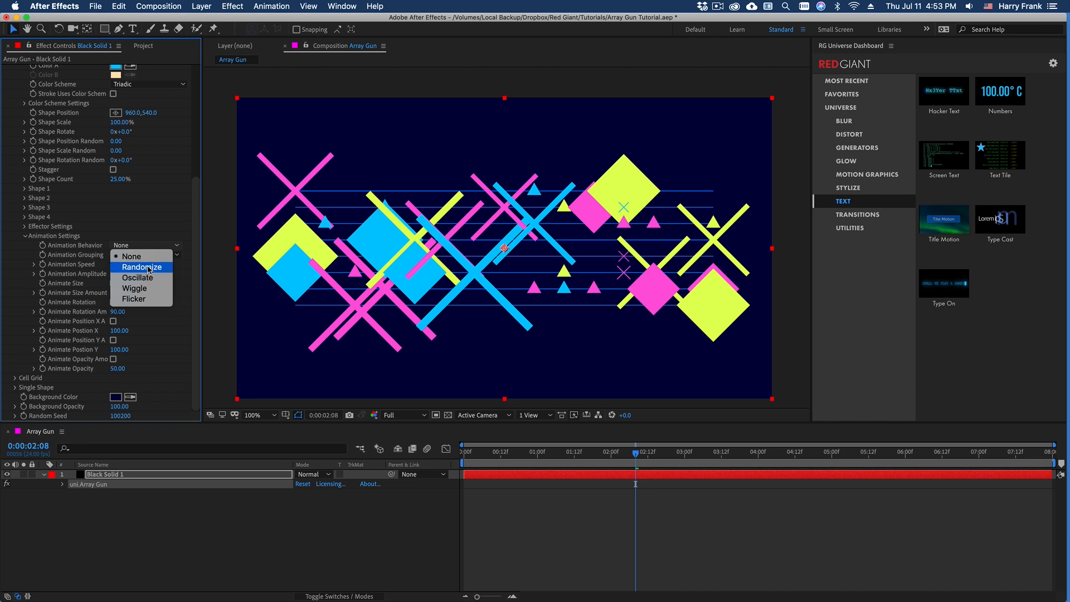
{"action": "mouse_move", "coordinate": [135, 288]}
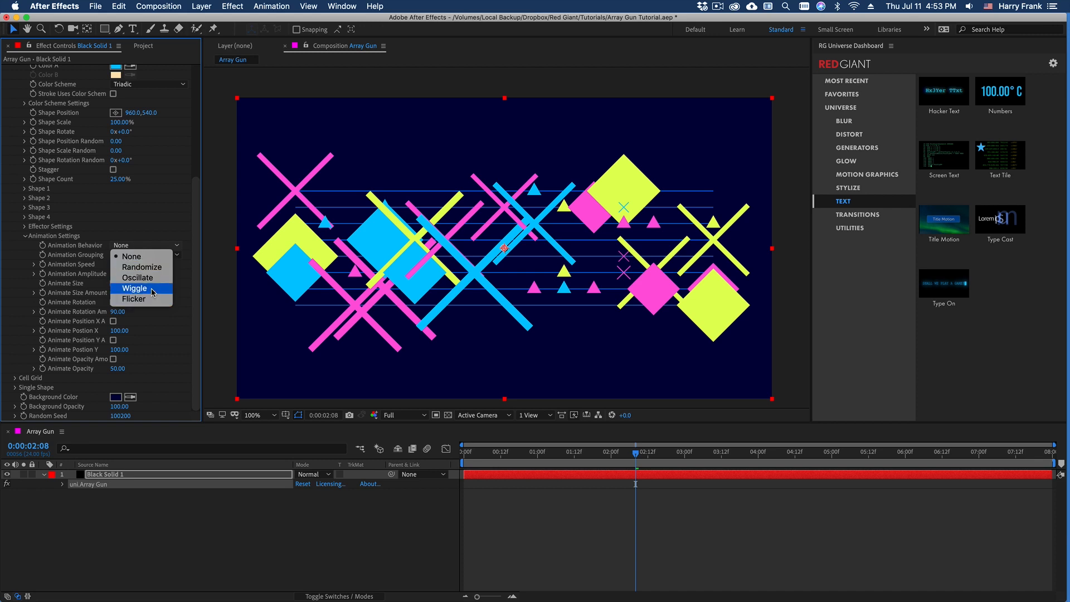
{"action": "mouse_move", "coordinate": [138, 277]}
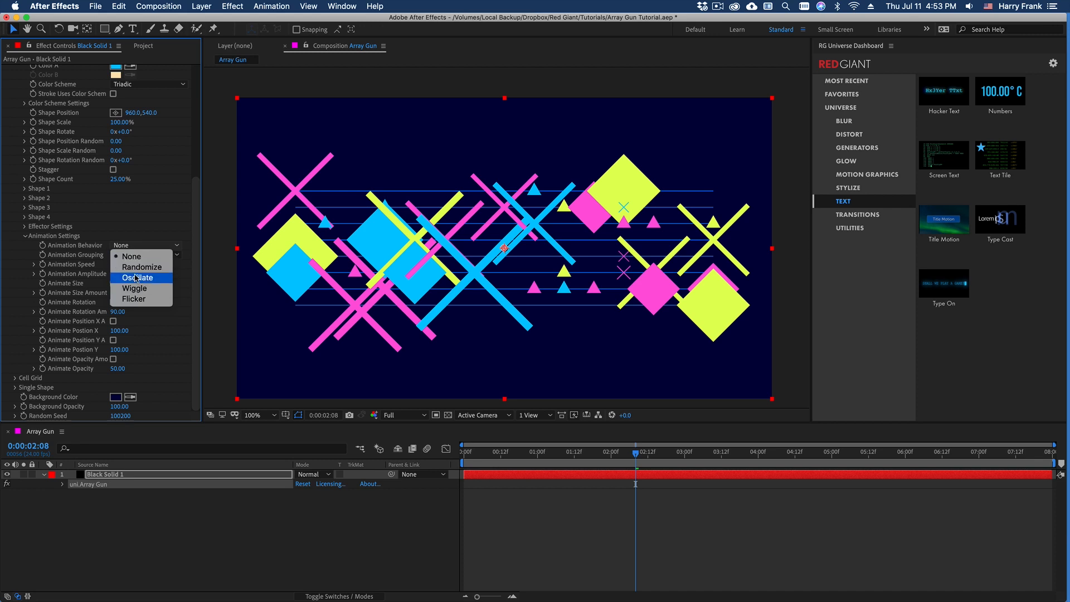
{"action": "left_click", "coordinate": [140, 277]}
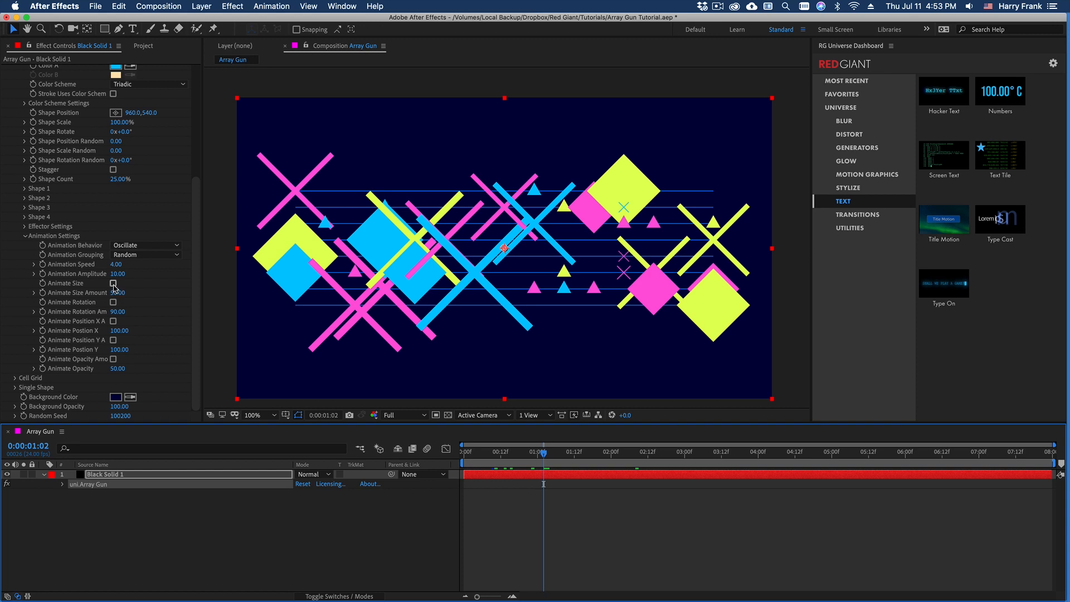
{"action": "left_click", "coordinate": [112, 283]}
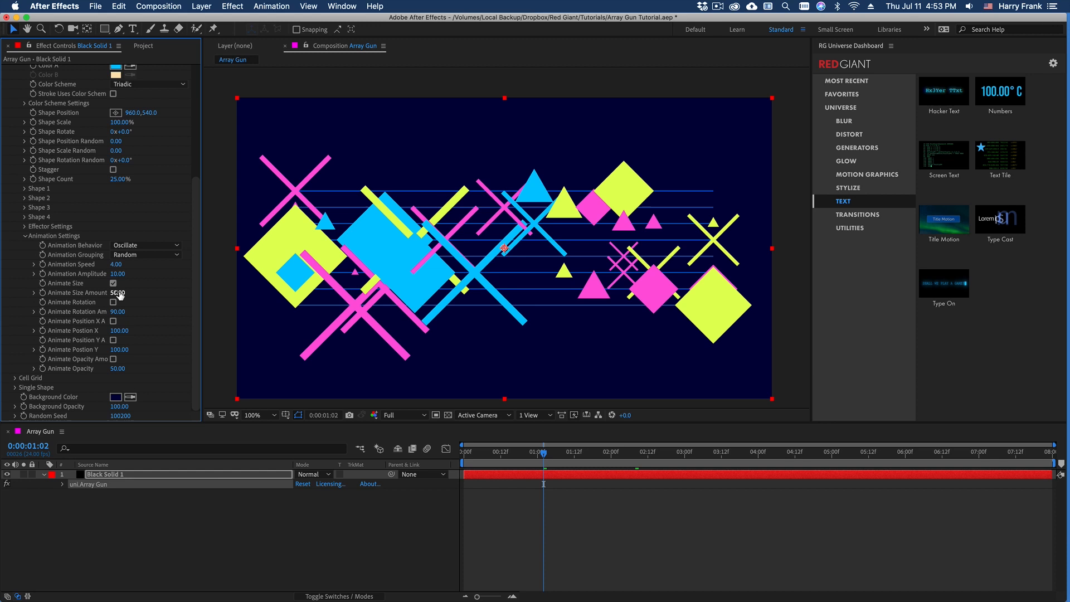
{"action": "left_click", "coordinate": [501, 452]}
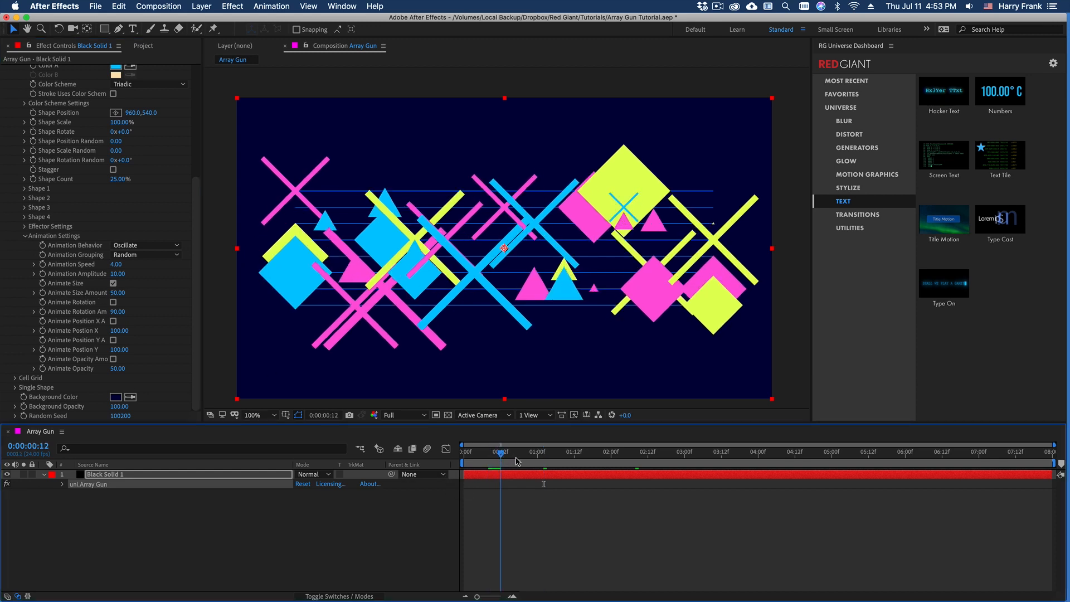
{"action": "left_click_drag", "start_coordinate": [502, 452], "coordinate": [589, 453]}
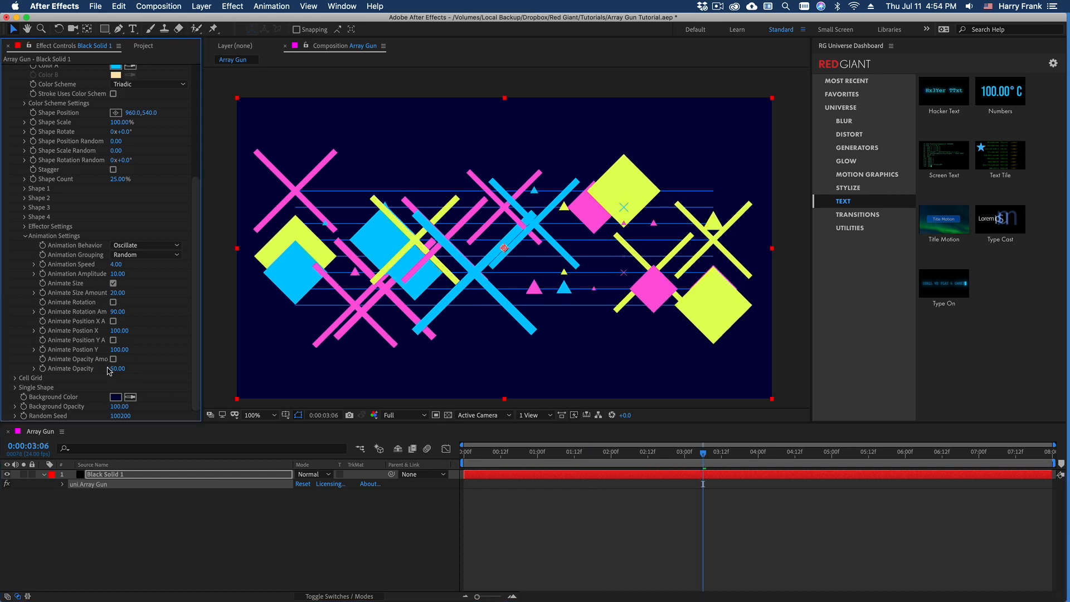
Step: Turn off opacity and rotation animation so only size oscillates
{"action": "left_click", "coordinate": [113, 359]}
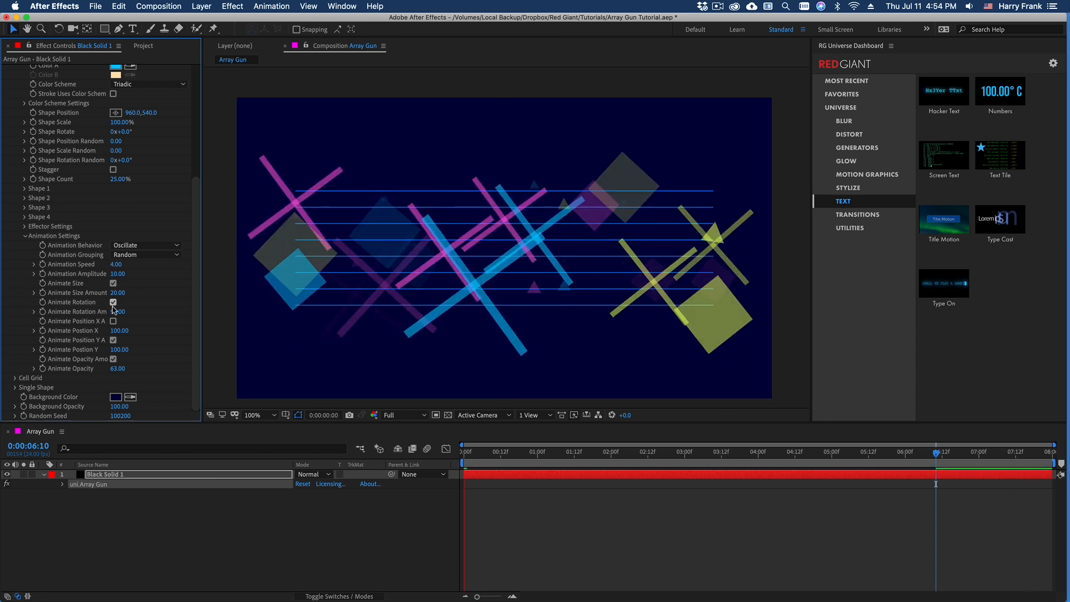
{"action": "left_click", "coordinate": [468, 452]}
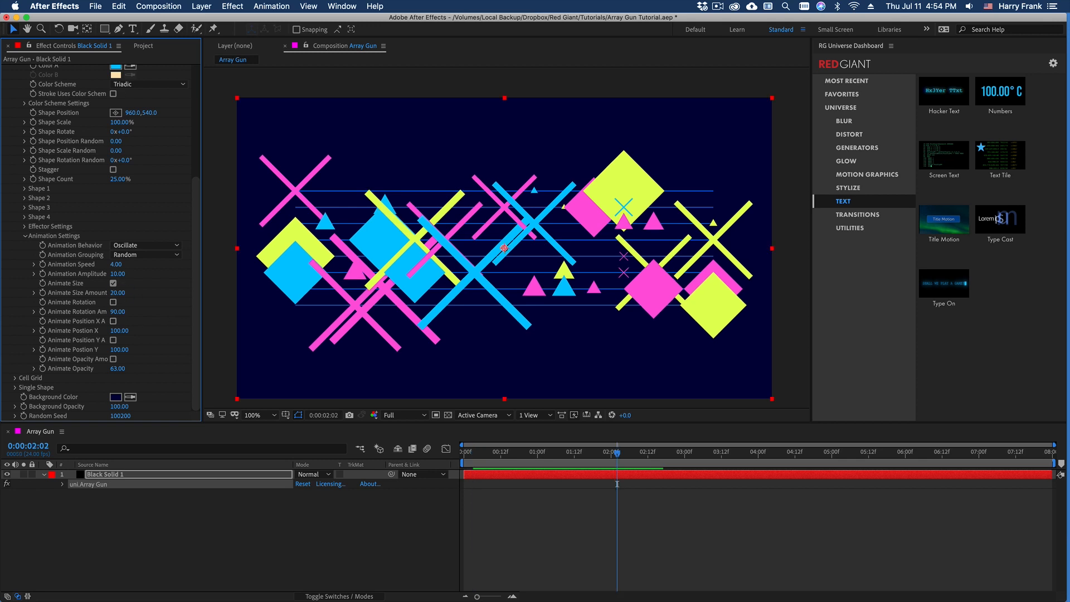
{"action": "left_click", "coordinate": [145, 254]}
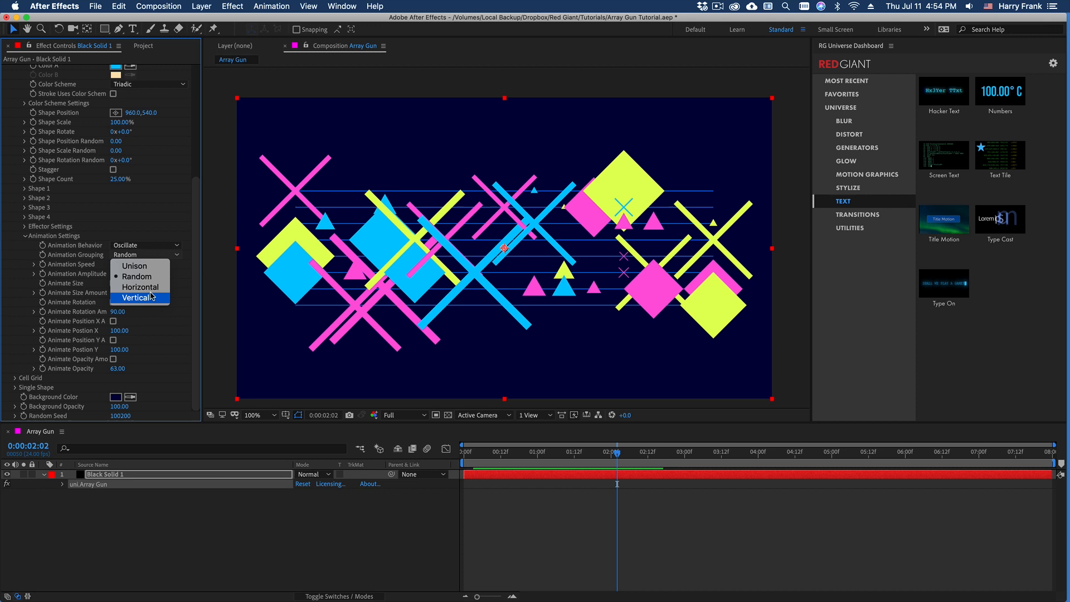
{"action": "mouse_move", "coordinate": [133, 265]}
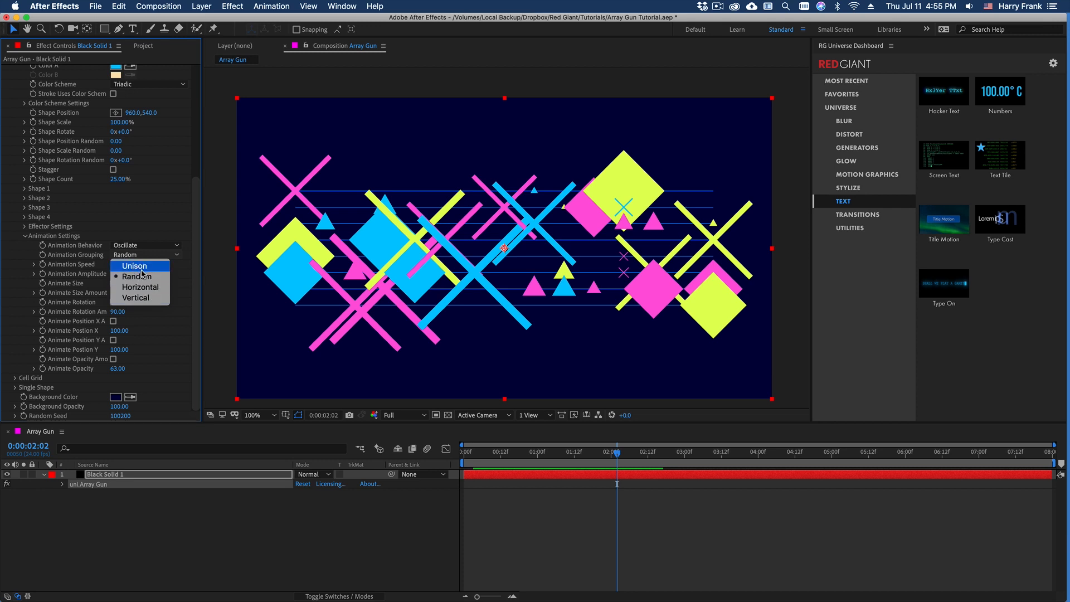
Step: Group the animation in Unison and preview it at later and earlier frames
{"action": "left_click", "coordinate": [134, 265]}
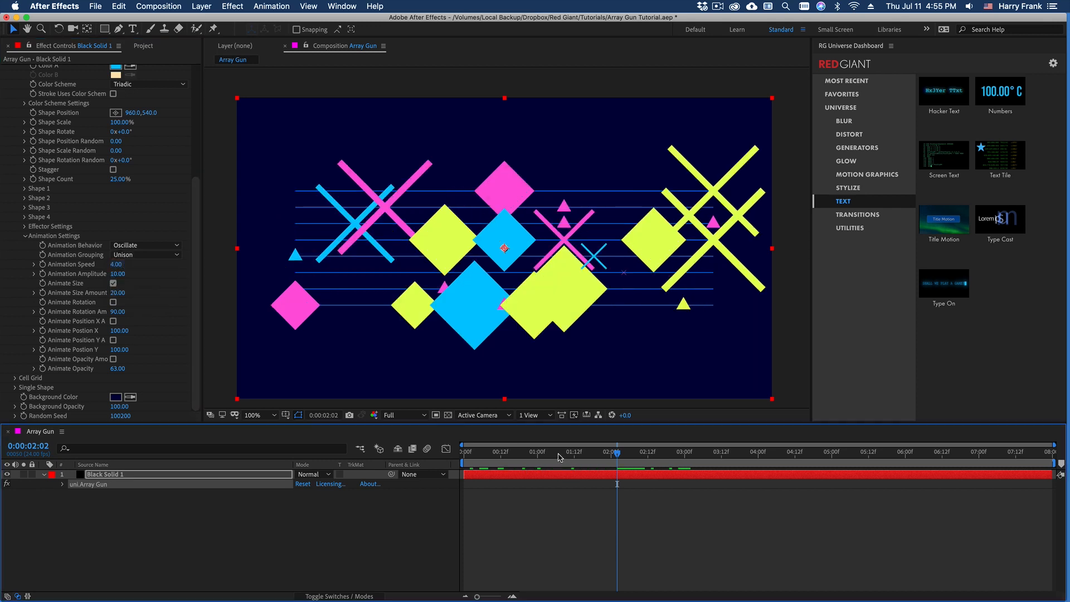
{"action": "left_click", "coordinate": [707, 451]}
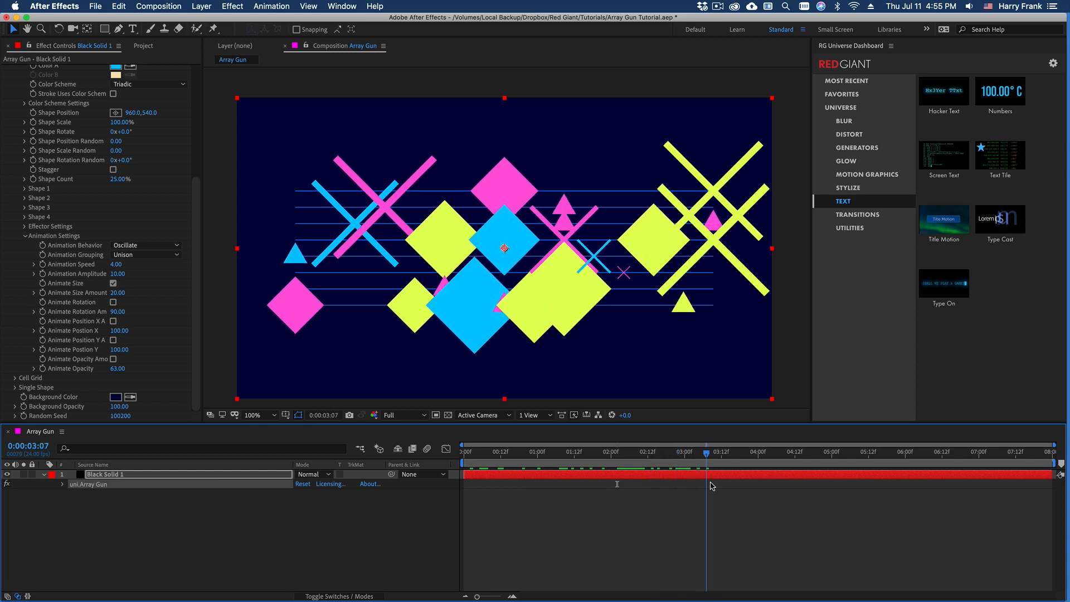
{"action": "left_click", "coordinate": [620, 452]}
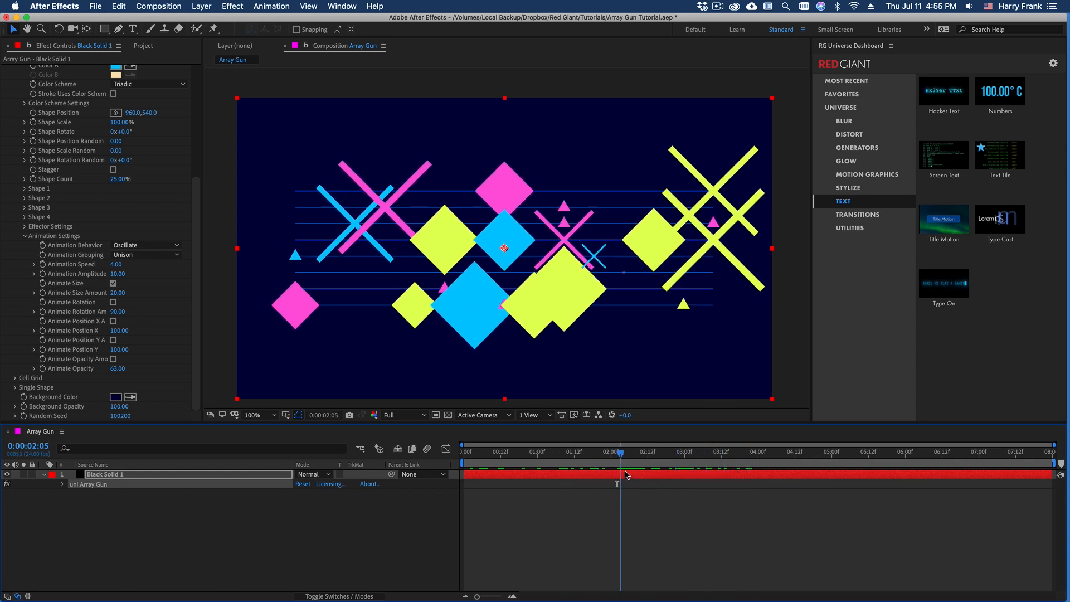
{"action": "left_click", "coordinate": [145, 255]}
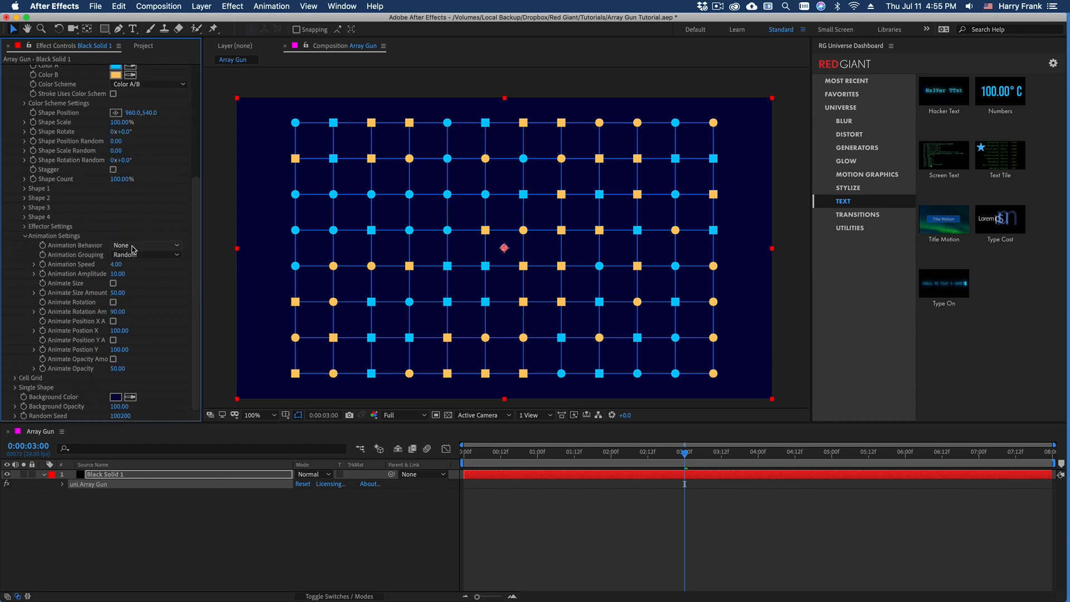
Step: Make the grid oscillate with Shape 1 as unfilled ellipses
{"action": "left_click", "coordinate": [145, 245]}
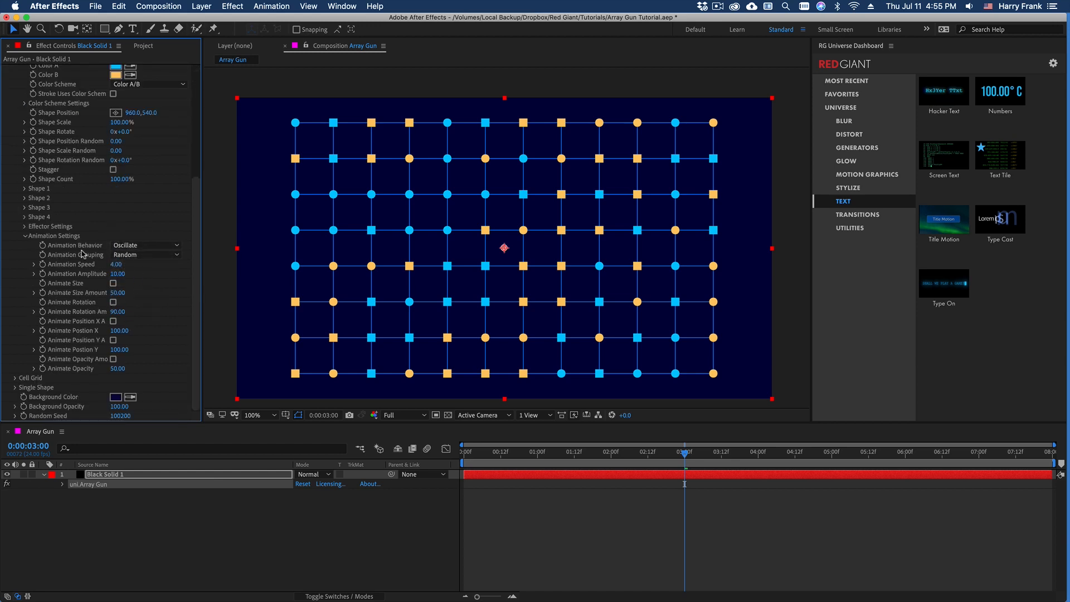
{"action": "left_click", "coordinate": [145, 198]}
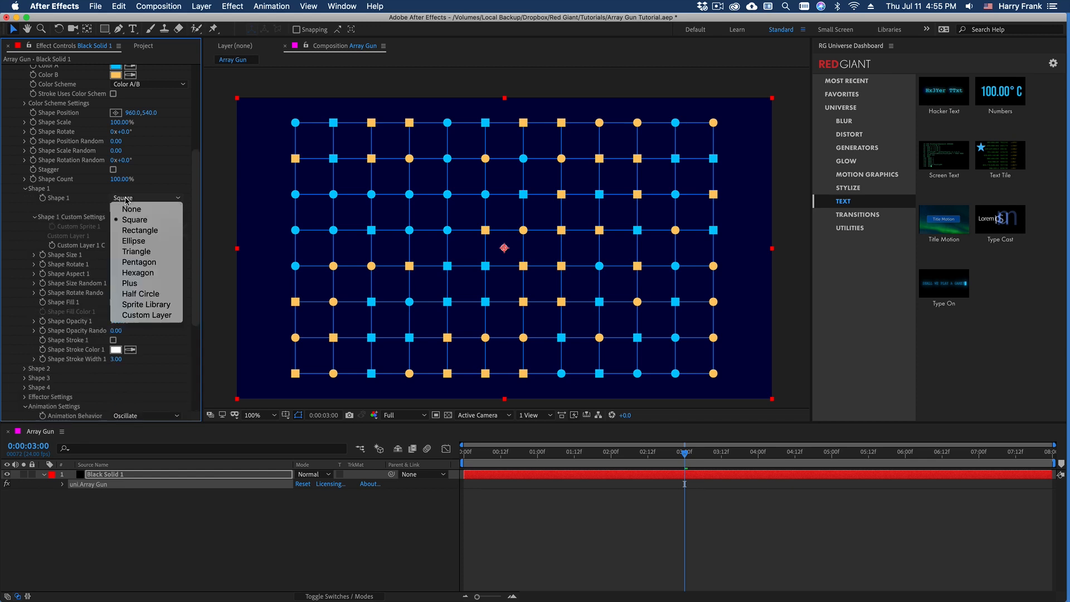
{"action": "left_click", "coordinate": [140, 241]}
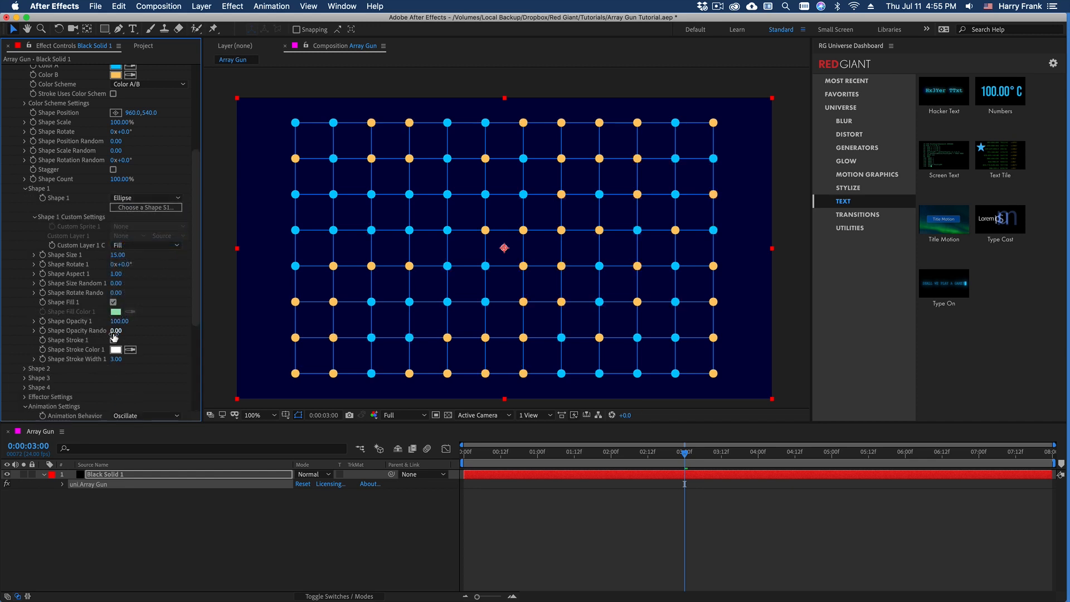
{"action": "left_click", "coordinate": [113, 302]}
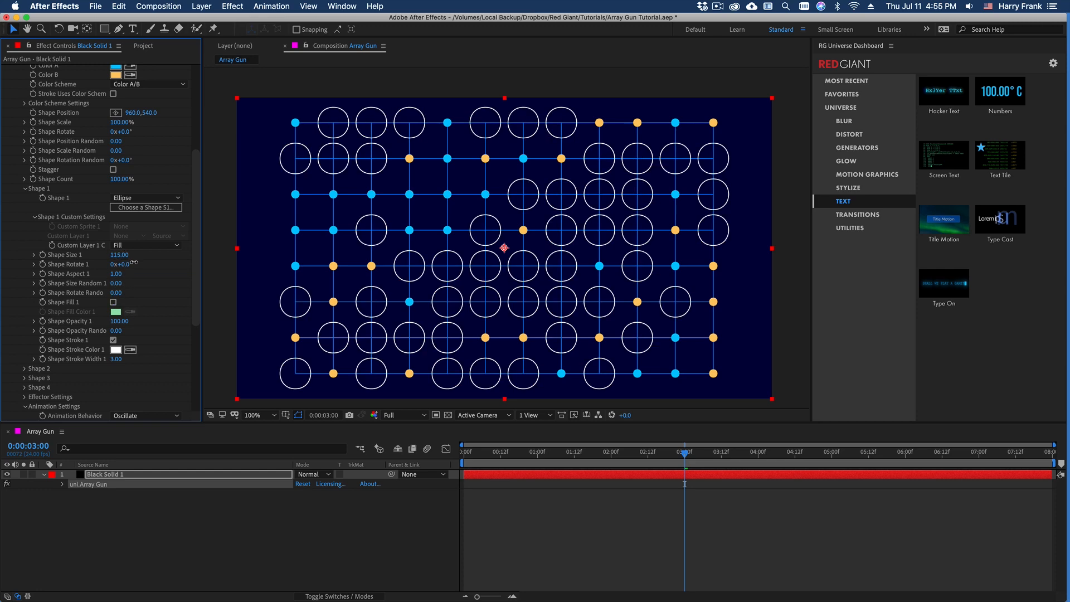
Step: Set the circle size to 62 with strokes using the colour scheme
{"action": "left_click_drag", "start_coordinate": [119, 255], "coordinate": [120, 255]}
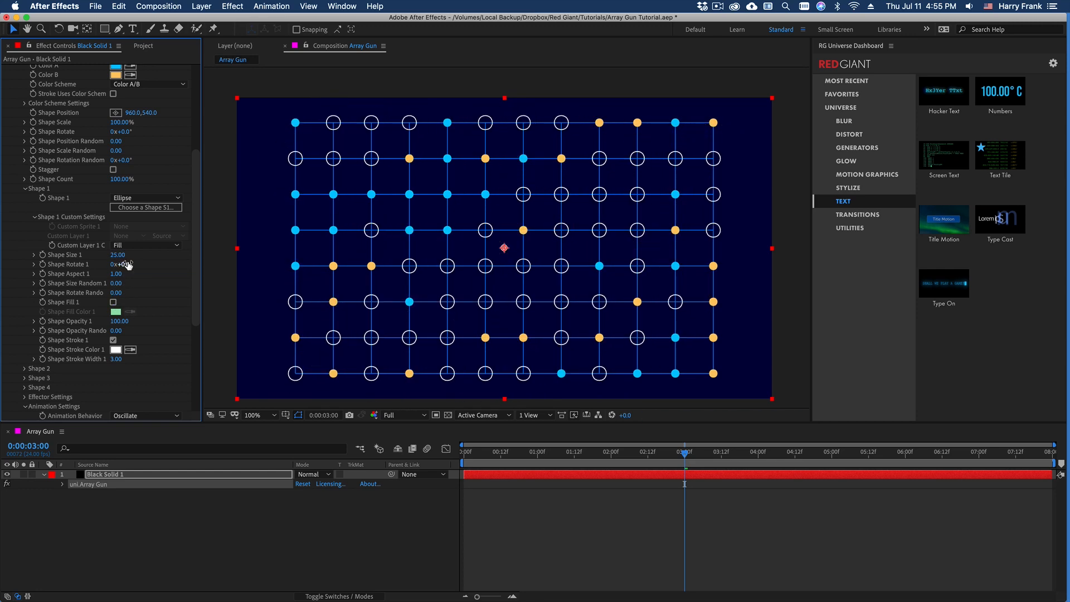
{"action": "left_click_drag", "start_coordinate": [118, 255], "coordinate": [157, 255]}
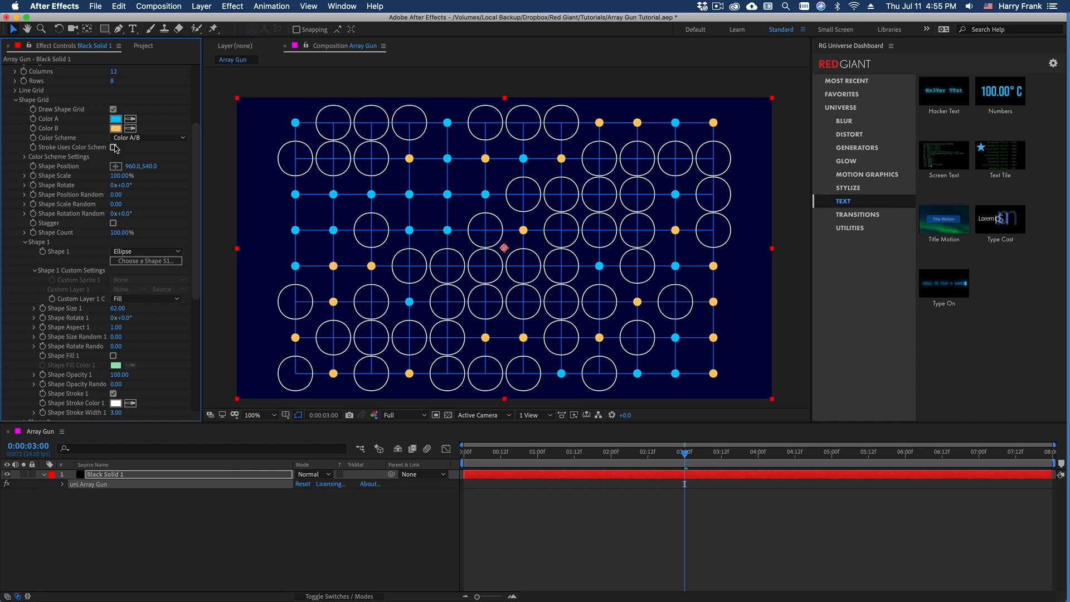
{"action": "left_click", "coordinate": [113, 147]}
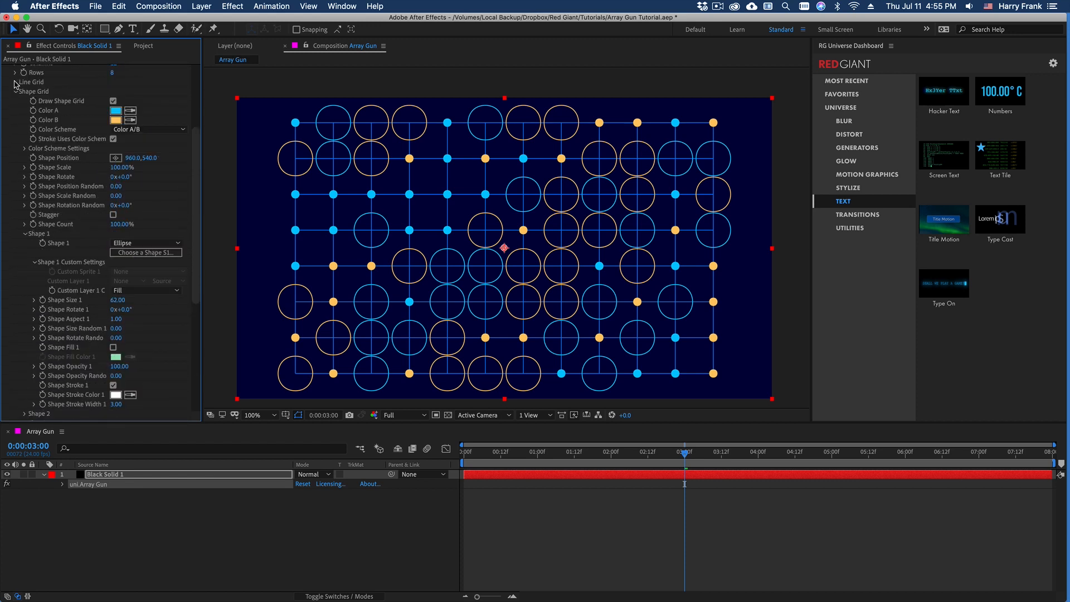
Step: Hide the Line Grid, enable Animate Size, group animation Vertically, and return near the start
{"action": "left_click", "coordinate": [15, 81]}
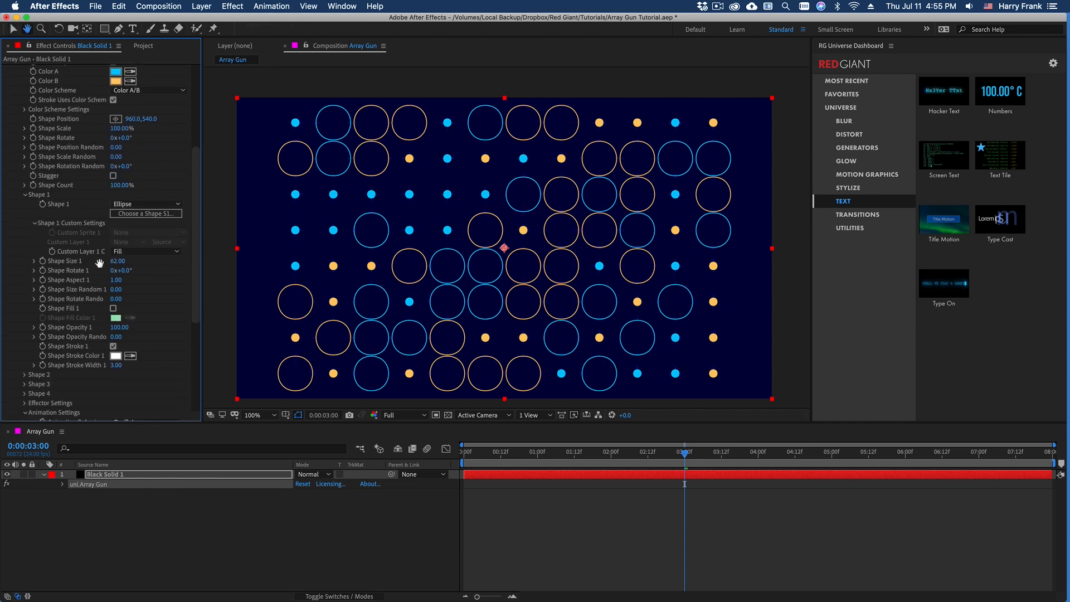
{"action": "scroll", "scroll_direction": "down", "scroll_amount": 3}
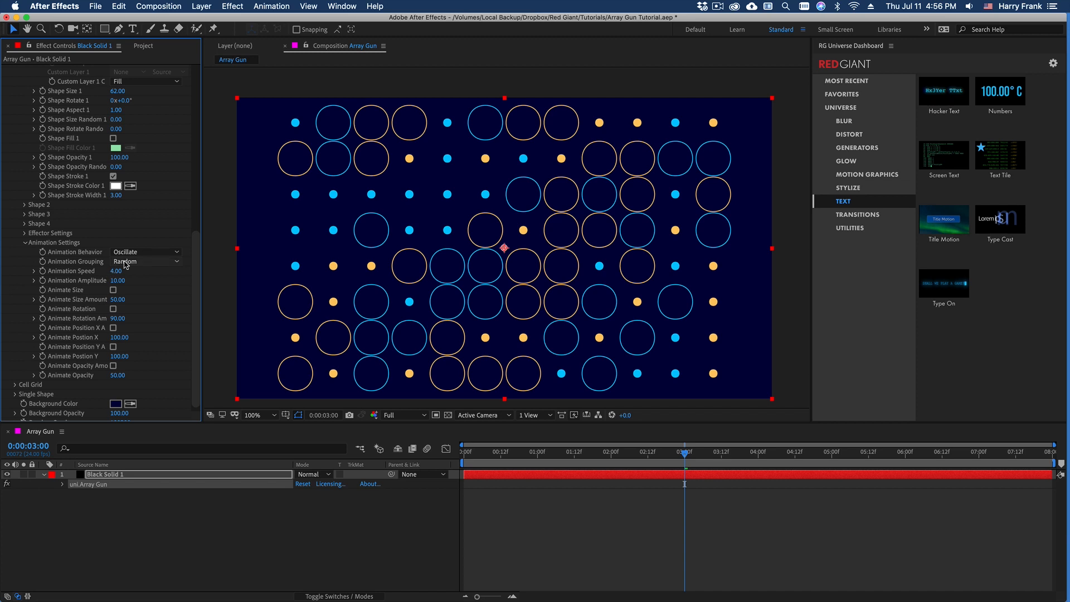
{"action": "mouse_move", "coordinate": [142, 298]}
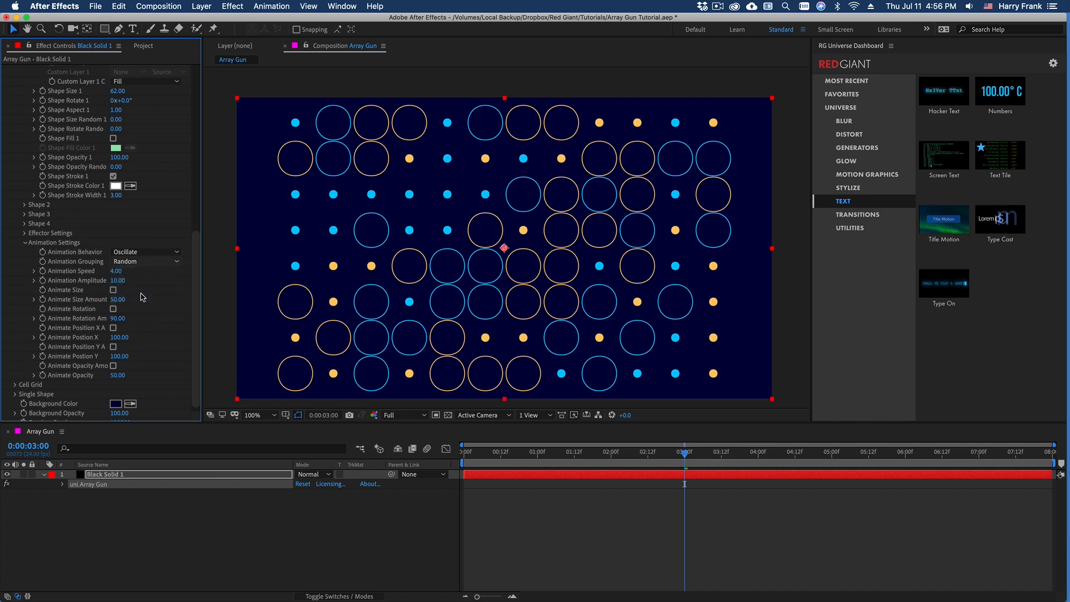
{"action": "left_click", "coordinate": [146, 260]}
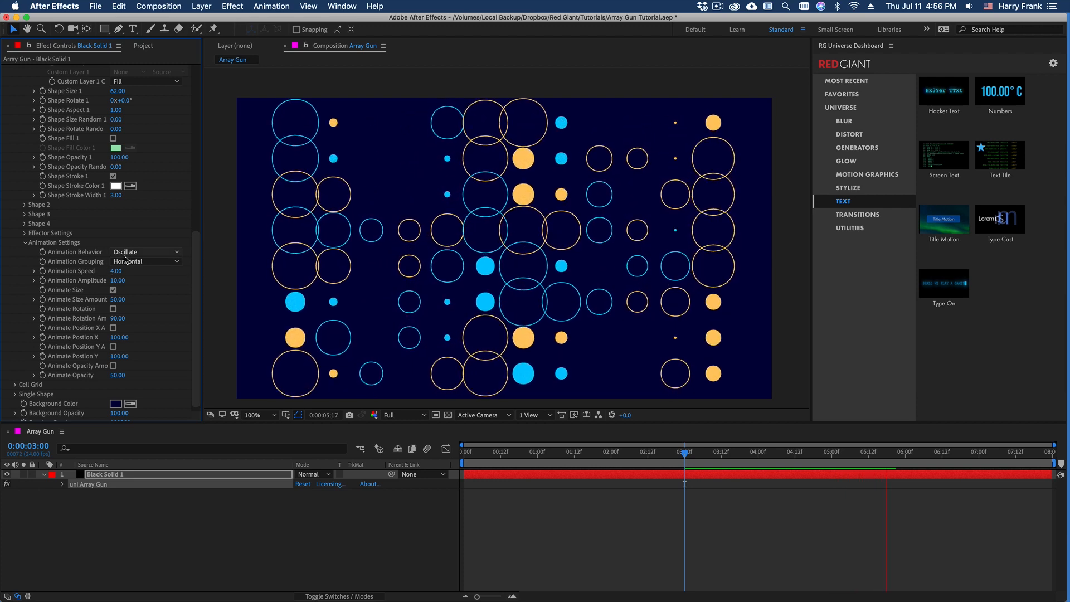
{"action": "left_click", "coordinate": [145, 261]}
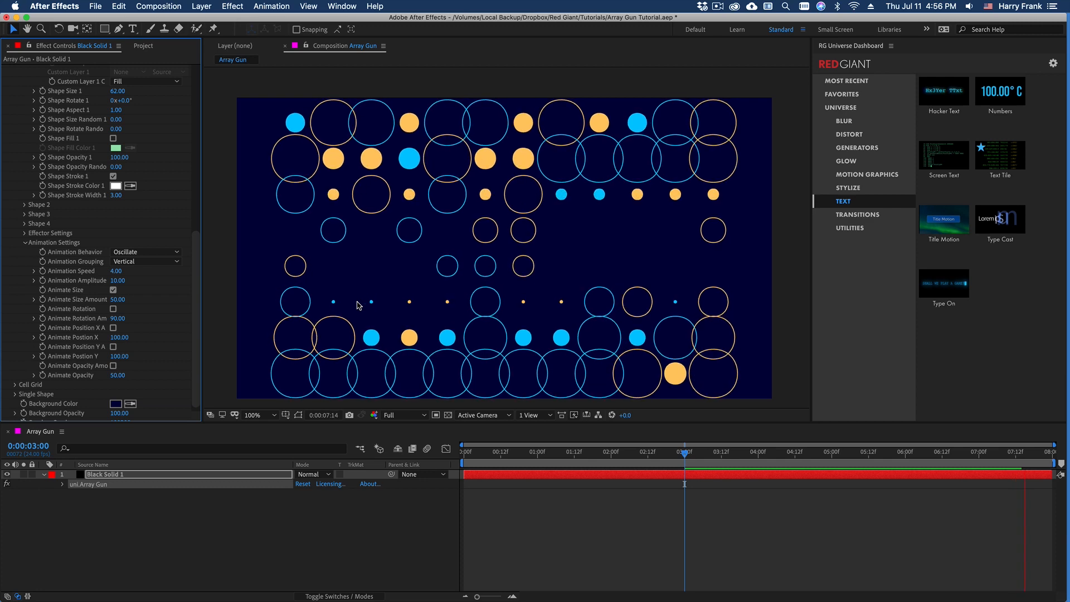
{"action": "left_click", "coordinate": [499, 451]}
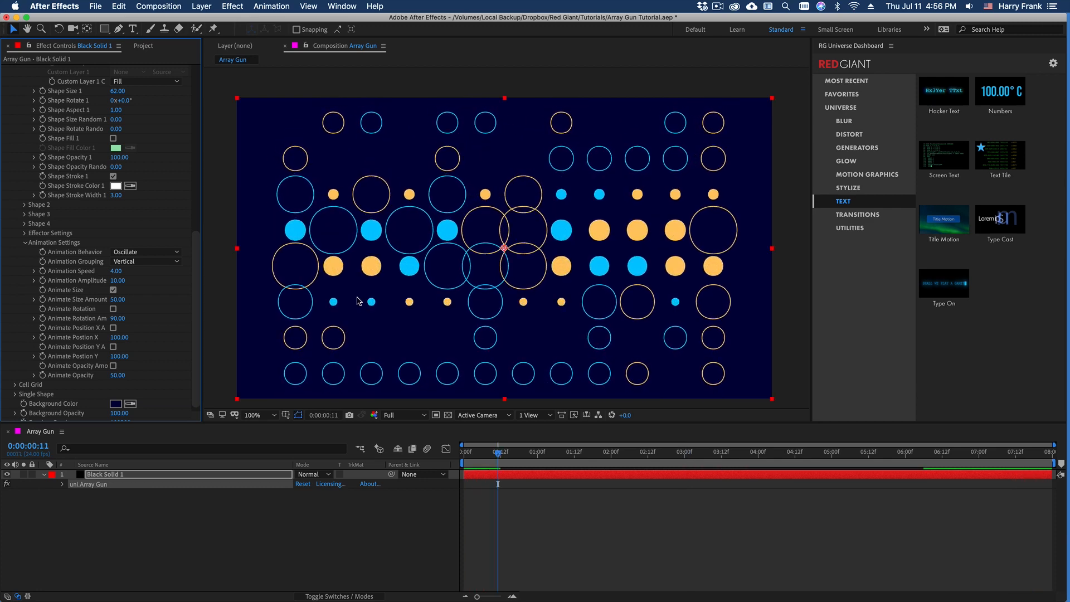
{"action": "left_click", "coordinate": [143, 251]}
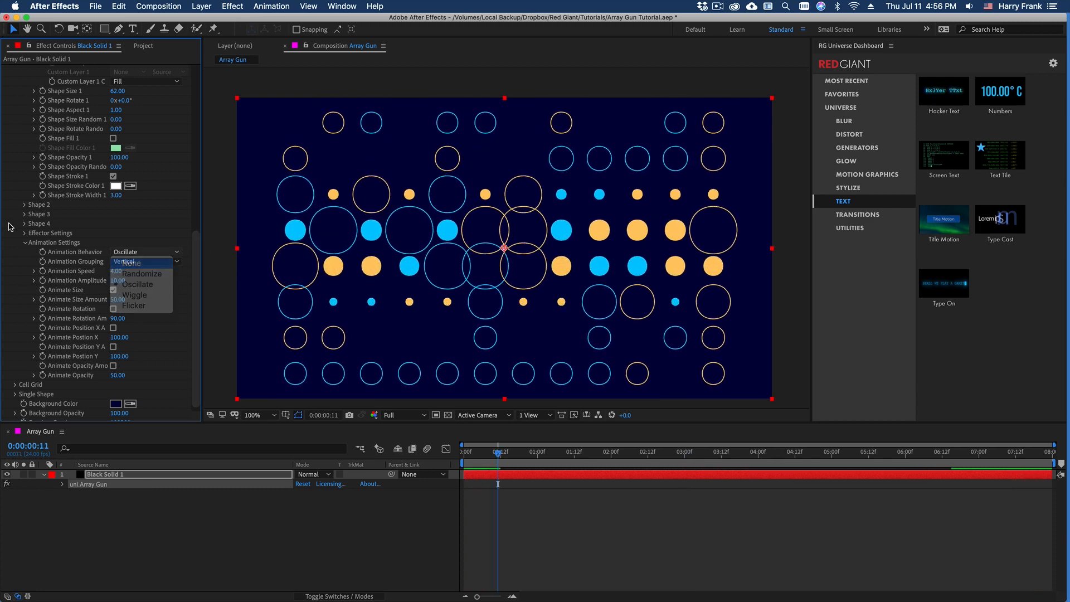
Step: Set behaviour to None, enable effector Effect Size, and move the effector centre up-left
{"action": "left_click", "coordinate": [130, 262]}
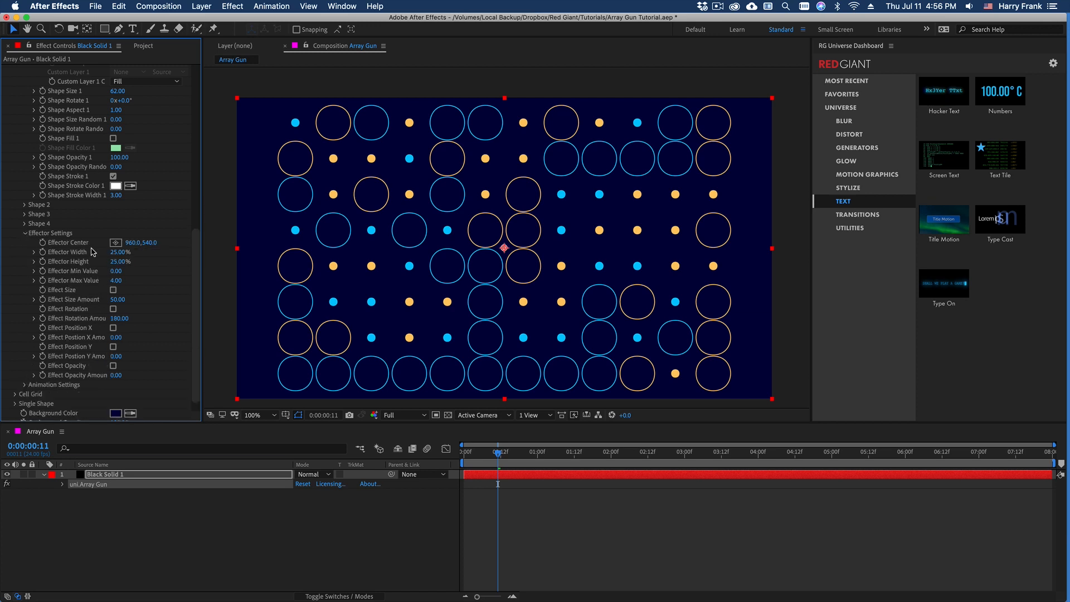
{"action": "mouse_move", "coordinate": [174, 286]}
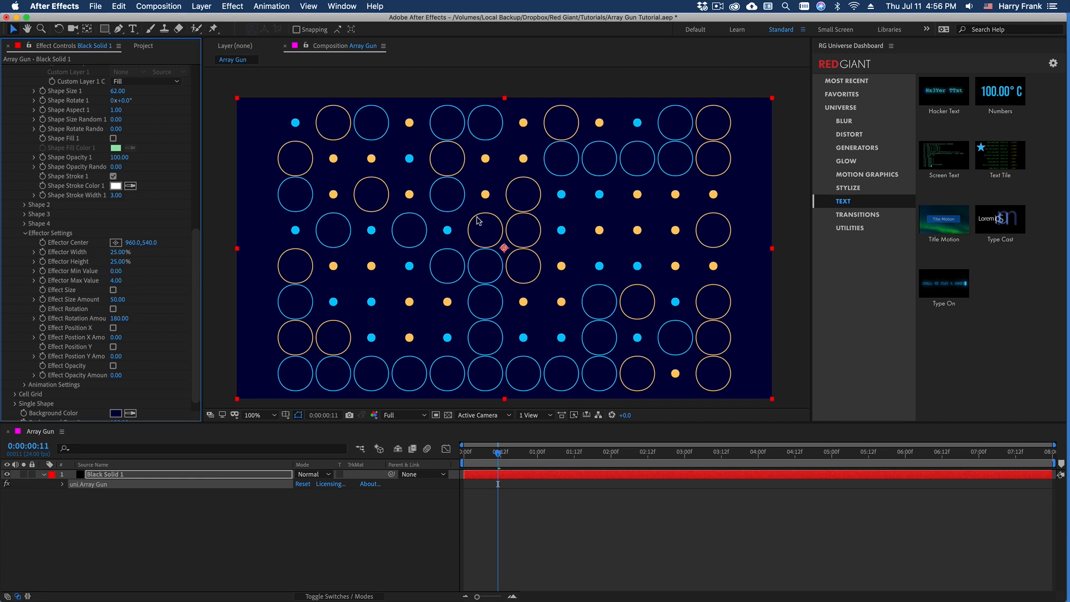
{"action": "mouse_move", "coordinate": [508, 234]}
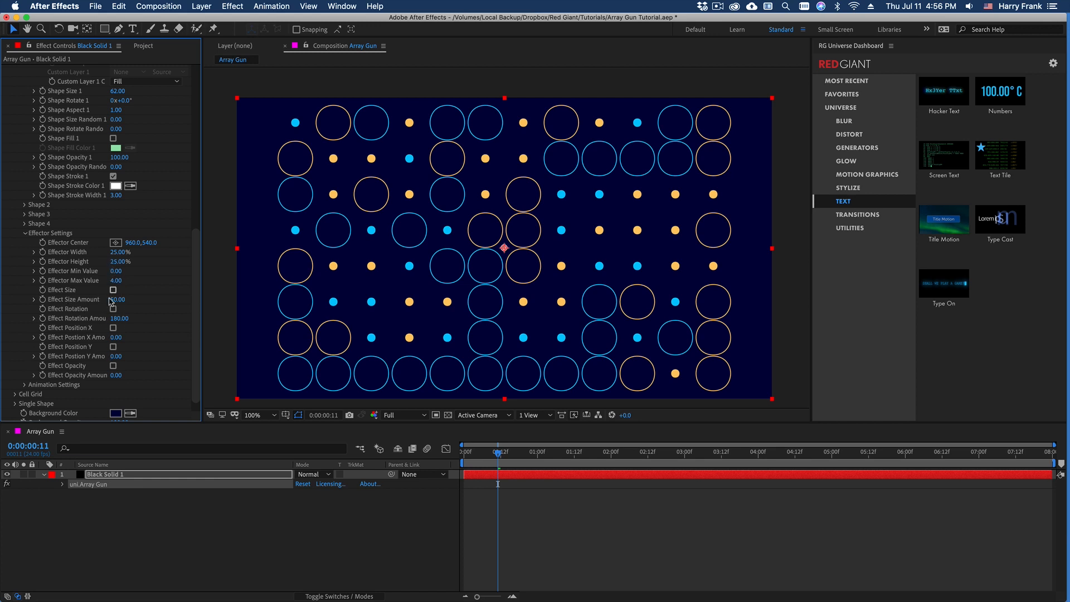
{"action": "left_click", "coordinate": [113, 290]}
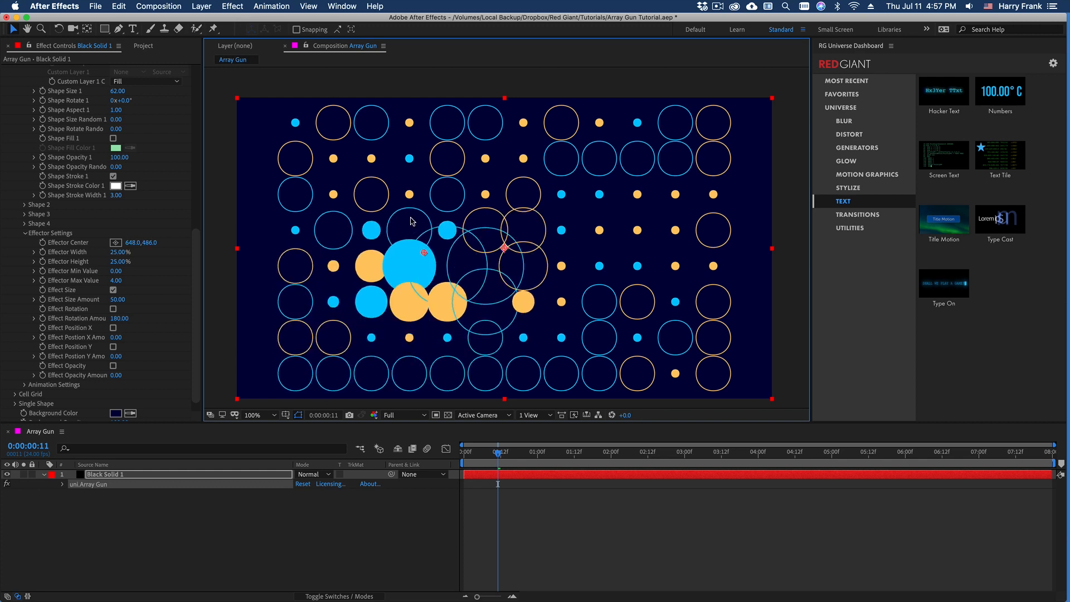
{"action": "left_click_drag", "start_coordinate": [423, 254], "coordinate": [452, 301]}
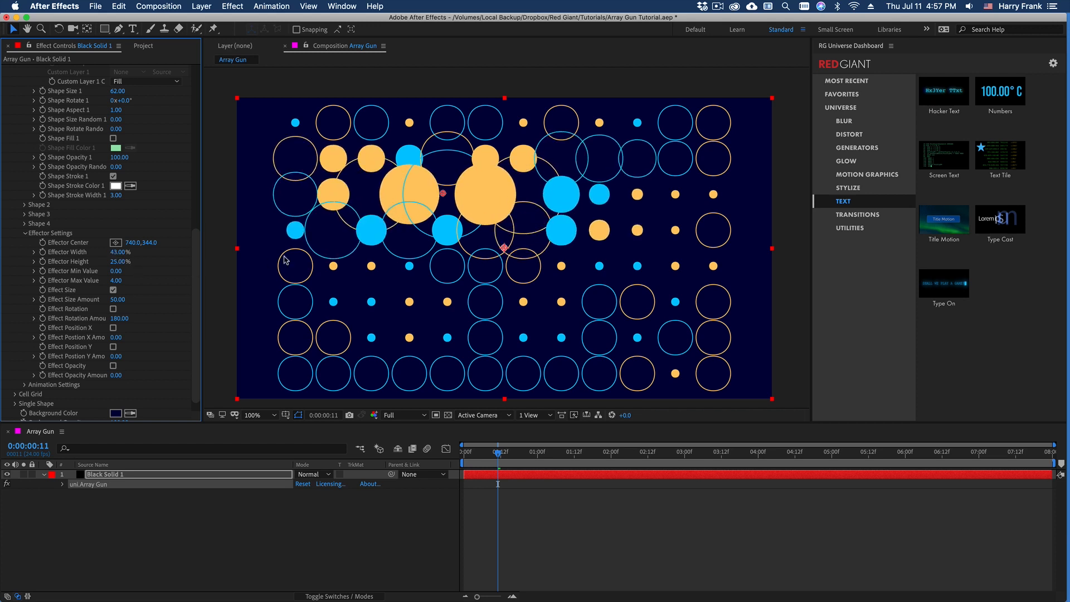
{"action": "mouse_move", "coordinate": [273, 204]}
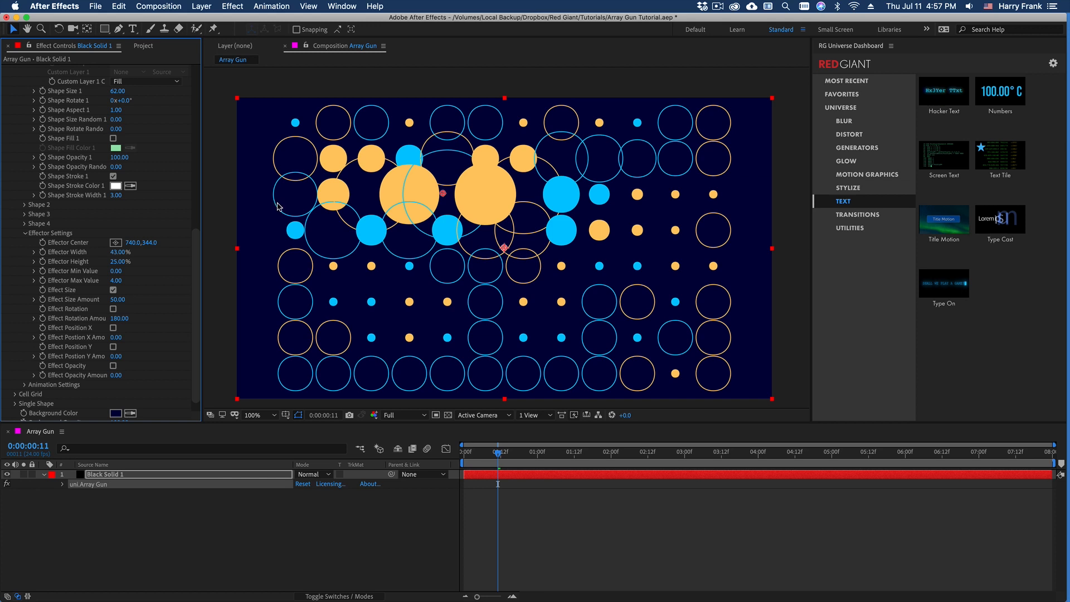
{"action": "mouse_move", "coordinate": [445, 196]}
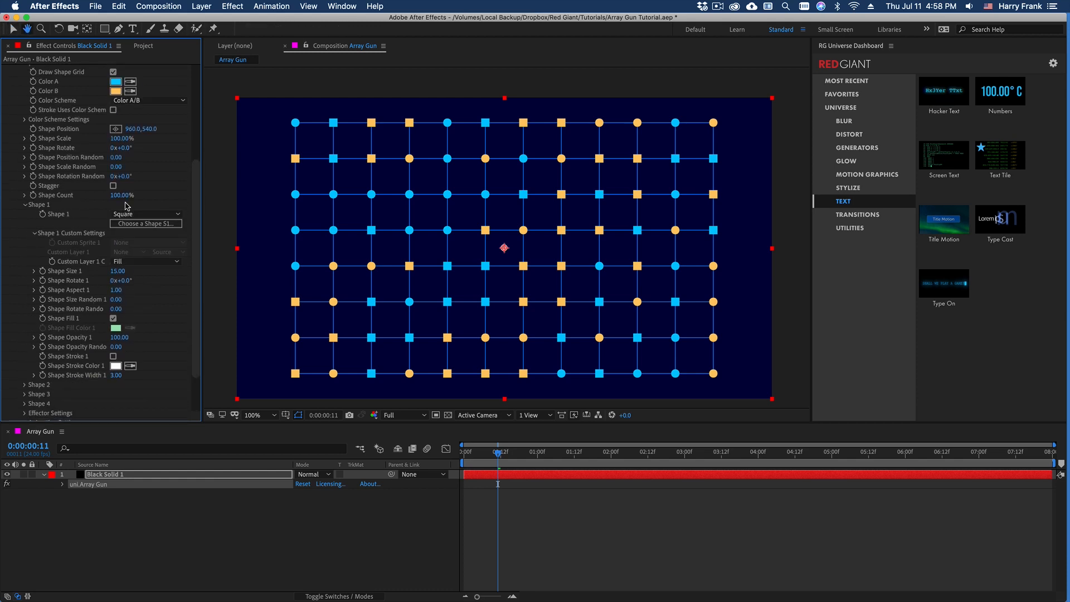
Step: Try Half Circle for Shape 1, then switch it to Sprite Library
{"action": "left_click", "coordinate": [146, 214]}
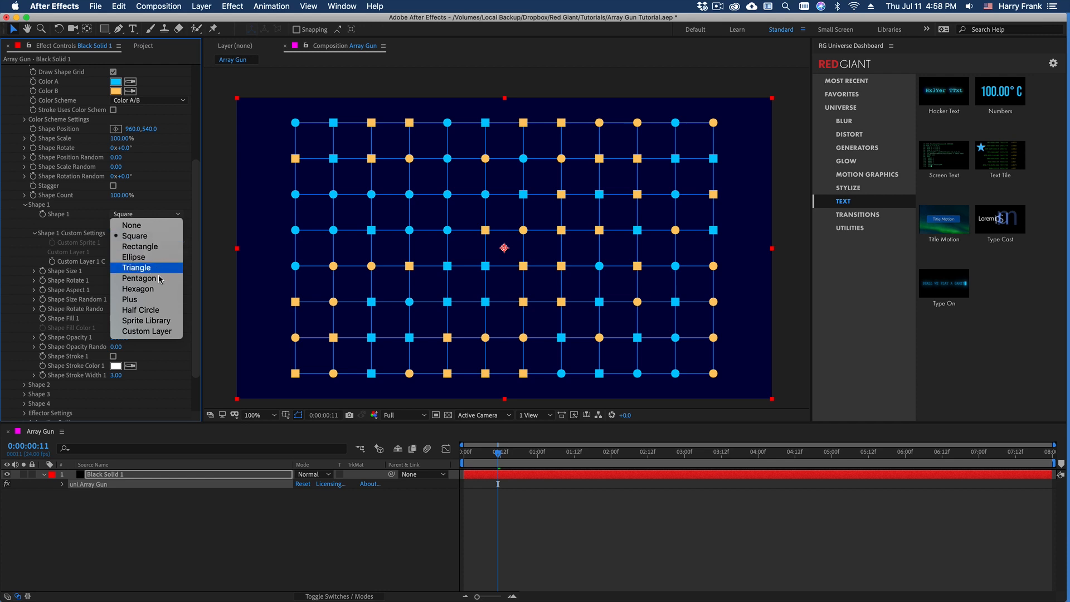
{"action": "mouse_move", "coordinate": [159, 307]}
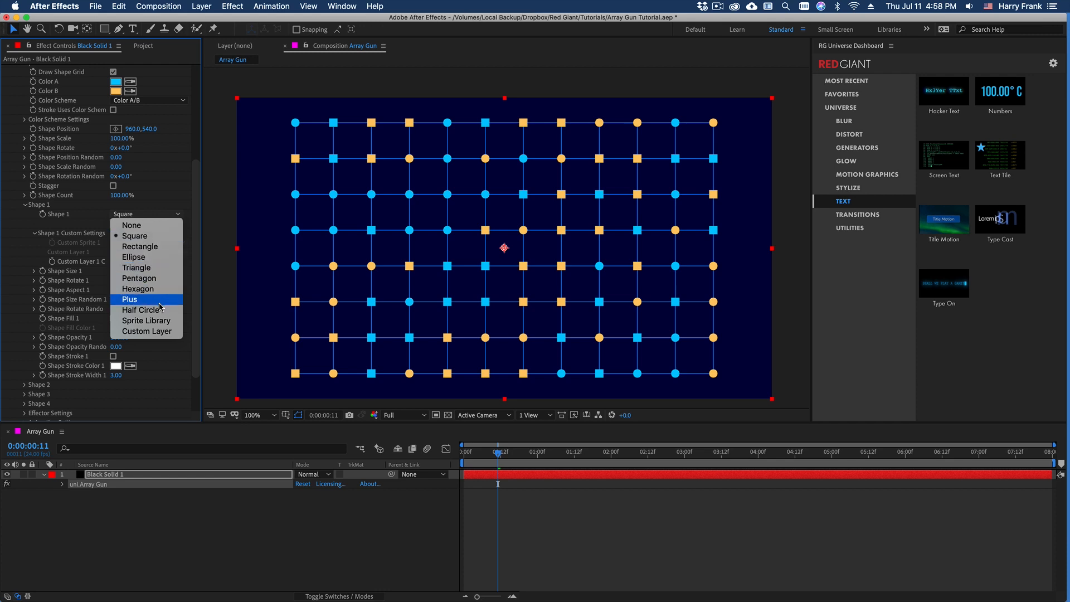
{"action": "mouse_move", "coordinate": [140, 246]}
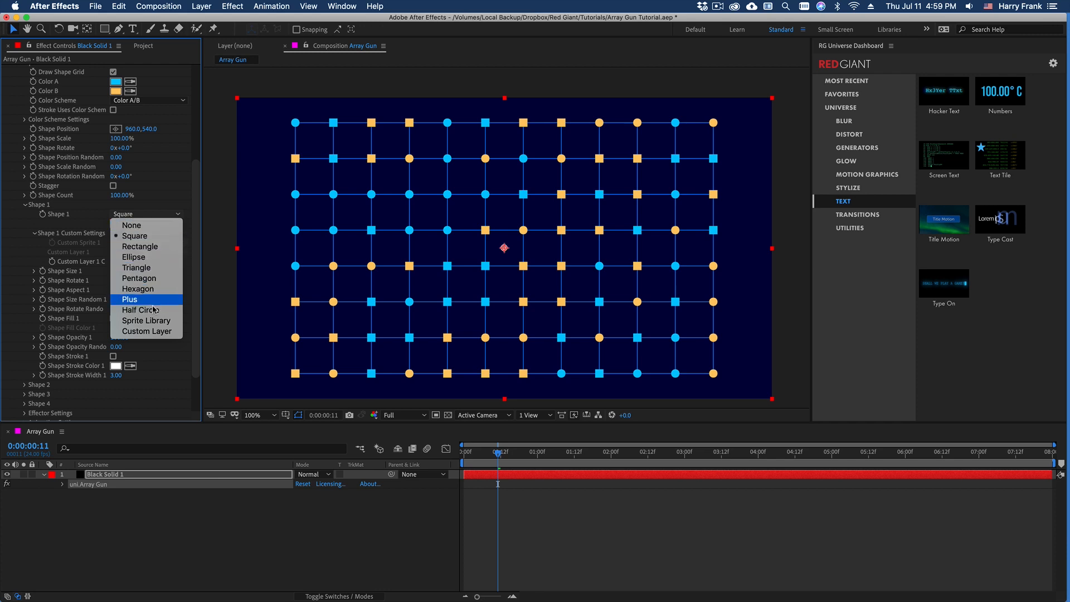
{"action": "left_click", "coordinate": [139, 310]}
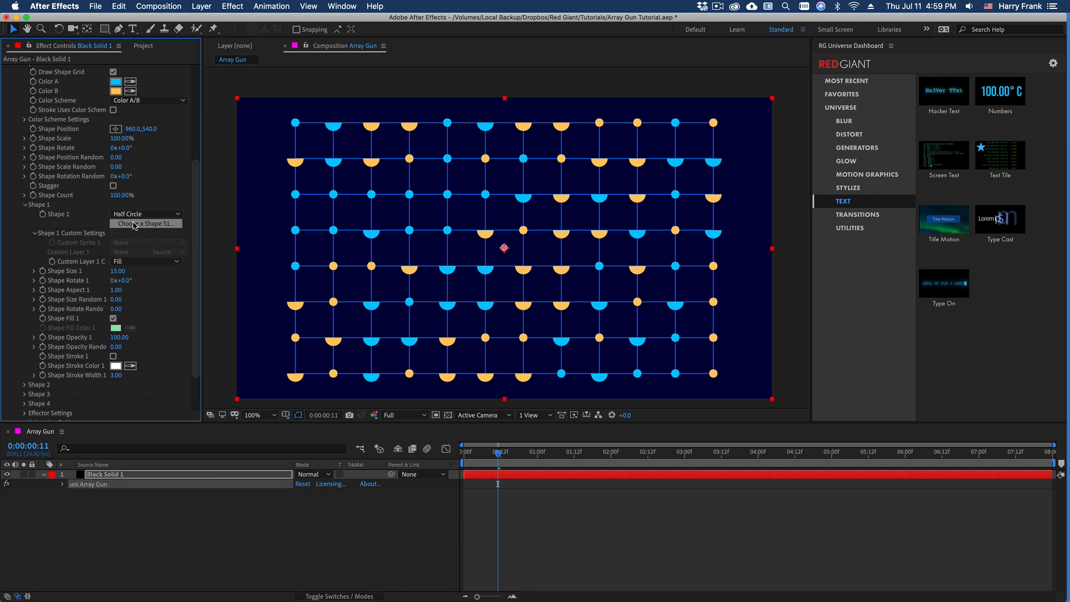
{"action": "left_click", "coordinate": [146, 214]}
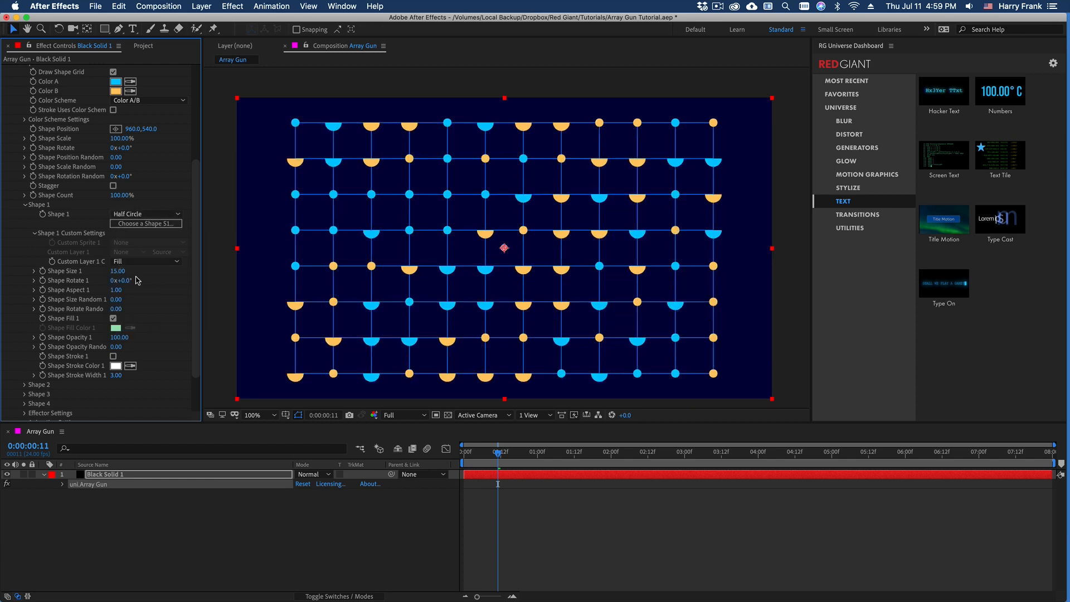
{"action": "left_click", "coordinate": [146, 213]}
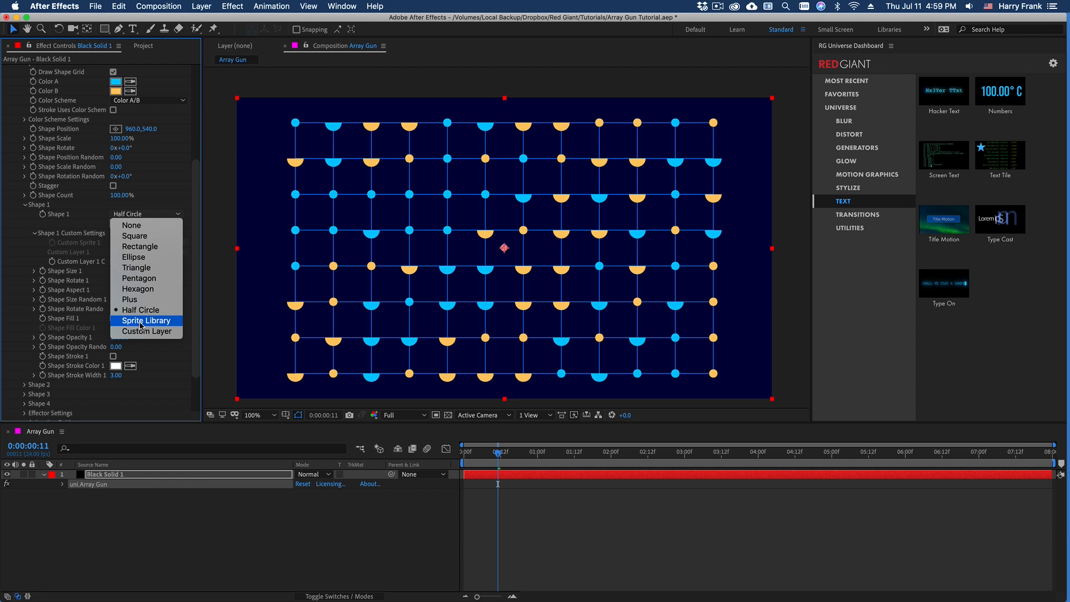
{"action": "left_click", "coordinate": [146, 320]}
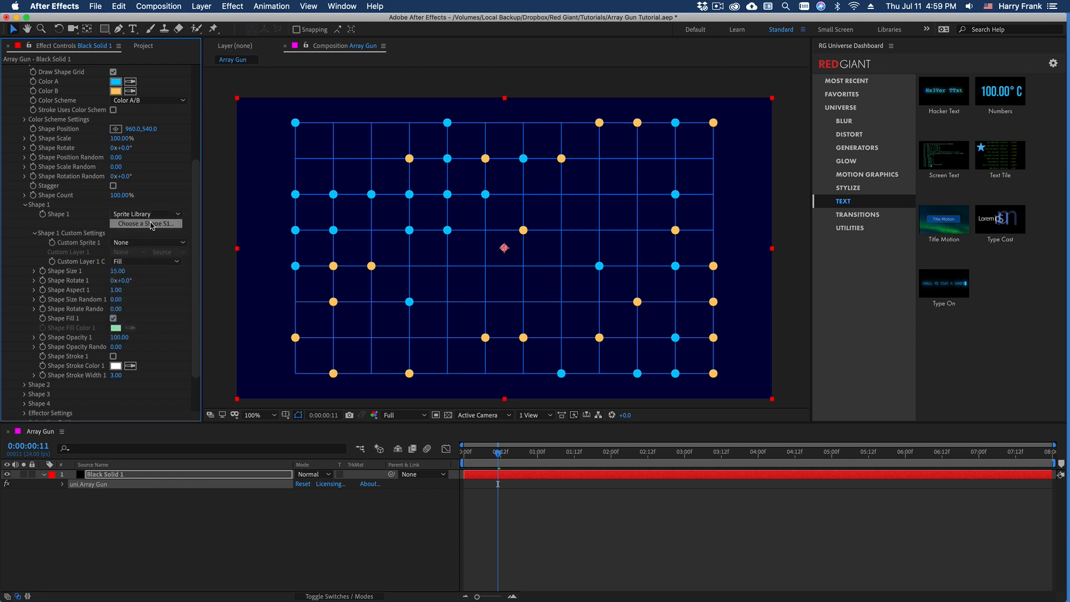
{"action": "left_click", "coordinate": [146, 223]}
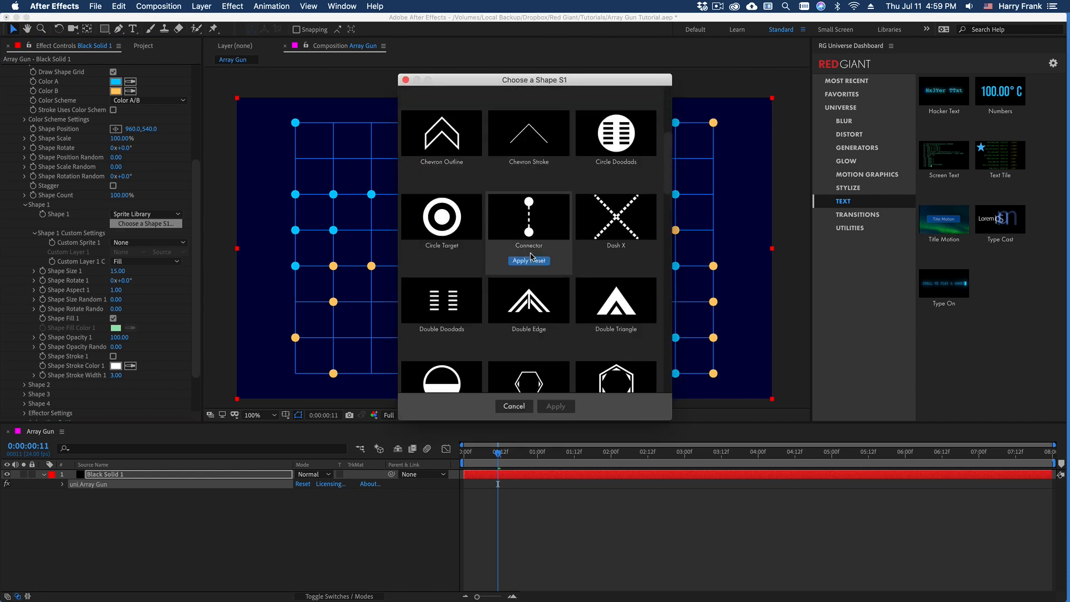
Step: Choose the Plus Inverted sprite for Shape 1 from the sprite gallery
{"action": "scroll", "scroll_direction": "down", "scroll_amount": 3}
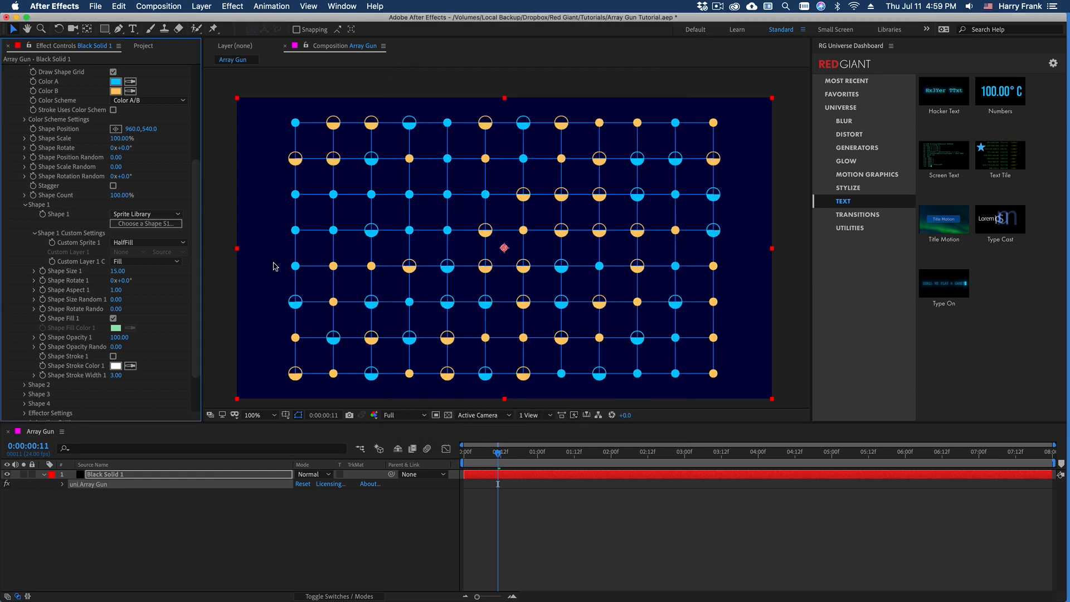
{"action": "left_click", "coordinate": [145, 223]}
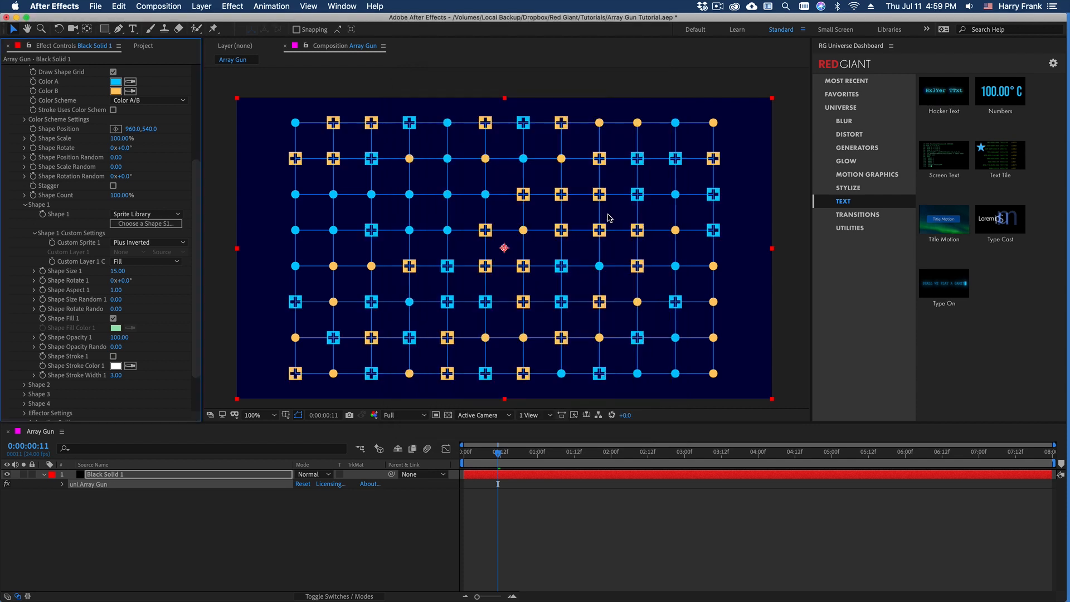
{"action": "mouse_move", "coordinate": [503, 262]}
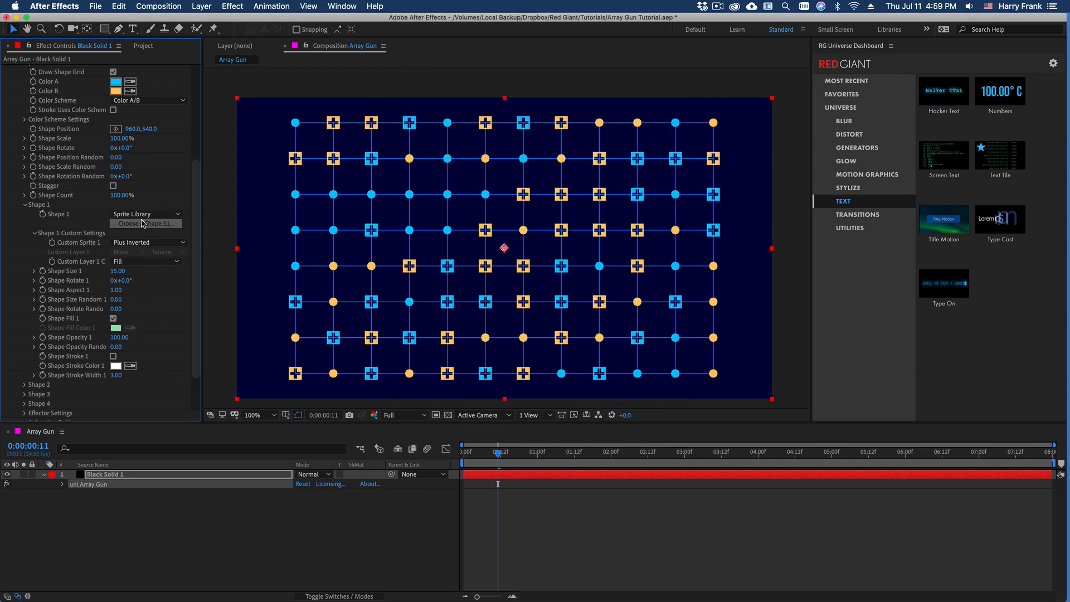
{"action": "left_click", "coordinate": [146, 223]}
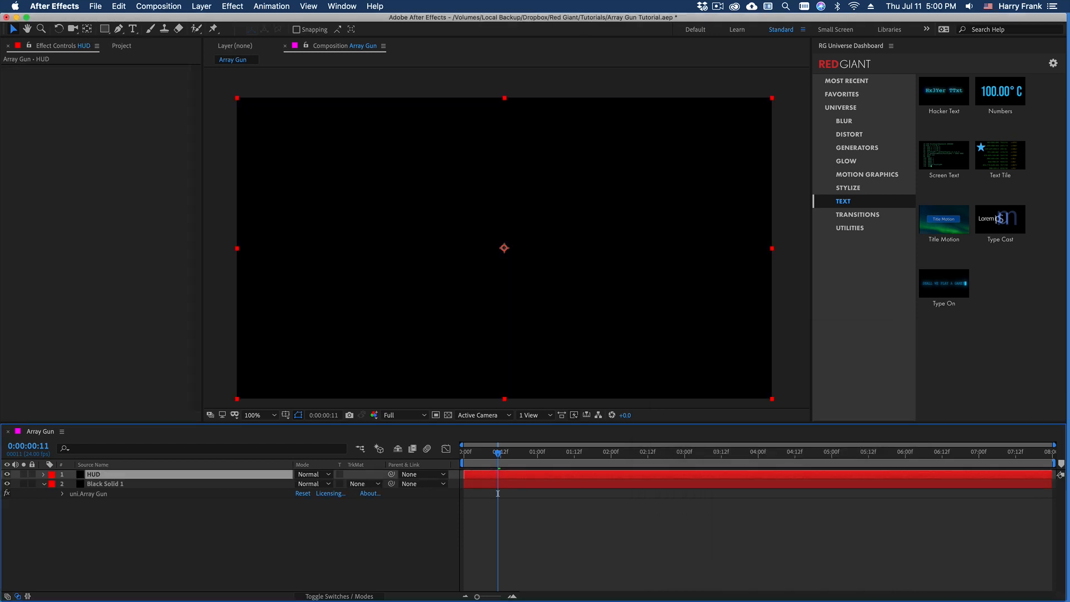
{"action": "mouse_move", "coordinate": [733, 200]}
{"action": "type", "text": "600"}
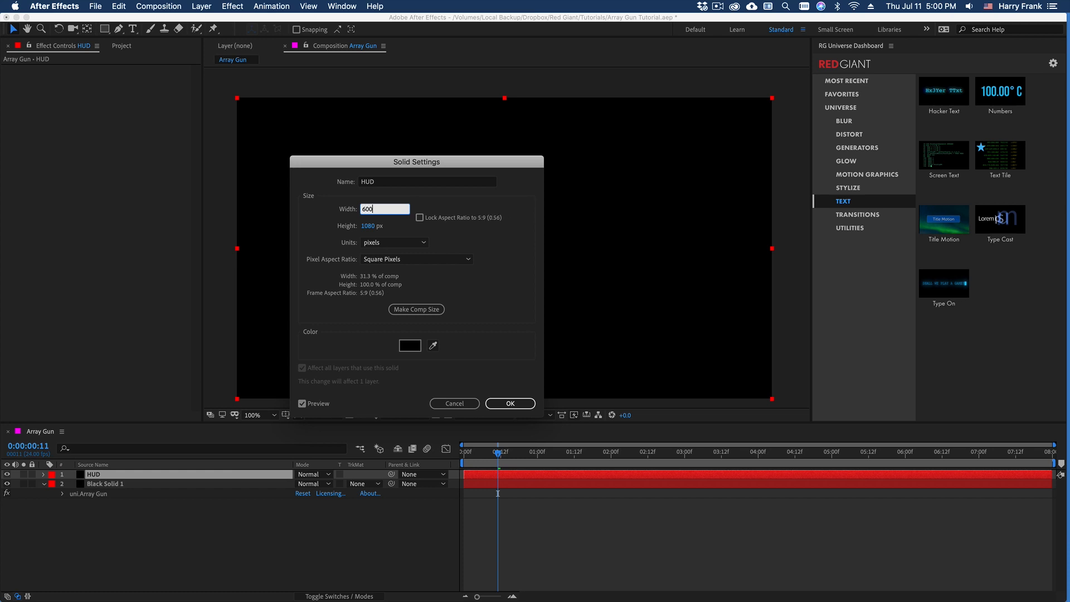
Step: Confirm the 600-pixel HUD solid and browse the Motion Graphics HUD Components presets
{"action": "left_click", "coordinate": [509, 404]}
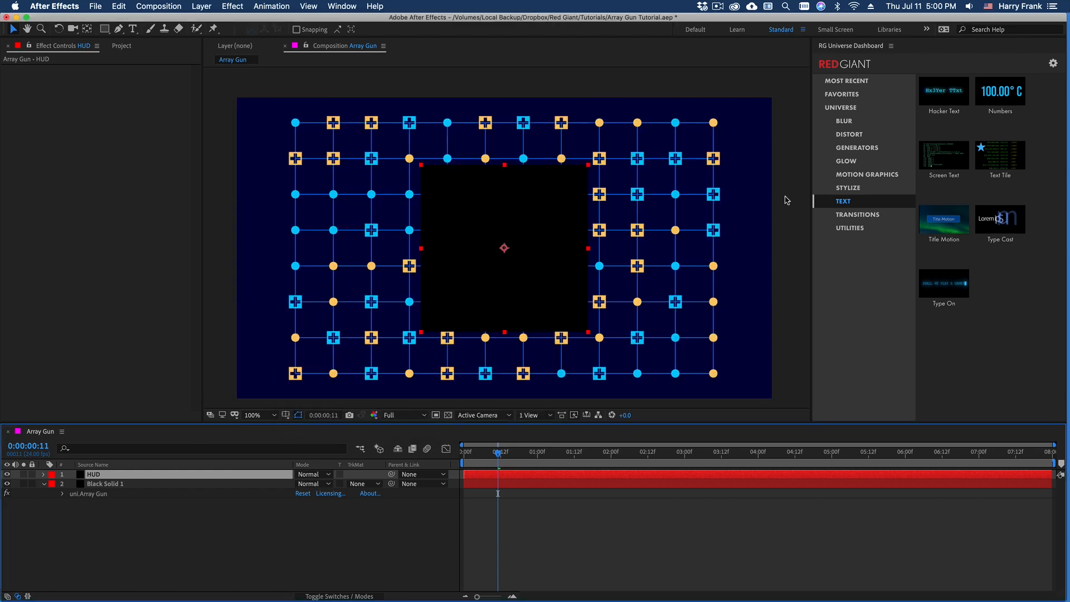
{"action": "left_click", "coordinate": [867, 174]}
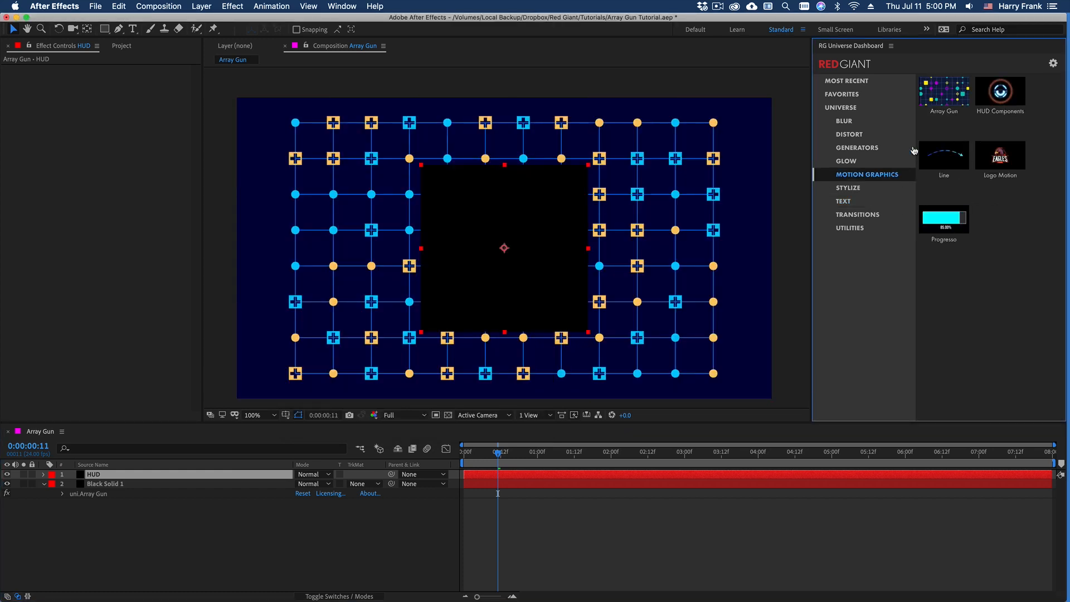
{"action": "left_click", "coordinate": [1000, 92]}
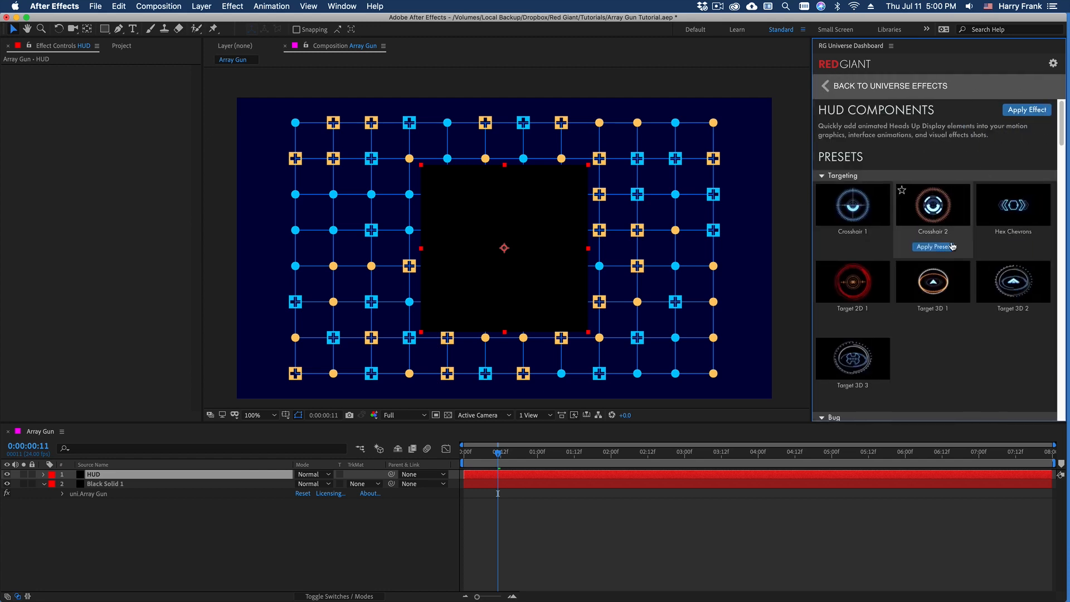
{"action": "scroll", "scroll_direction": "down", "scroll_amount": 3}
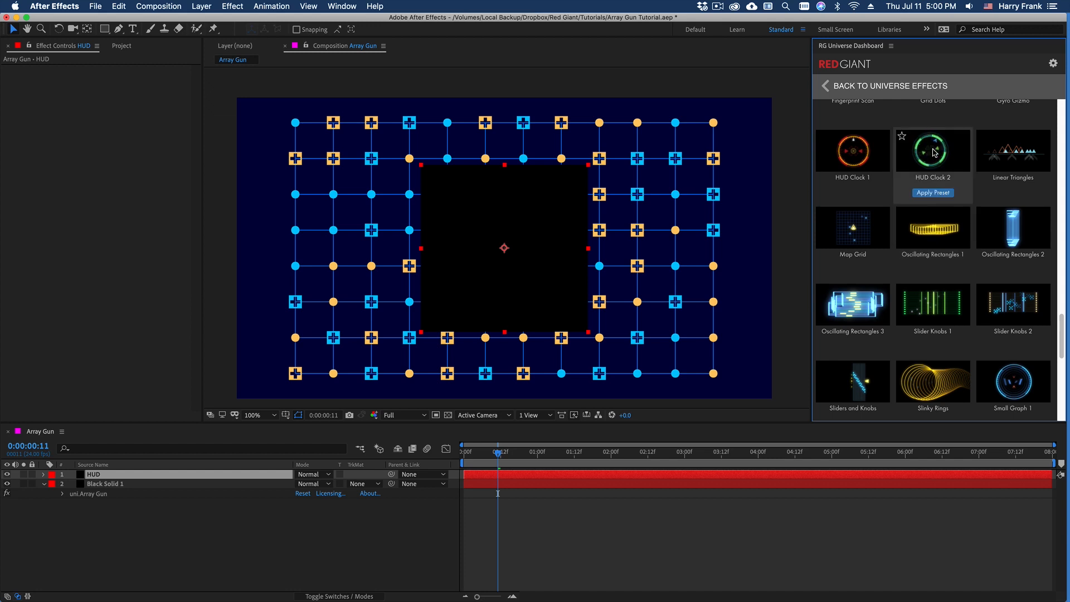
Step: Apply the HUD Clock 2 preset to the HUD layer and hide the layer
{"action": "left_click", "coordinate": [933, 192]}
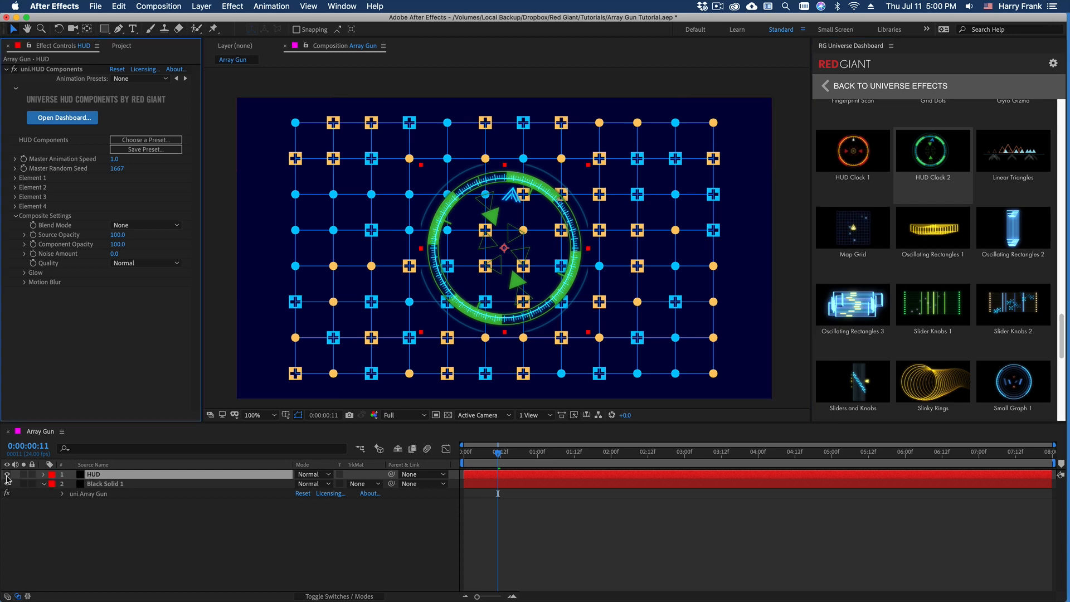
{"action": "left_click", "coordinate": [106, 483]}
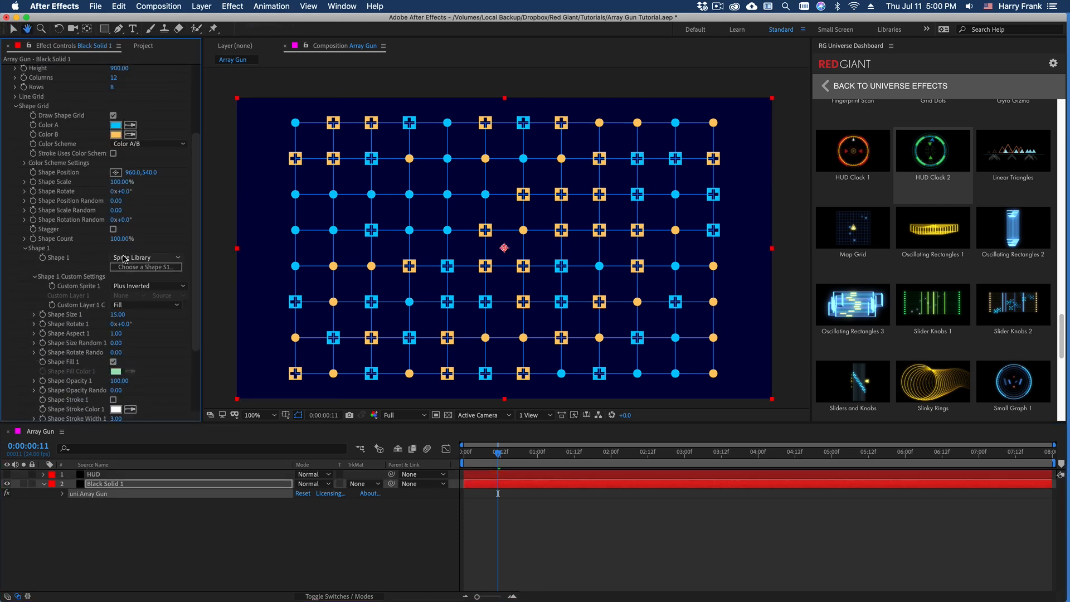
Step: Set Shape 1 to Custom Layer using the HUD layer with Effects & Masks source
{"action": "left_click", "coordinate": [146, 258]}
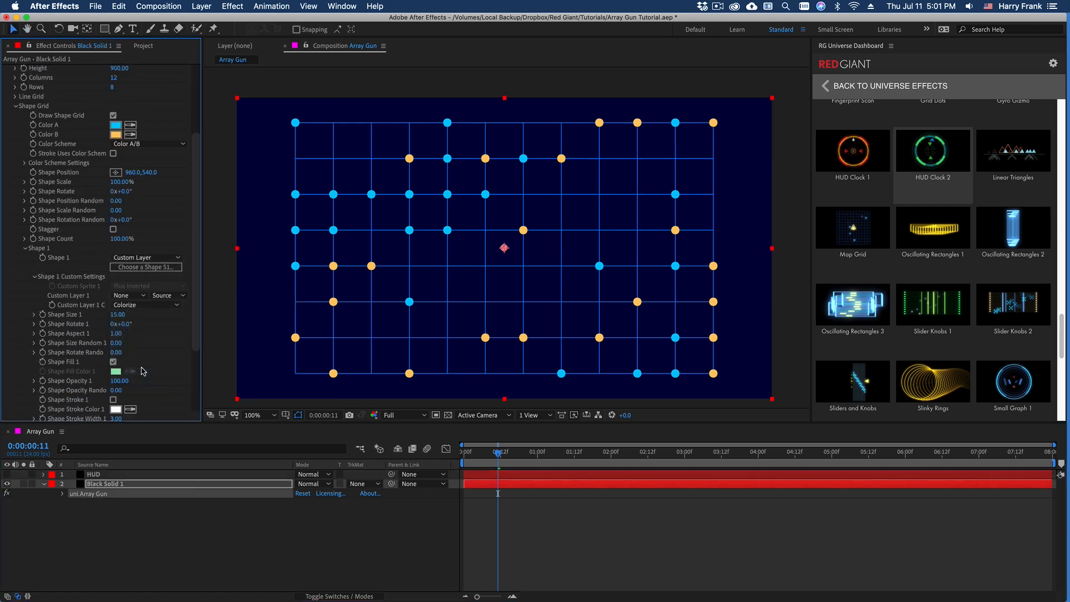
{"action": "mouse_move", "coordinate": [69, 302]}
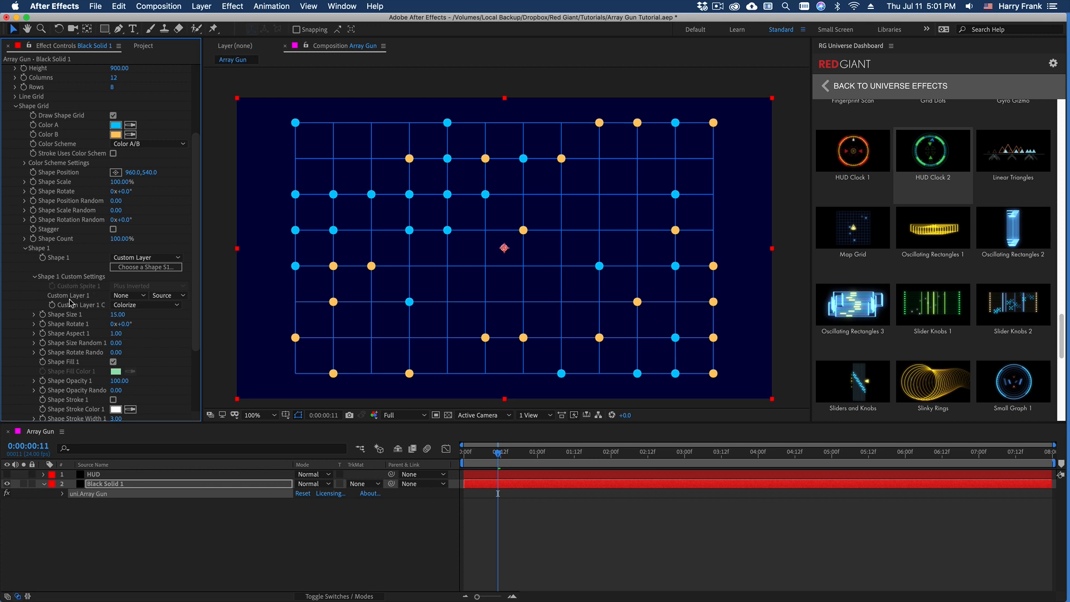
{"action": "left_click", "coordinate": [128, 294]}
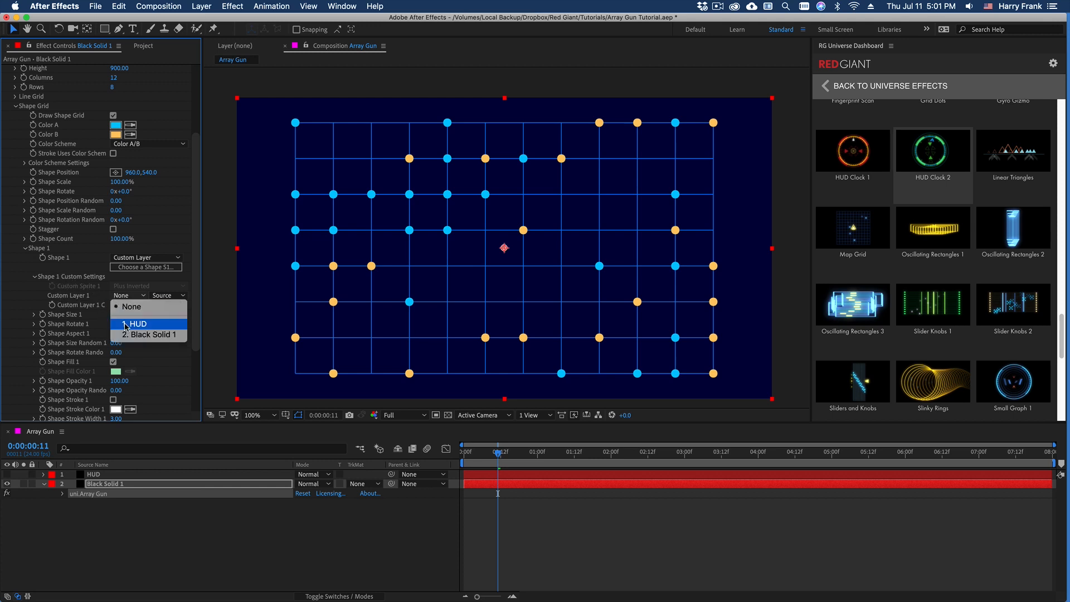
{"action": "left_click", "coordinate": [137, 322]}
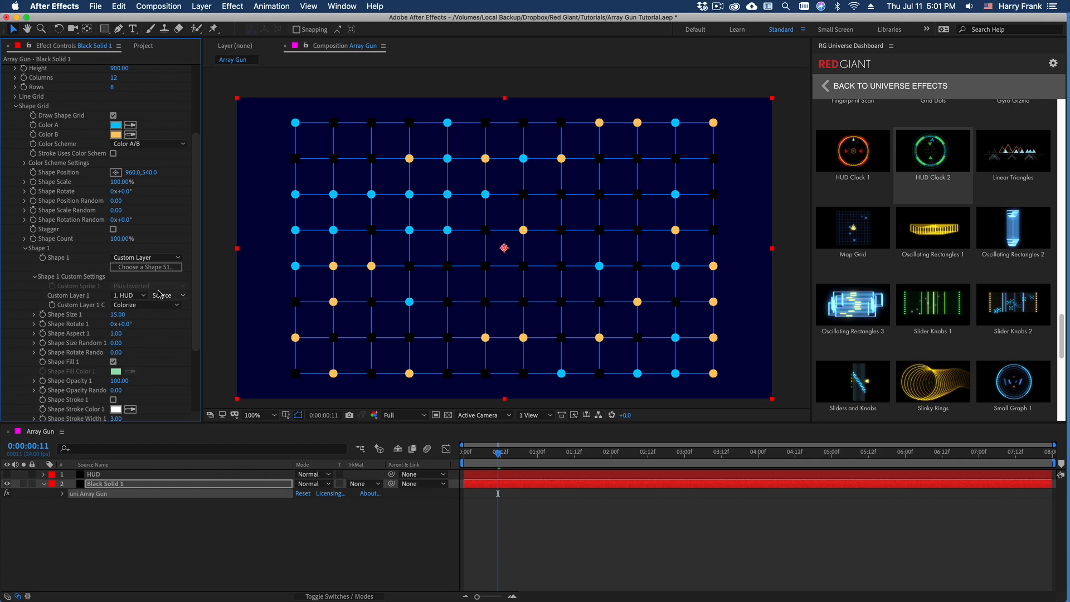
{"action": "left_click", "coordinate": [166, 295]}
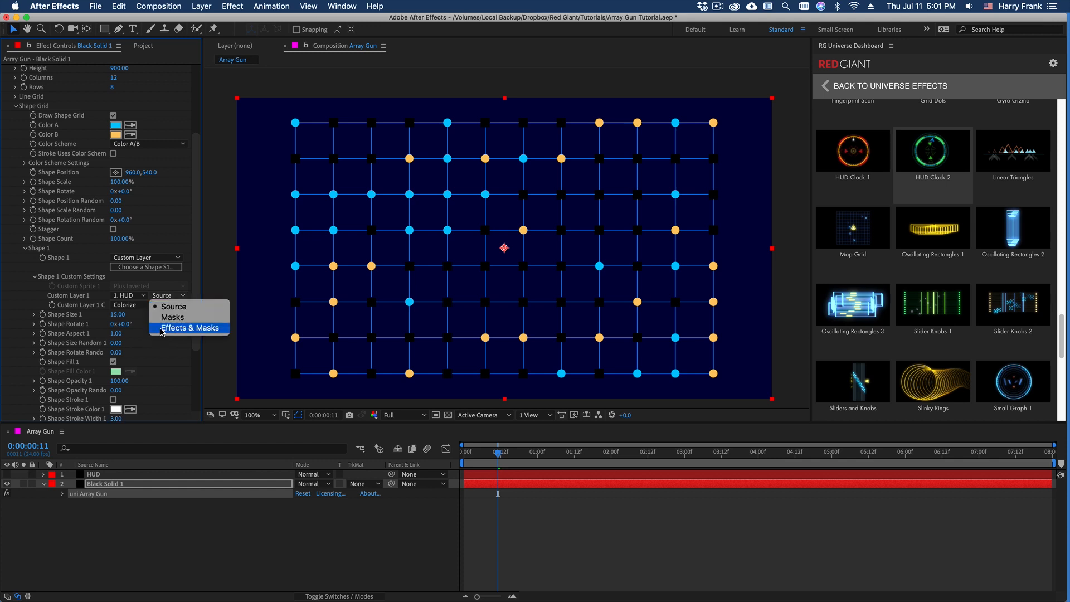
{"action": "left_click", "coordinate": [189, 328]}
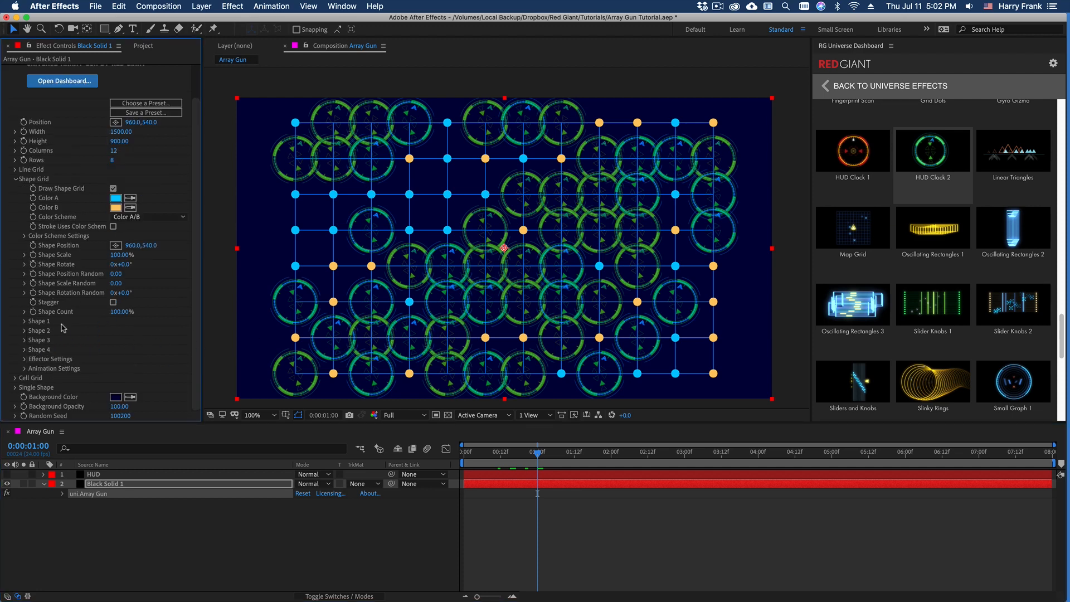
{"action": "mouse_move", "coordinate": [498, 185]}
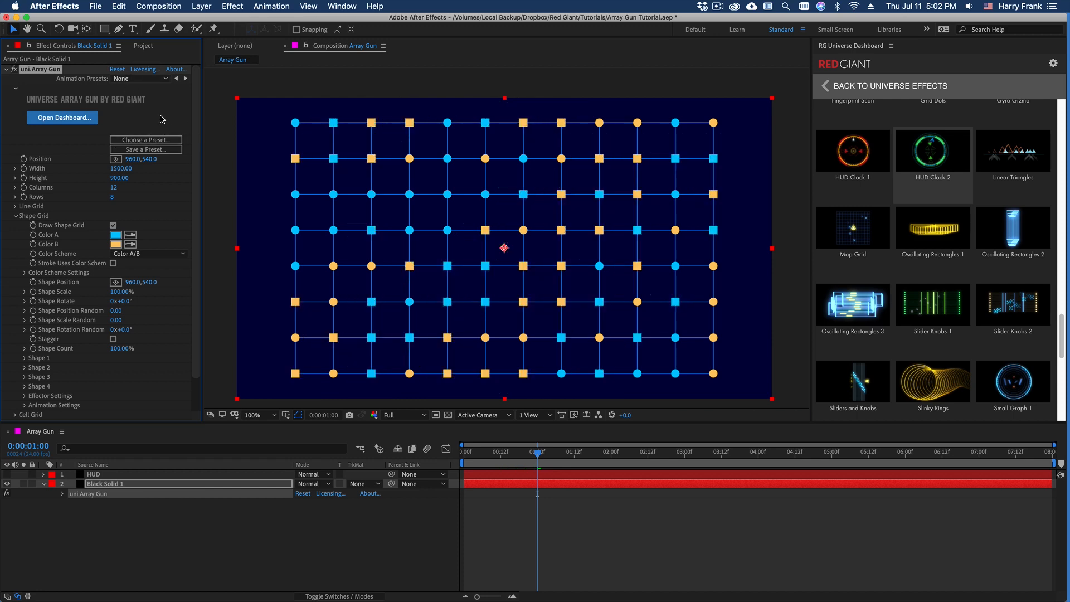
Step: In Cell Grid, set Cell Shape 1 to Rectangle and uncheck Match Grid Size
{"action": "left_click", "coordinate": [15, 215]}
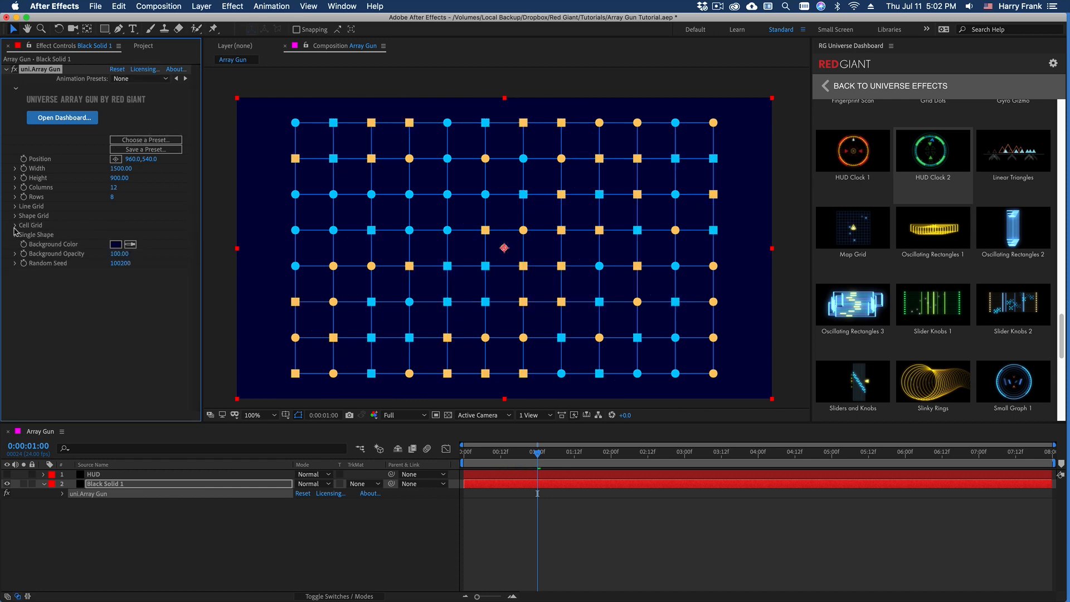
{"action": "left_click", "coordinate": [15, 225]}
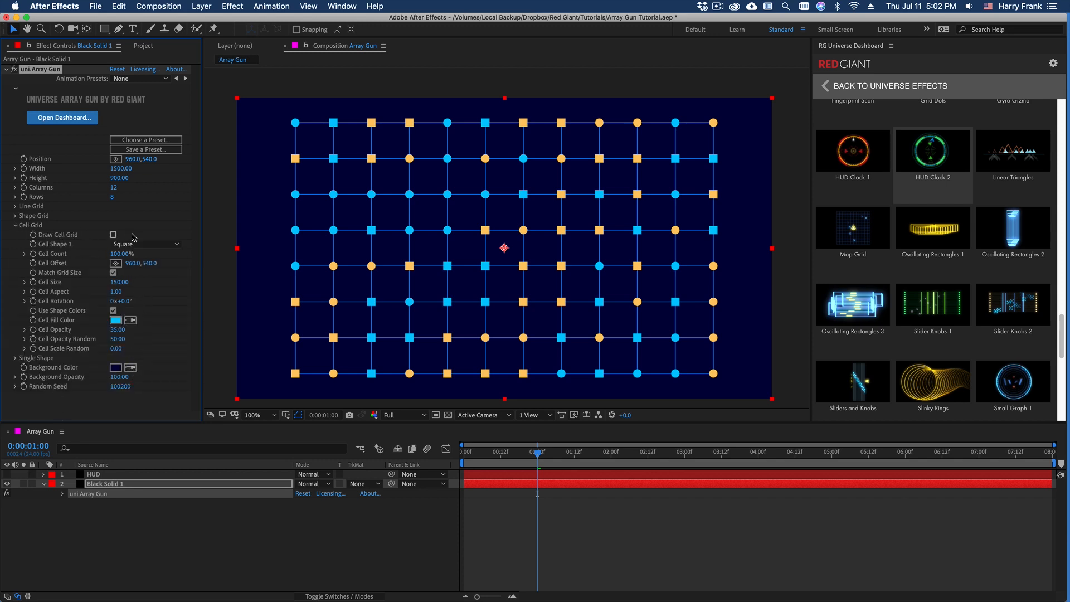
{"action": "mouse_move", "coordinate": [345, 201]}
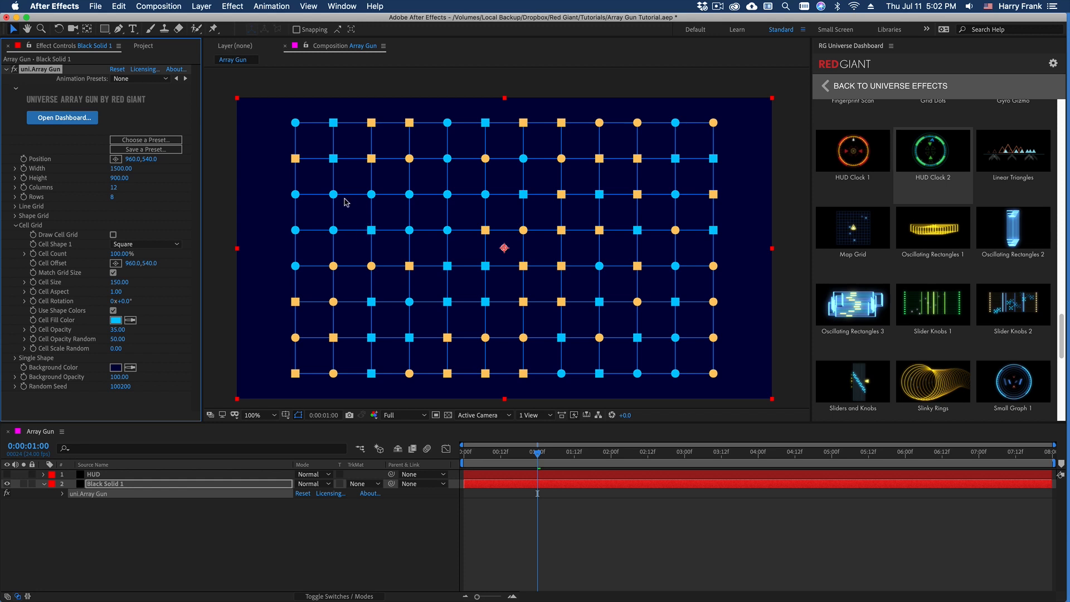
{"action": "mouse_move", "coordinate": [128, 228]}
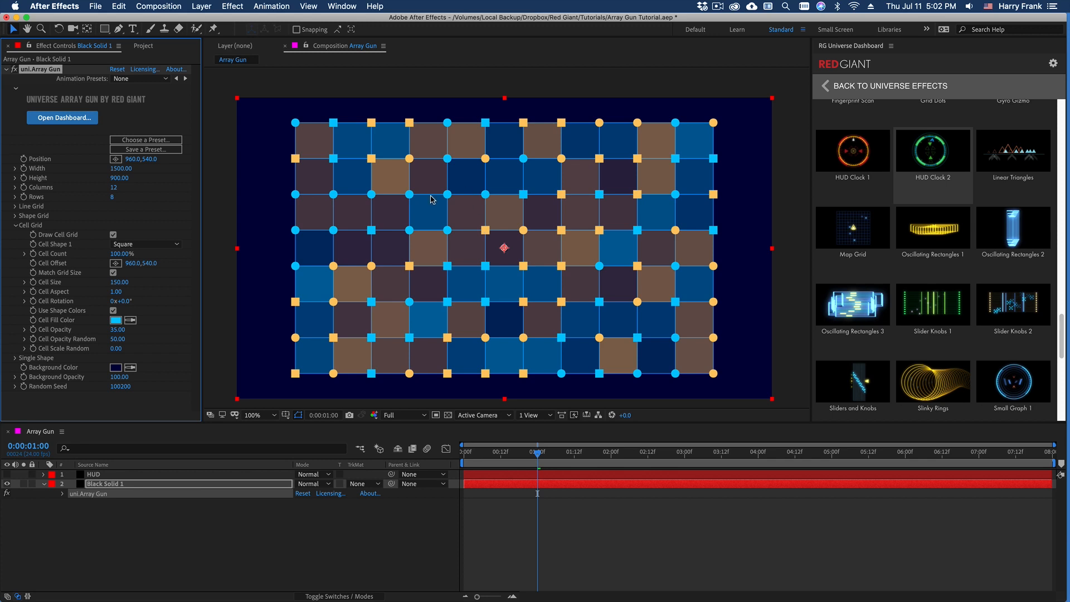
{"action": "left_click", "coordinate": [113, 272]}
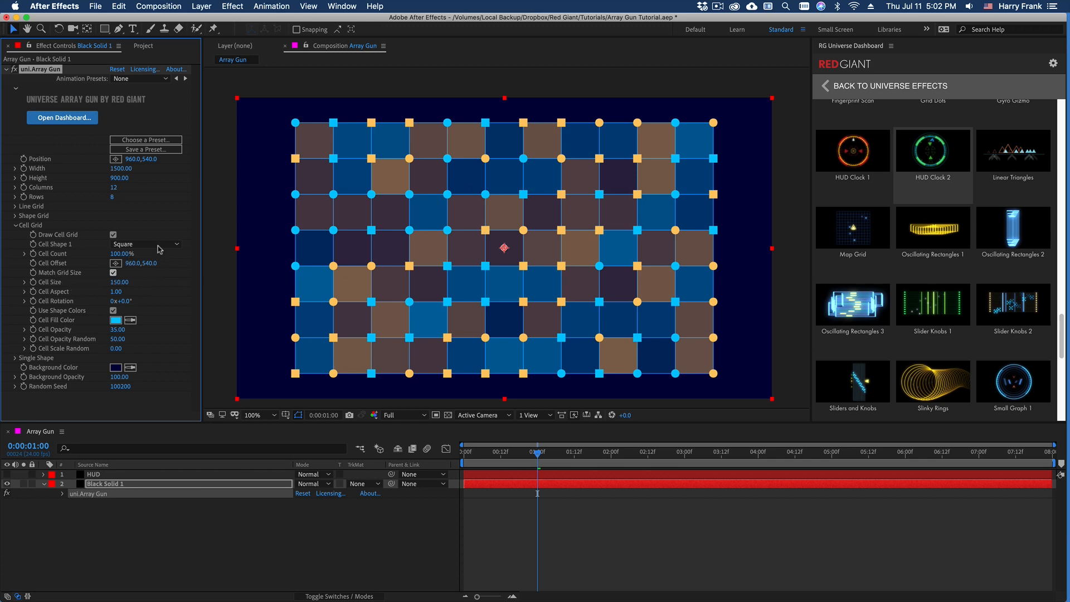
{"action": "mouse_move", "coordinate": [337, 247]}
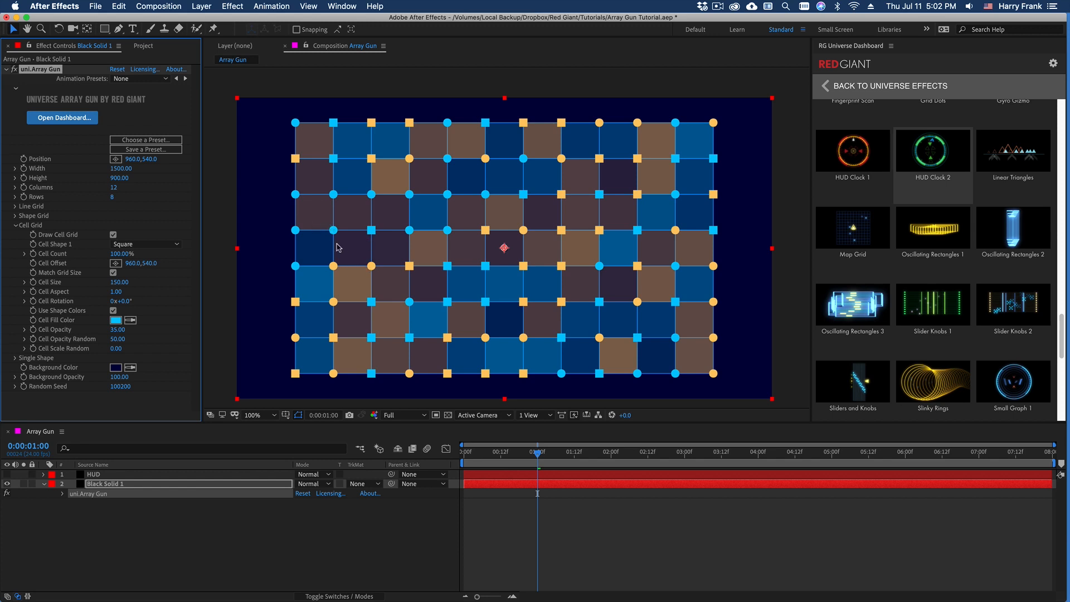
{"action": "mouse_move", "coordinate": [353, 283]}
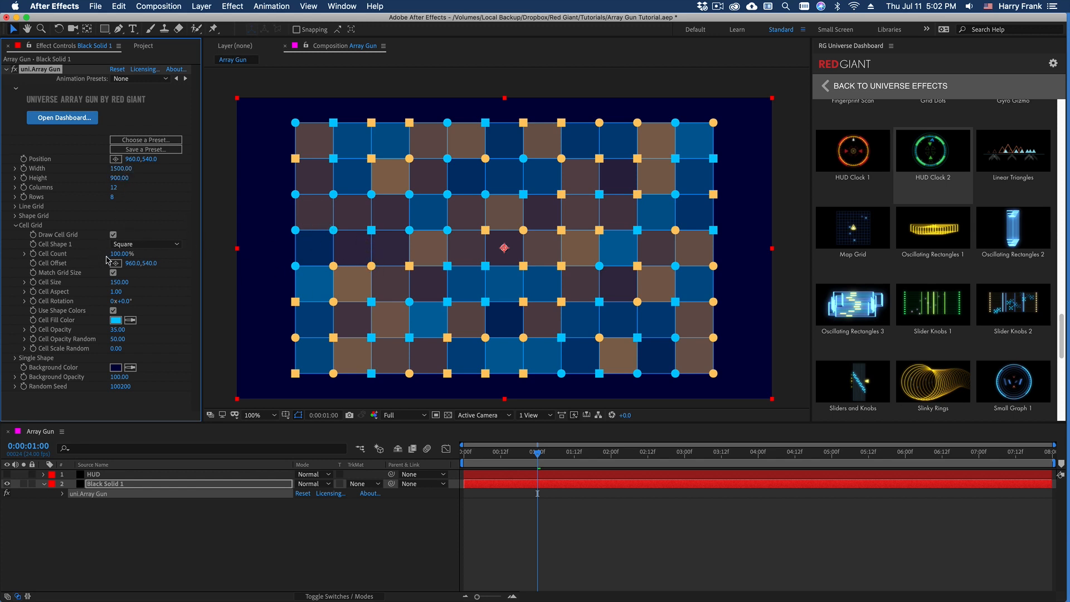
{"action": "left_click", "coordinate": [146, 244]}
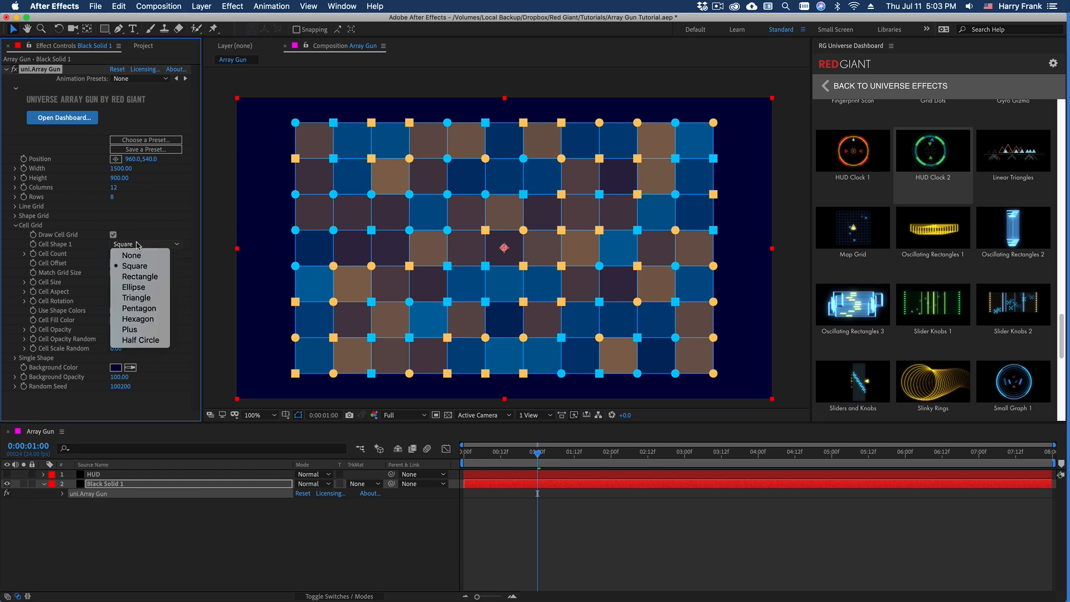
{"action": "left_click", "coordinate": [140, 277]}
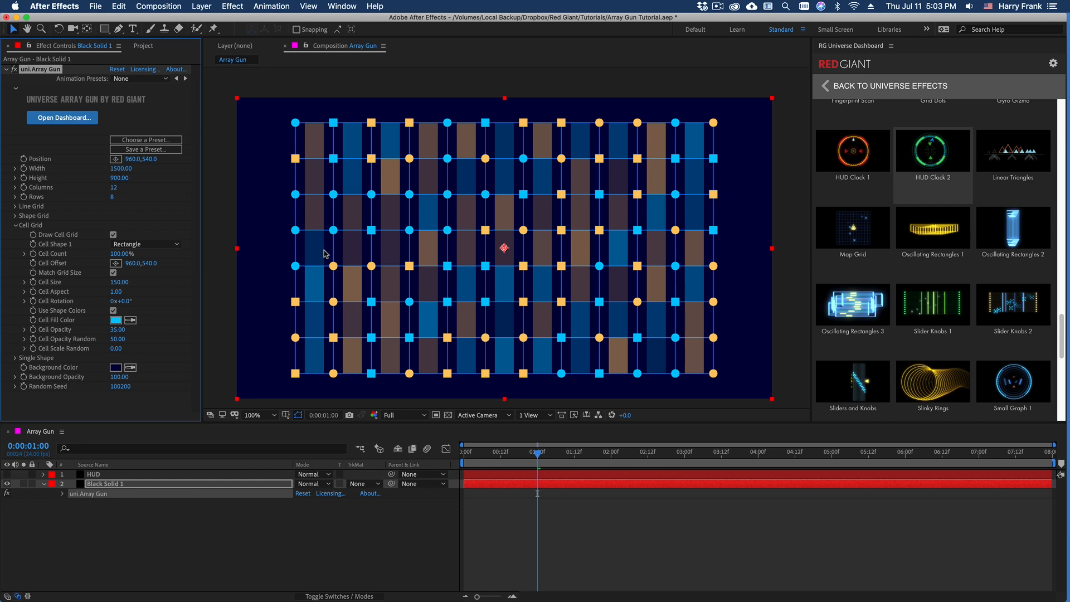
{"action": "left_click", "coordinate": [146, 244]}
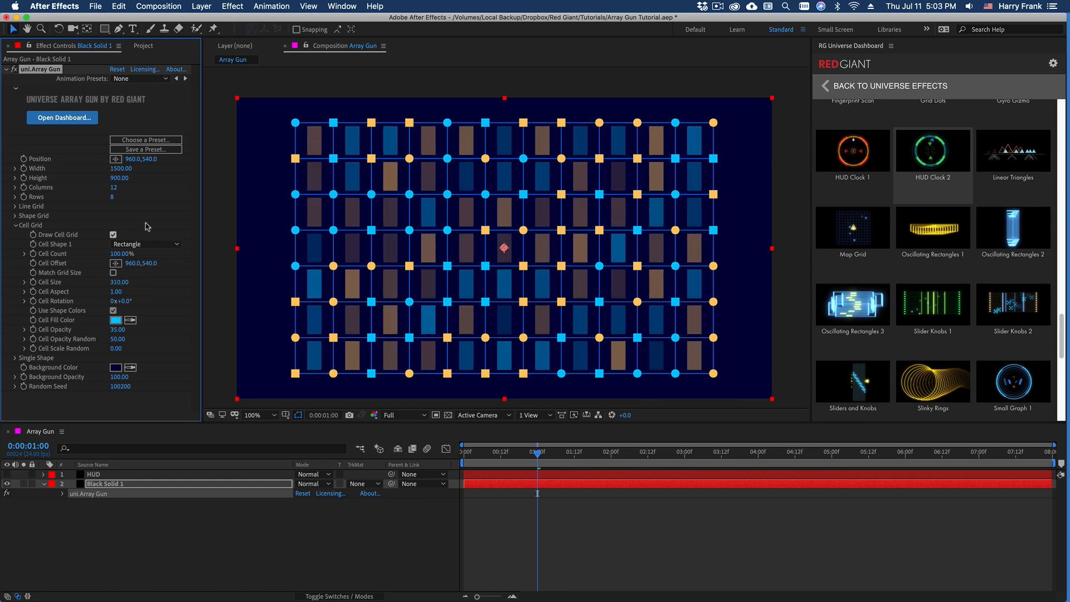
Step: Set Cell Shape 1 to Plus, Cell Aspect to 0.10 and Cell Count to 20%
{"action": "left_click", "coordinate": [146, 244]}
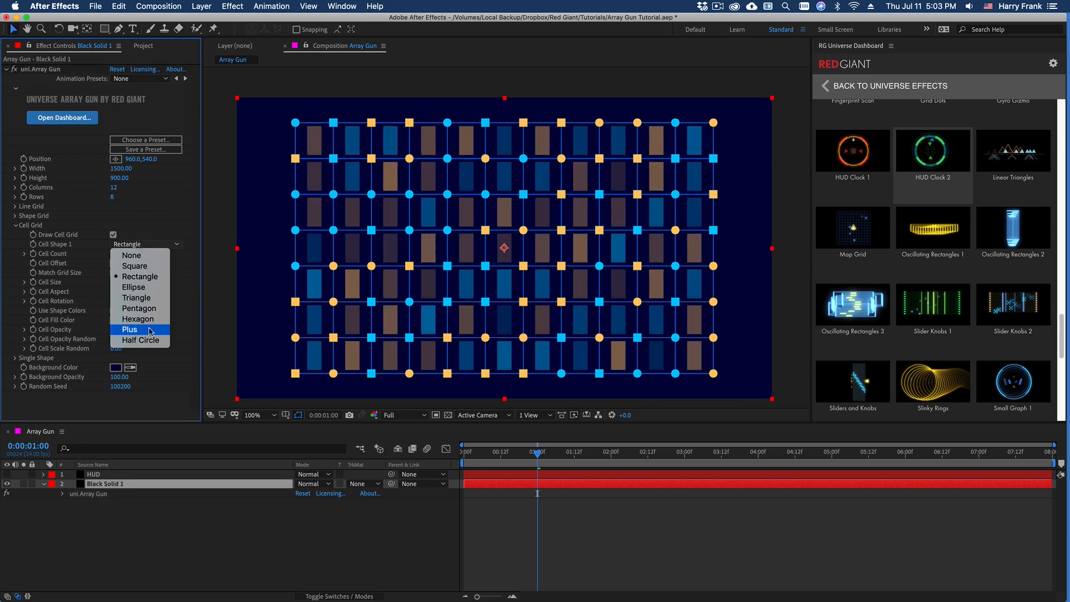
{"action": "left_click", "coordinate": [128, 329]}
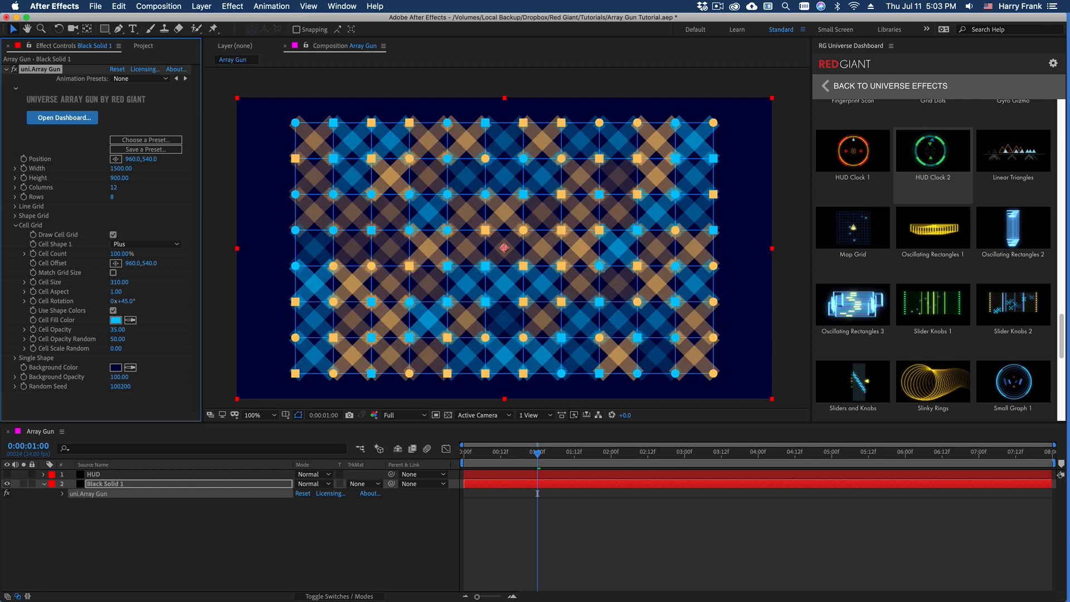
{"action": "left_click", "coordinate": [121, 292]}
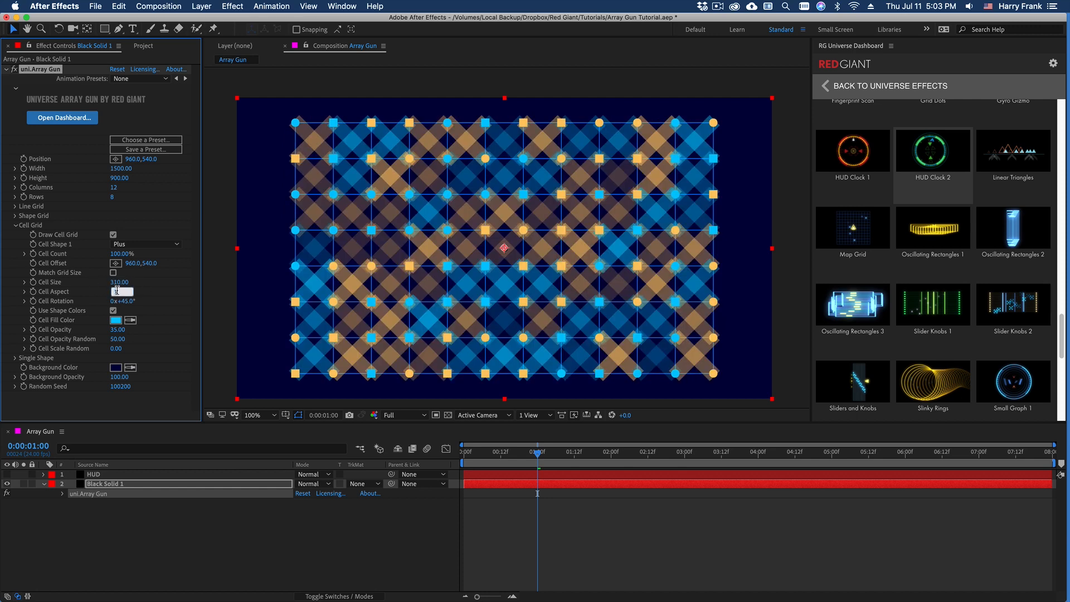
{"action": "type", "text": "0.10"}
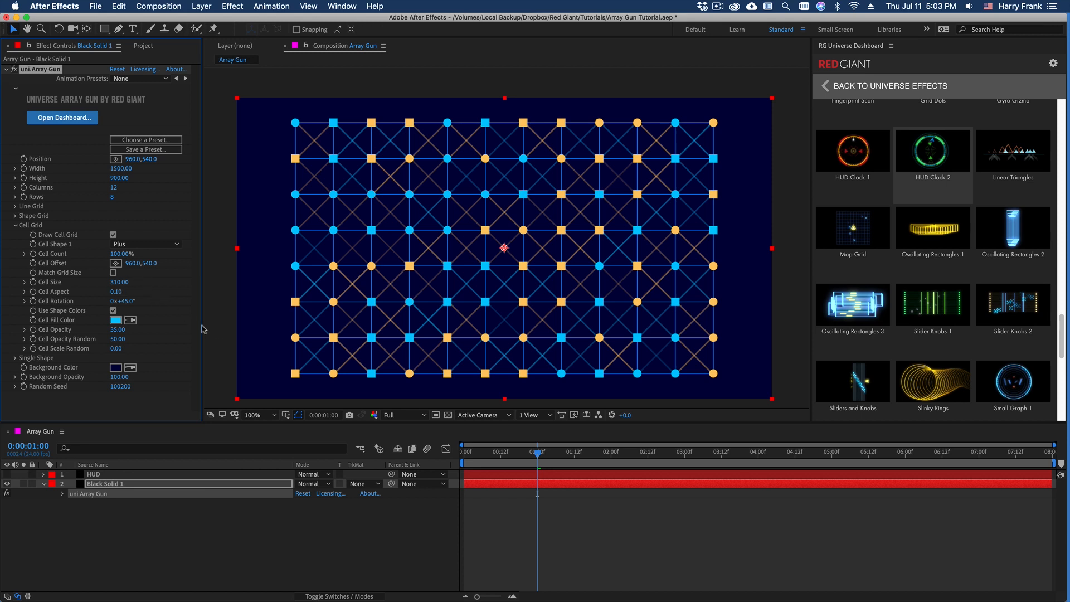
{"action": "mouse_move", "coordinate": [444, 195]}
{"action": "type", "text": "20"}
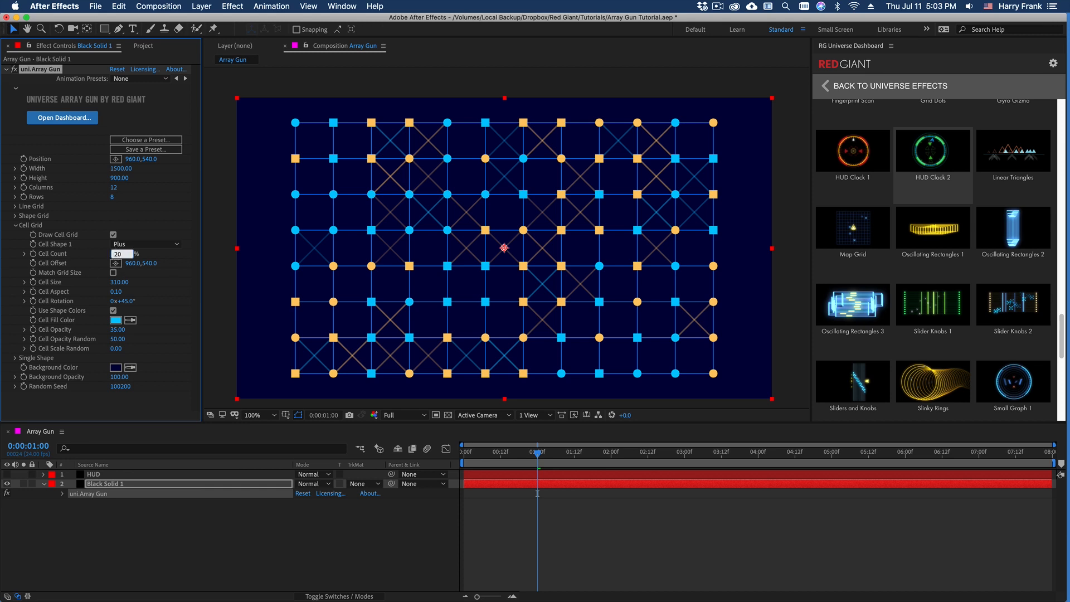
{"action": "left_click", "coordinate": [117, 254]}
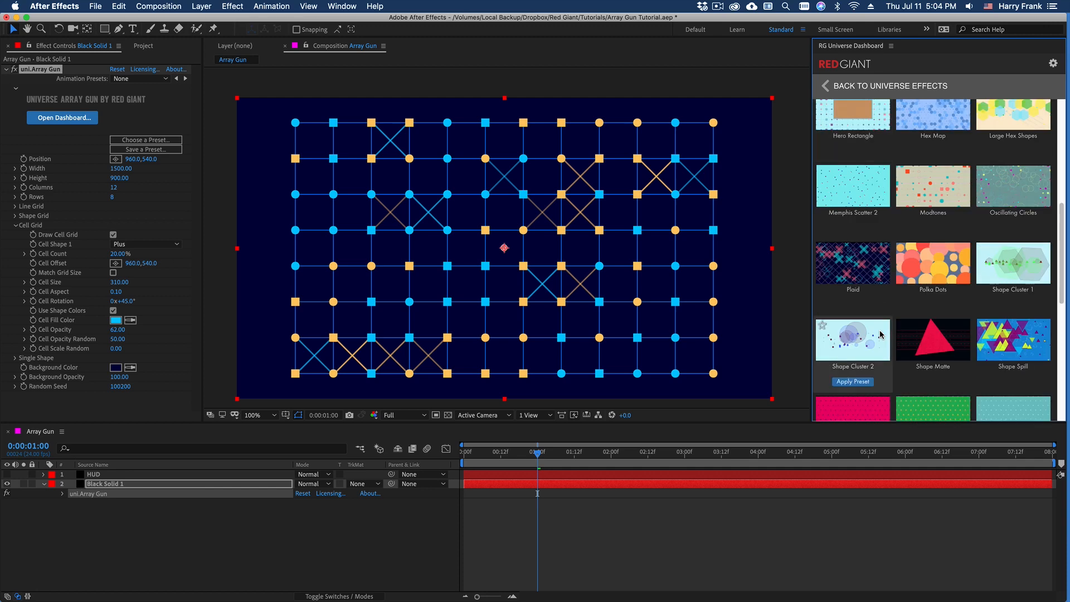
Step: Apply the Shape Matte preset and expand its Single Shape and Shape Grid settings
{"action": "left_click", "coordinate": [933, 340]}
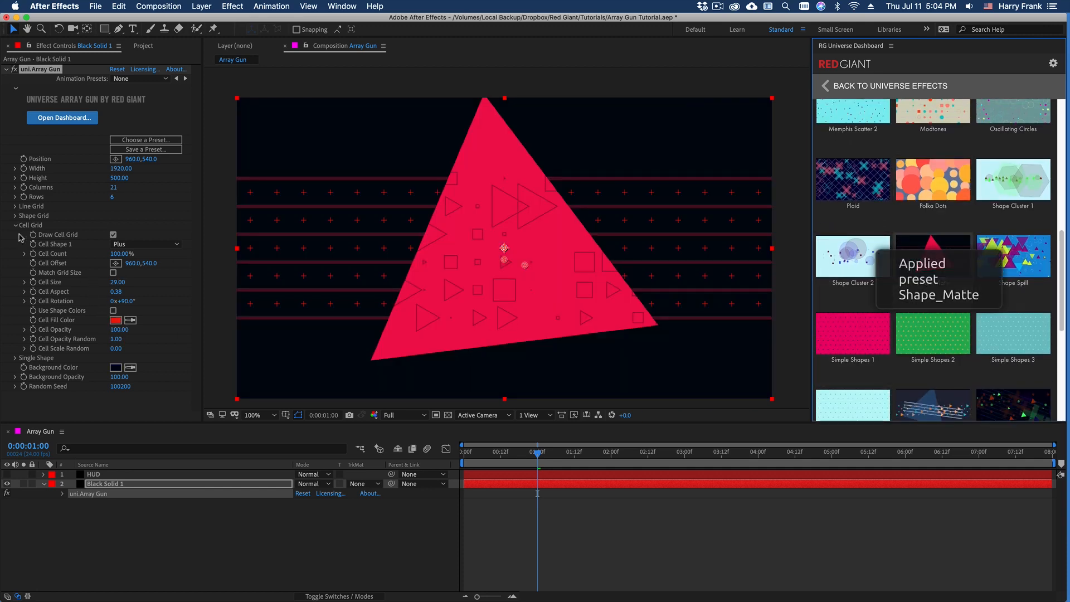
{"action": "left_click", "coordinate": [15, 225]}
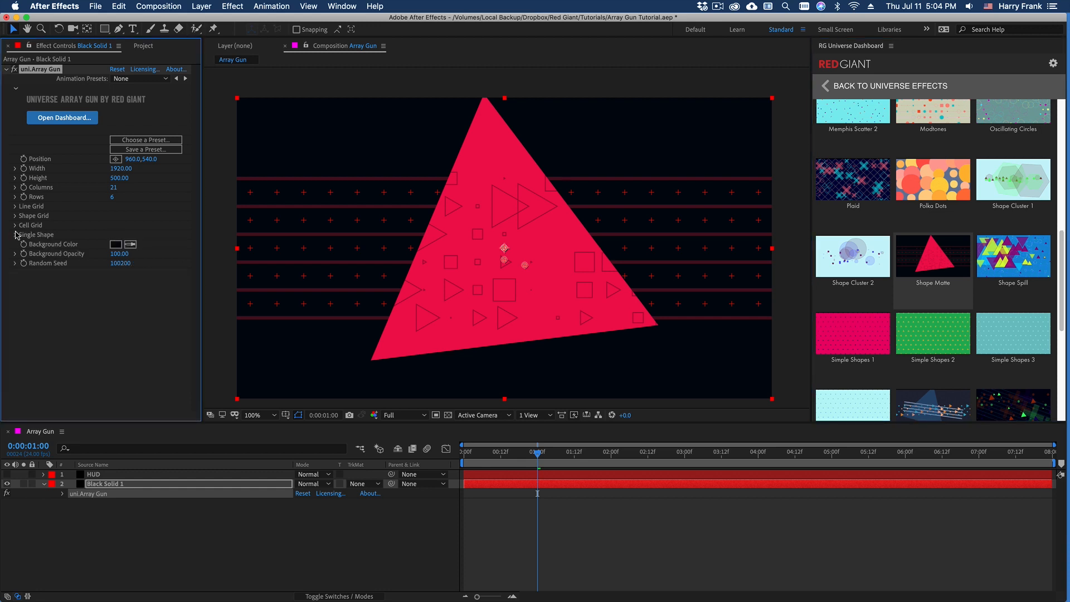
{"action": "left_click", "coordinate": [15, 234]}
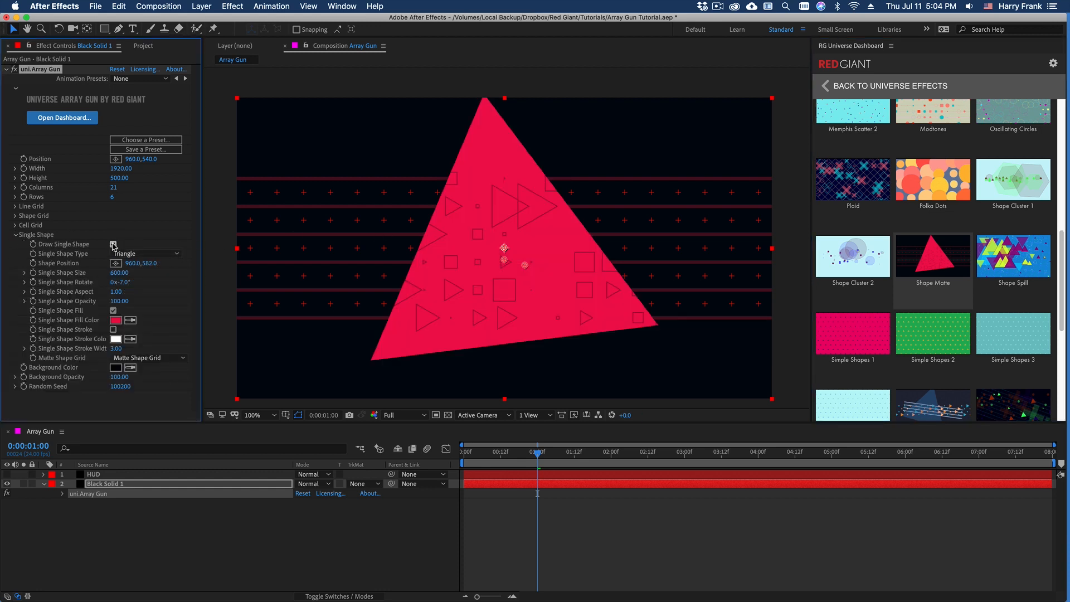
{"action": "left_click", "coordinate": [113, 243]}
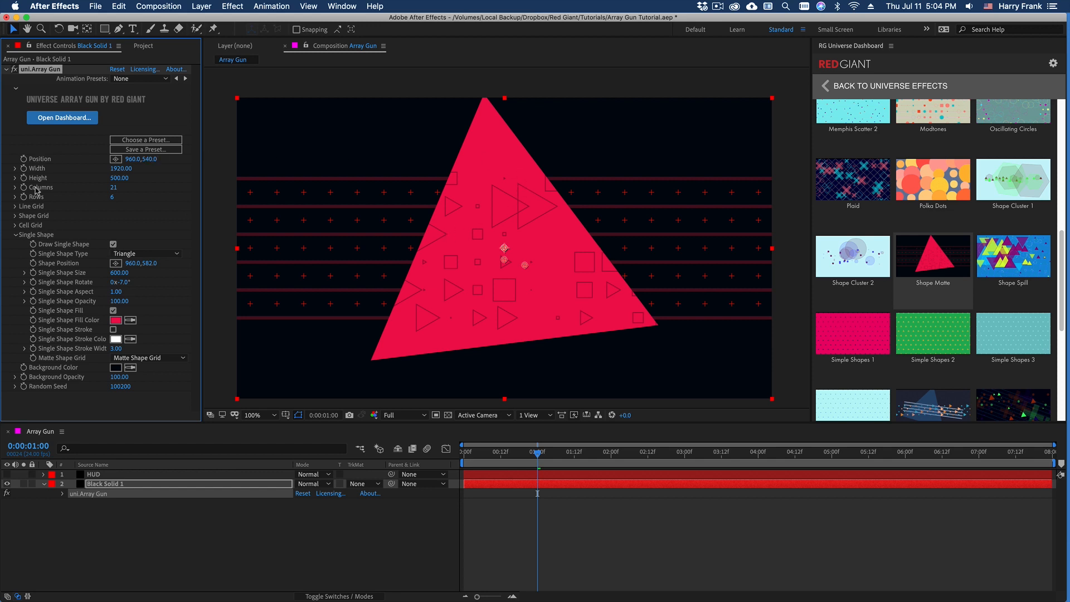
{"action": "left_click", "coordinate": [15, 206]}
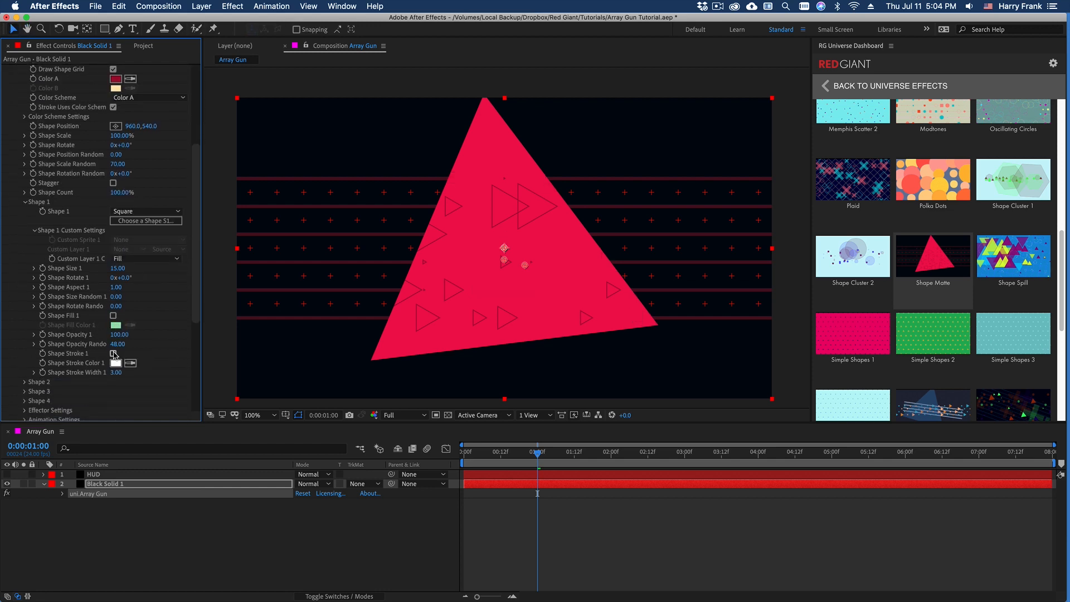
{"action": "left_click", "coordinate": [113, 352]}
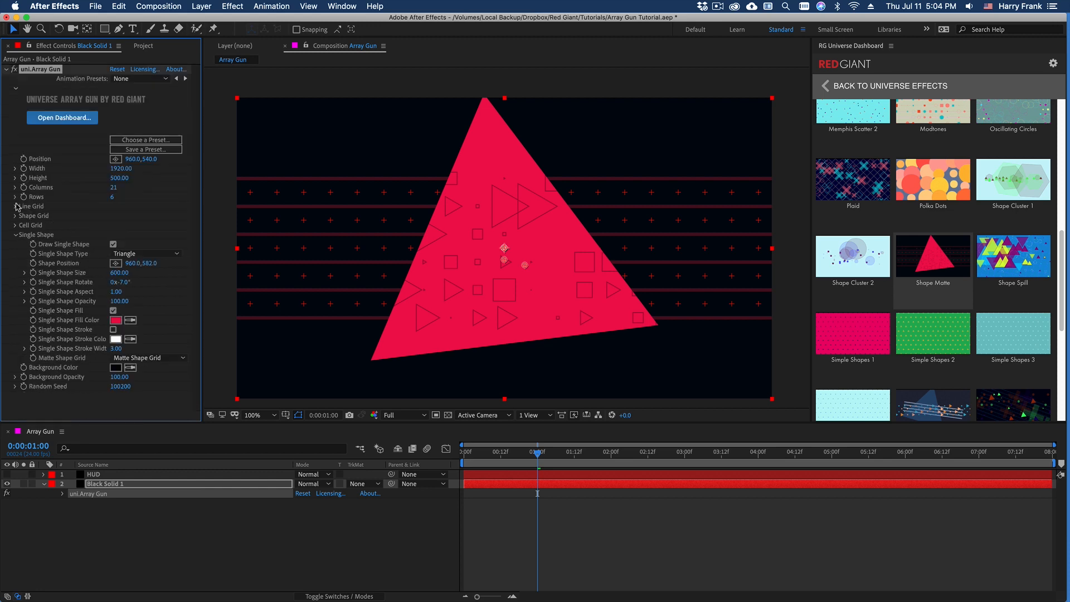
Step: Adjust the triangle's fill colour and give it a white outline stroke
{"action": "left_click", "coordinate": [143, 253]}
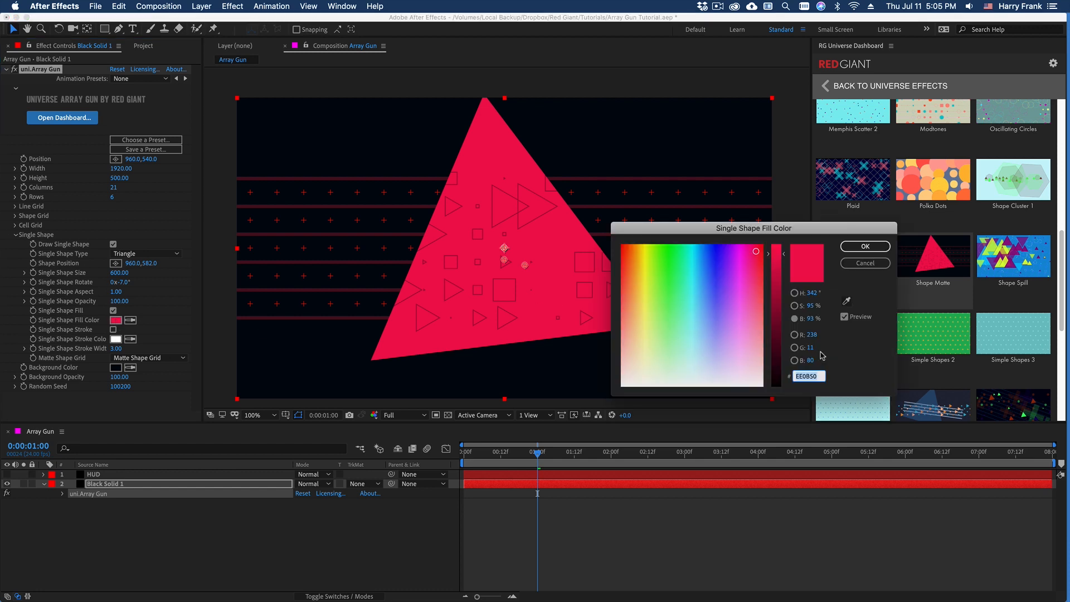
{"action": "left_click_drag", "start_coordinate": [756, 252], "coordinate": [754, 265]}
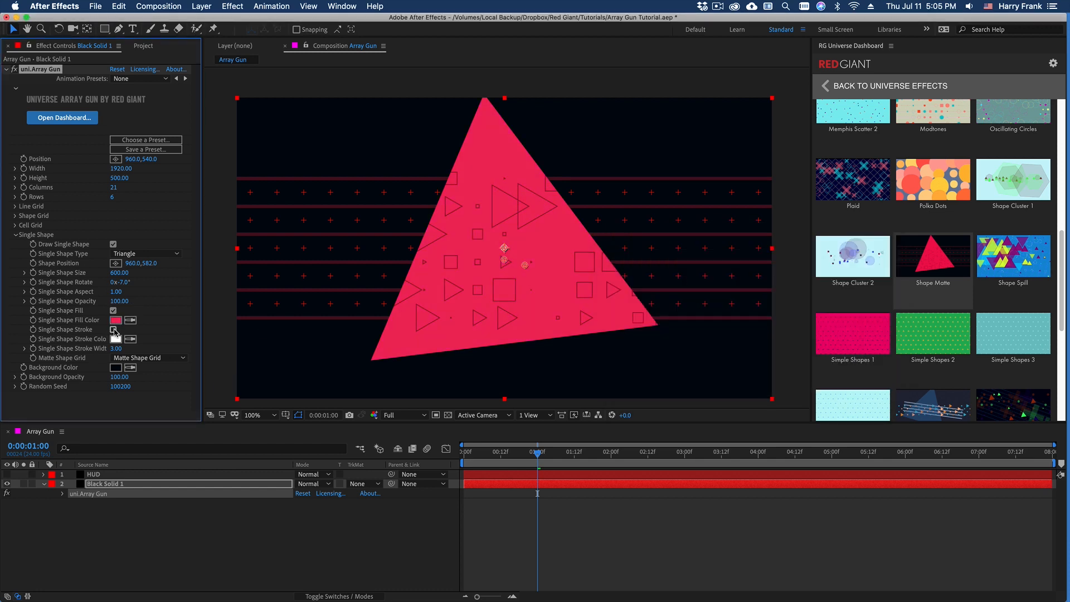
{"action": "left_click", "coordinate": [113, 329]}
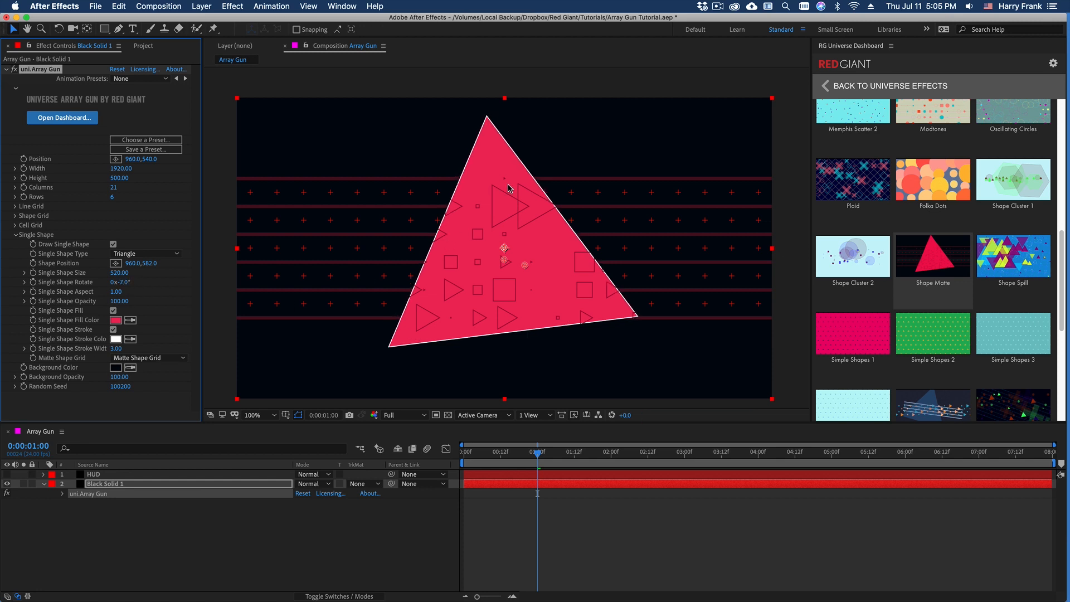
{"action": "mouse_move", "coordinate": [37, 218]}
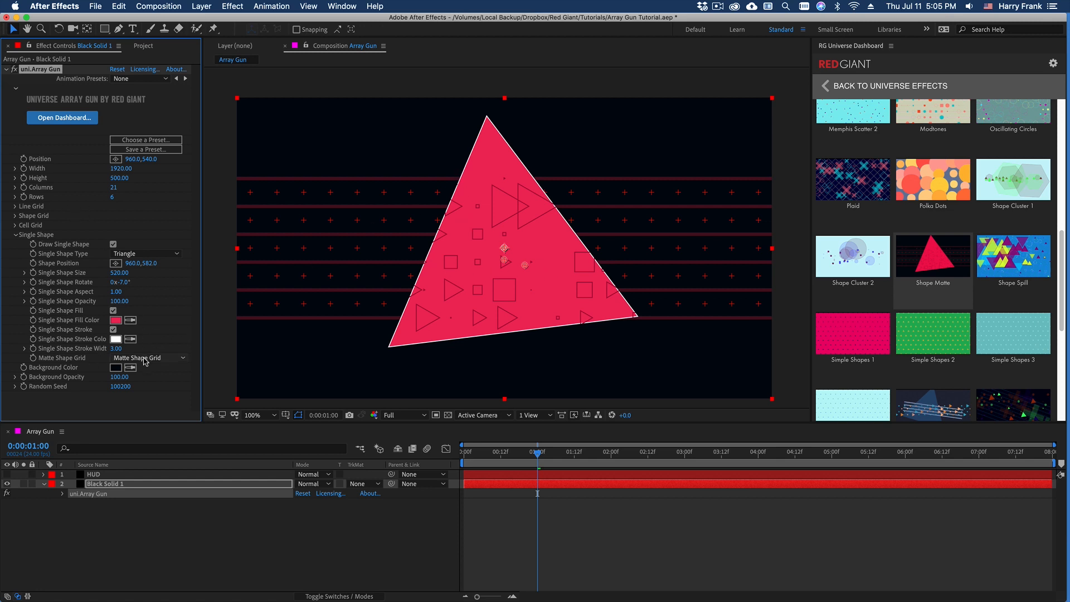
Step: Try the Shape Grid matte options None and Inverted
{"action": "left_click", "coordinate": [149, 358]}
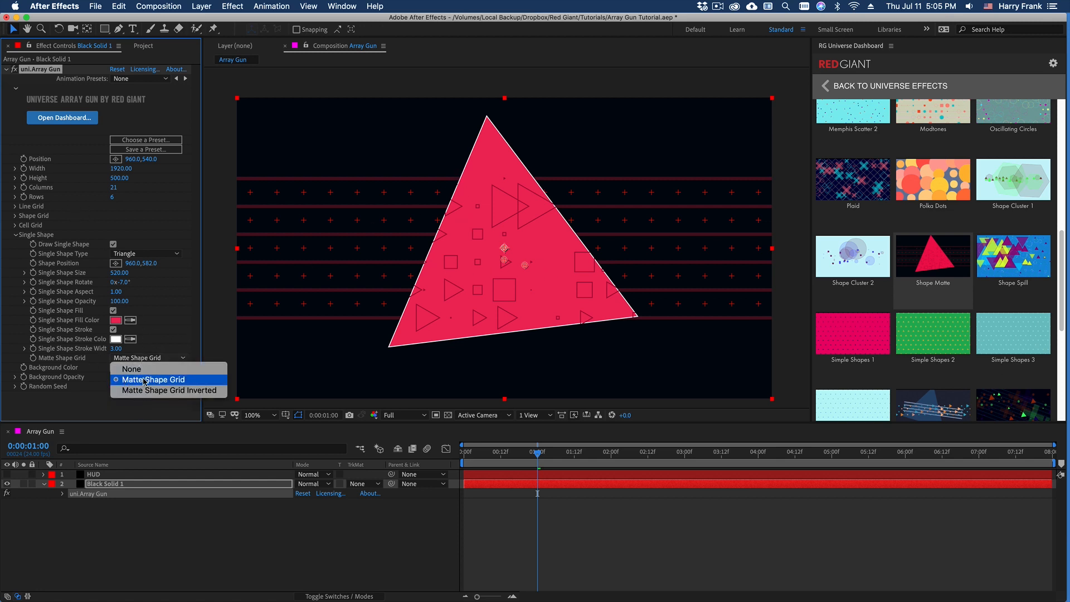
{"action": "left_click", "coordinate": [131, 369]}
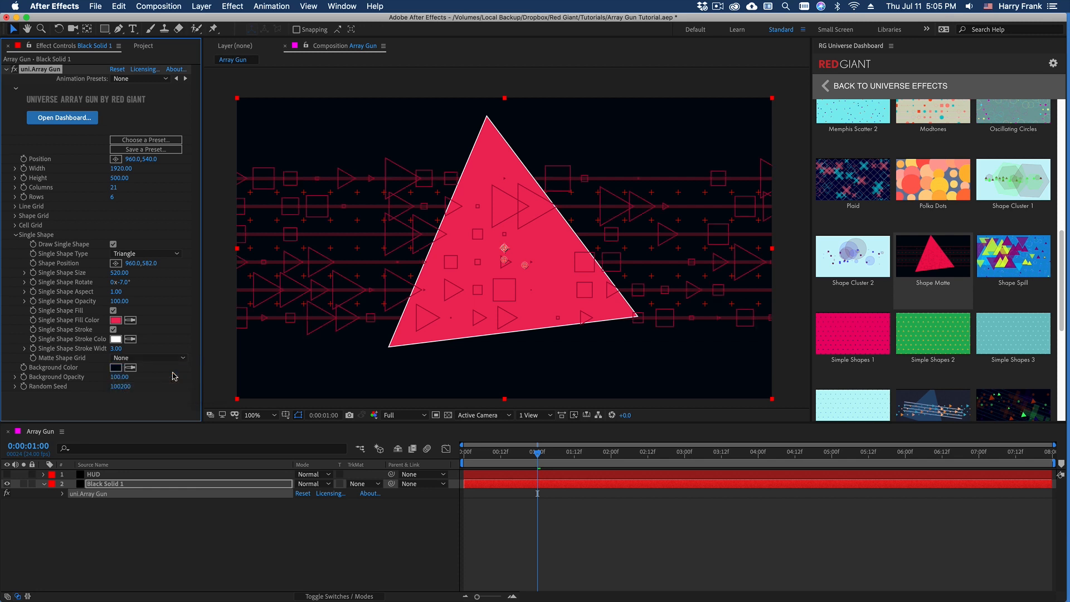
{"action": "mouse_move", "coordinate": [244, 300]}
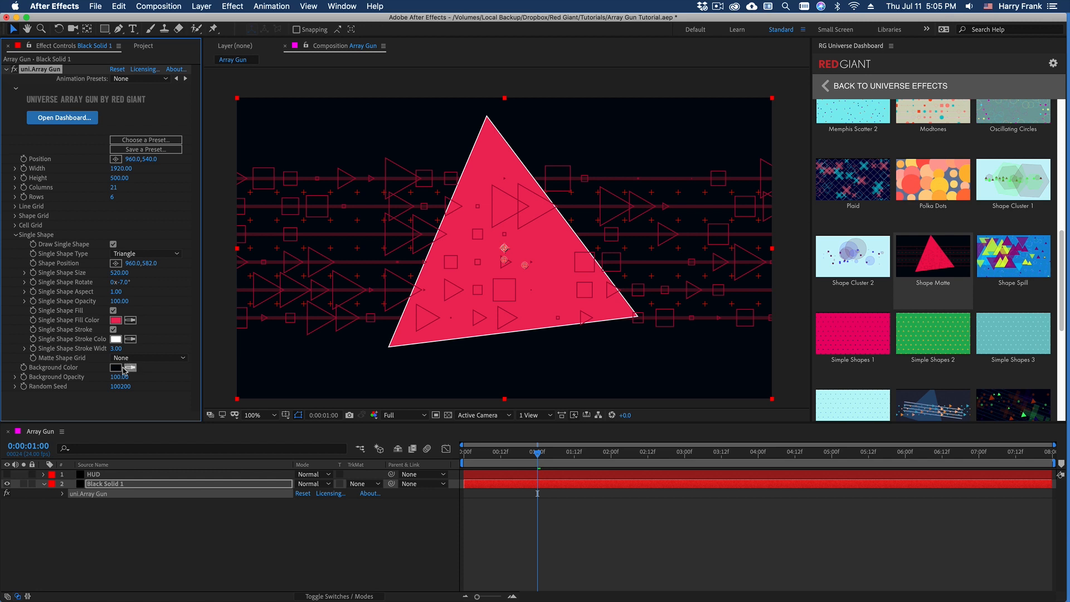
{"action": "left_click", "coordinate": [146, 358]}
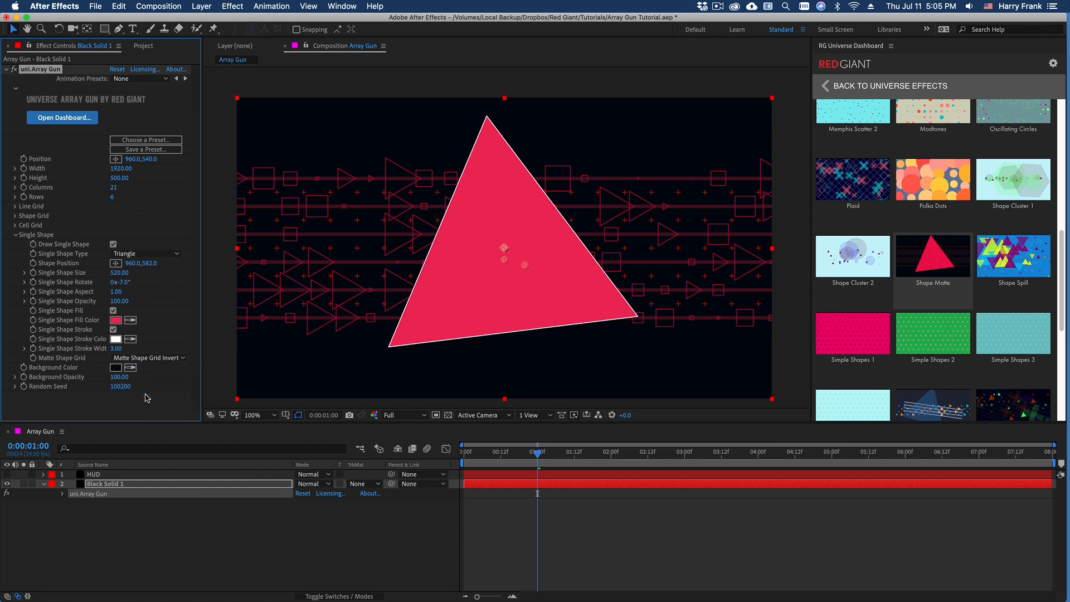
{"action": "mouse_move", "coordinate": [74, 253]}
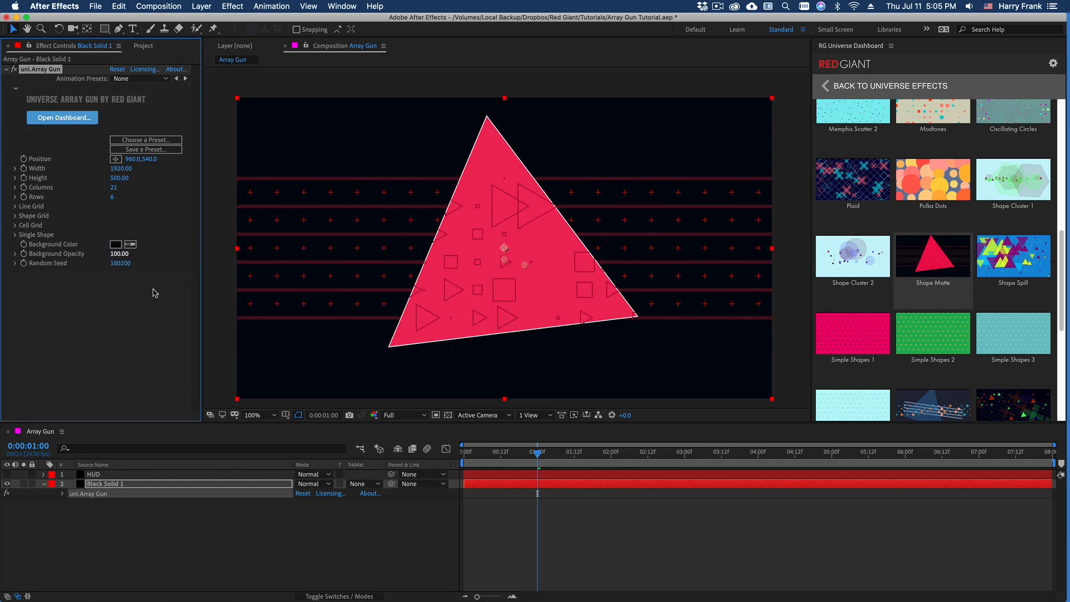
{"action": "mouse_move", "coordinate": [572, 469]}
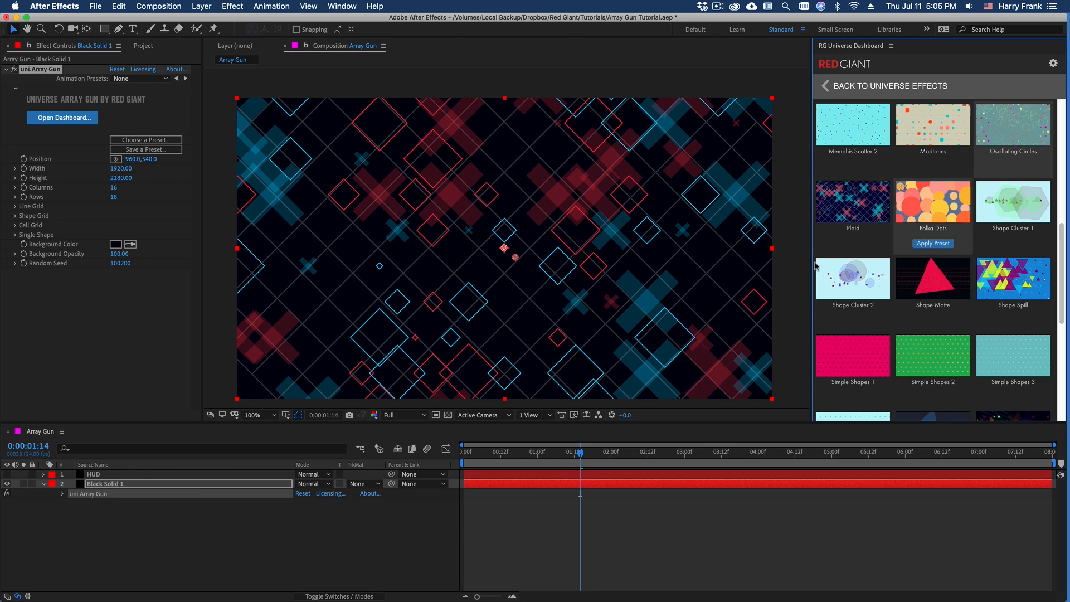
Step: Apply the Polka Dots preset, then the Shape Cluster 2 preset
{"action": "left_click", "coordinate": [1013, 124]}
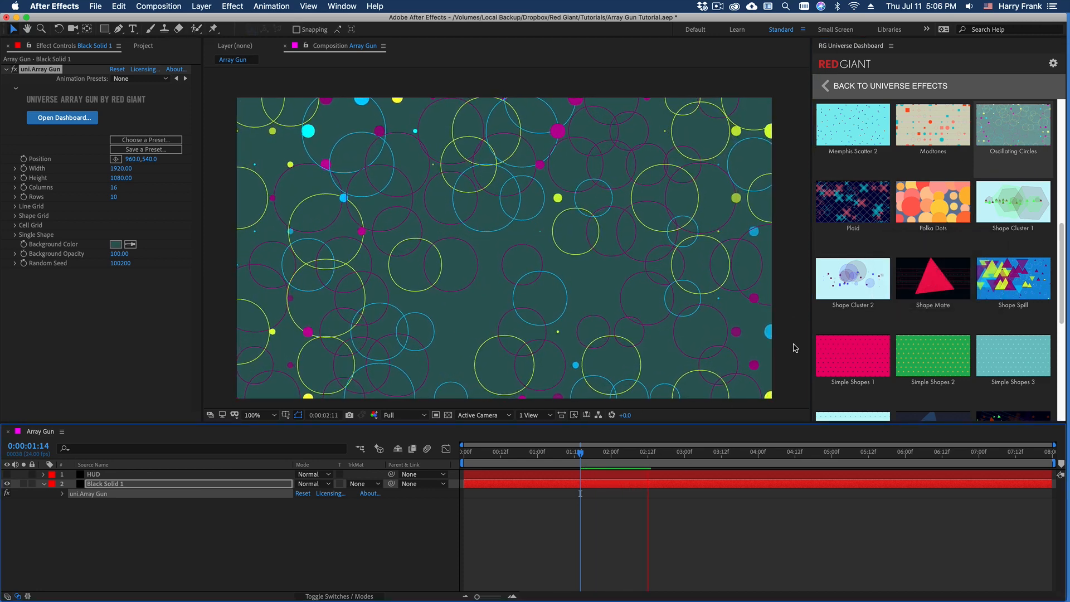
{"action": "left_click", "coordinate": [724, 452]}
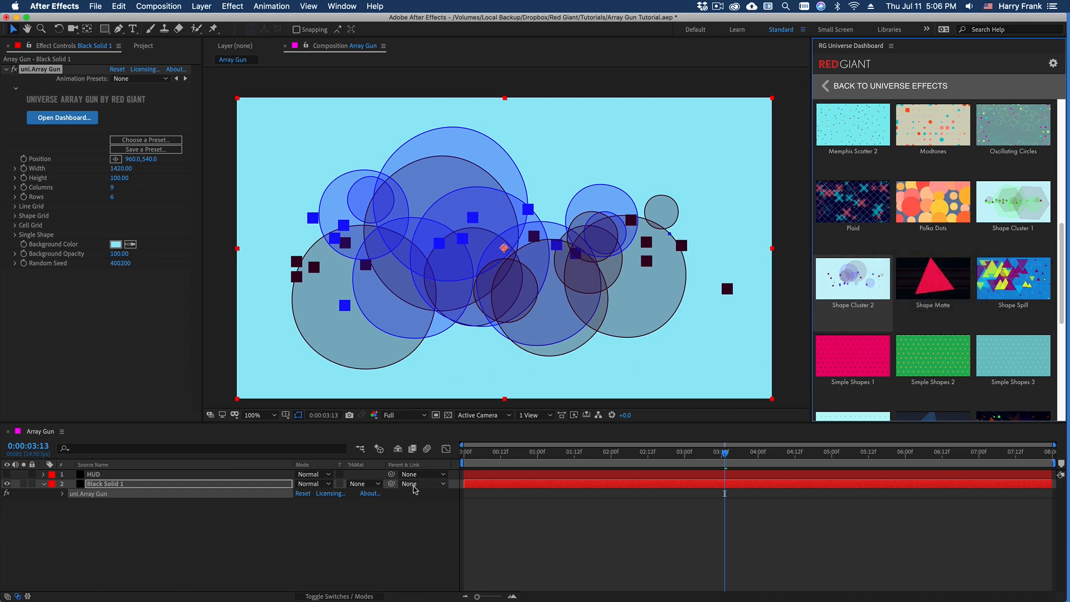
{"action": "mouse_move", "coordinate": [412, 485]}
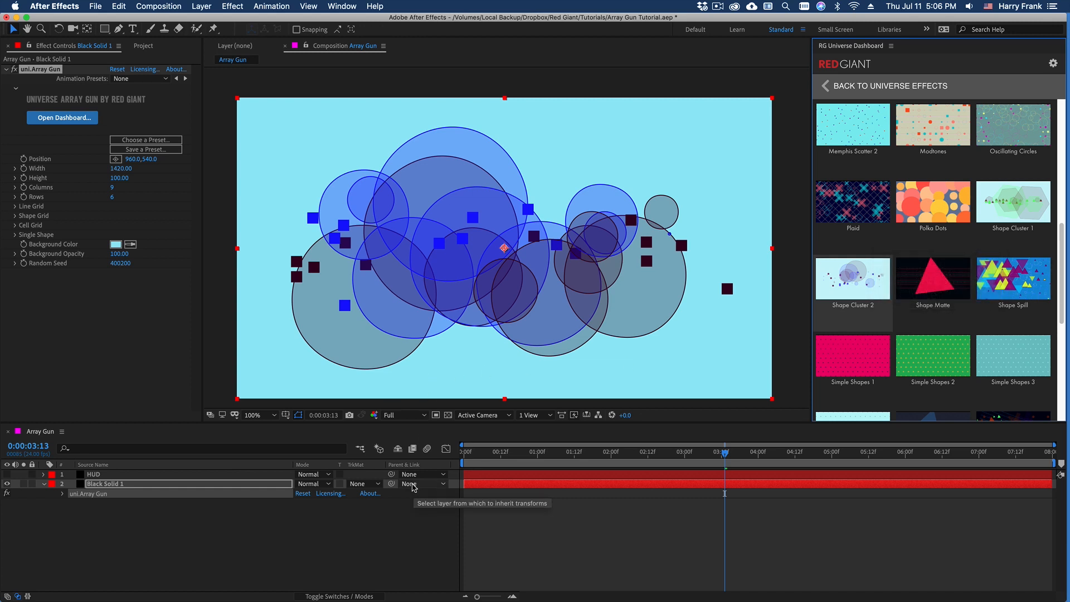